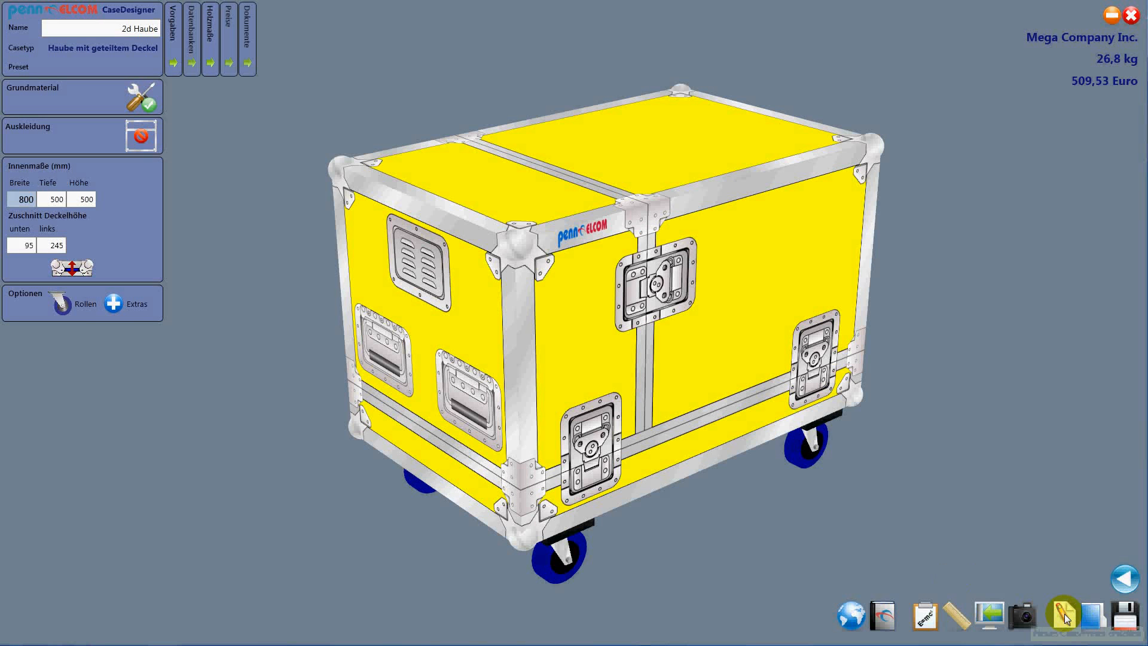
# Start a brand-new case, discarding the yellow case currently in memory
pyautogui.click(1060, 617)
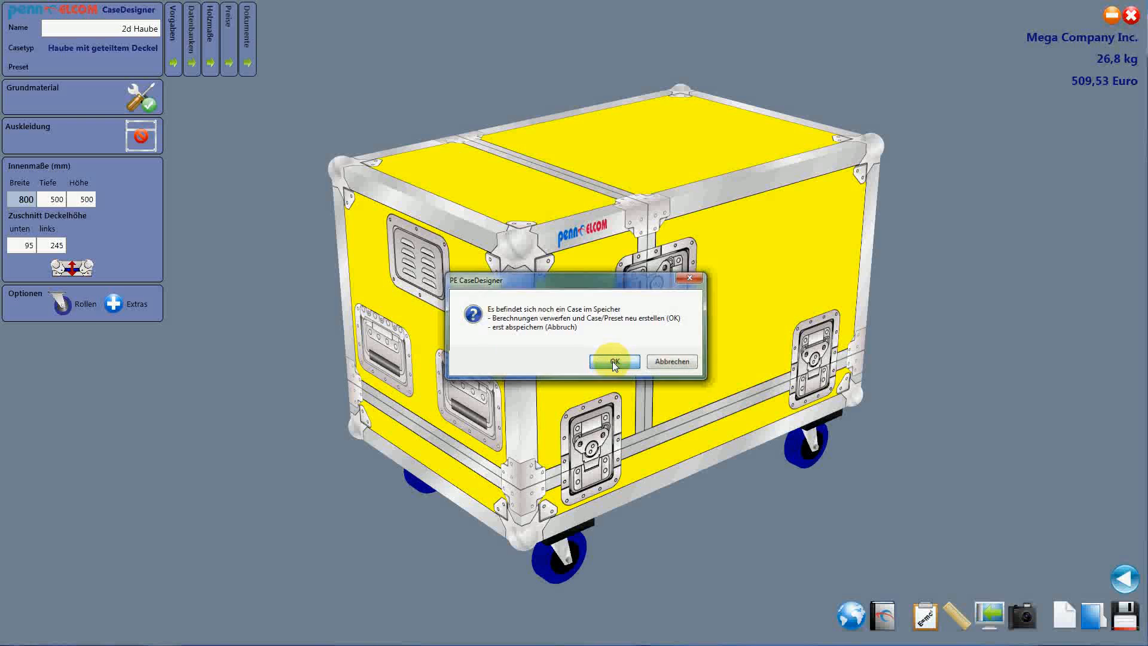
pyautogui.click(613, 362)
pyautogui.write('DD 8U')
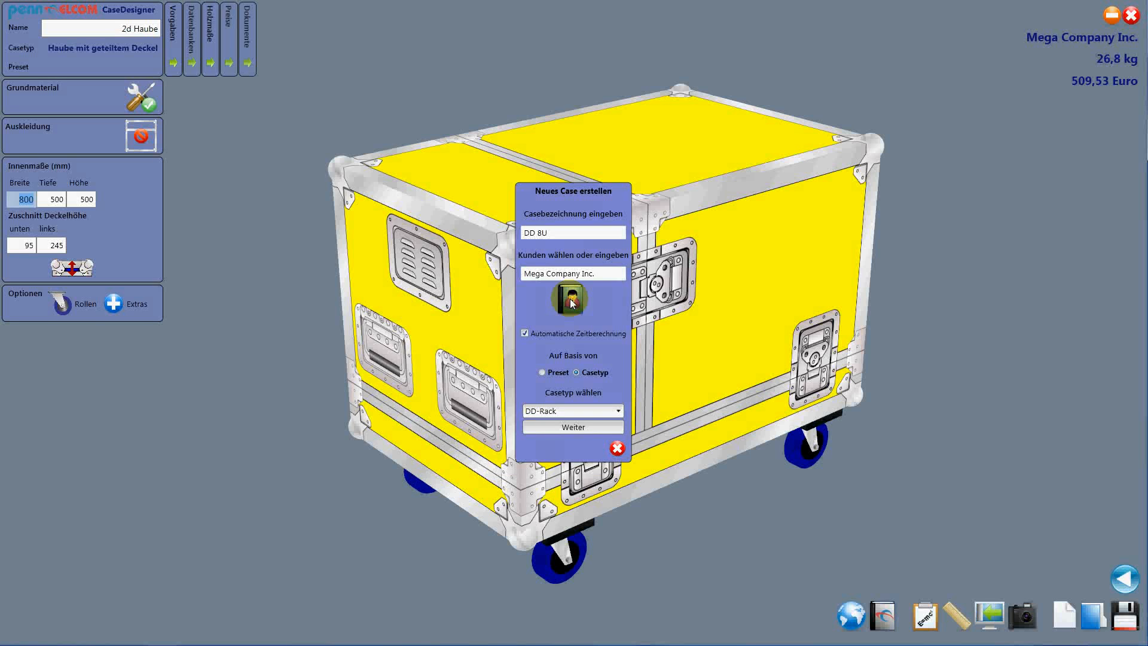
# Load customer Radio 777 from the saved customers and take it over
pyautogui.click(573, 299)
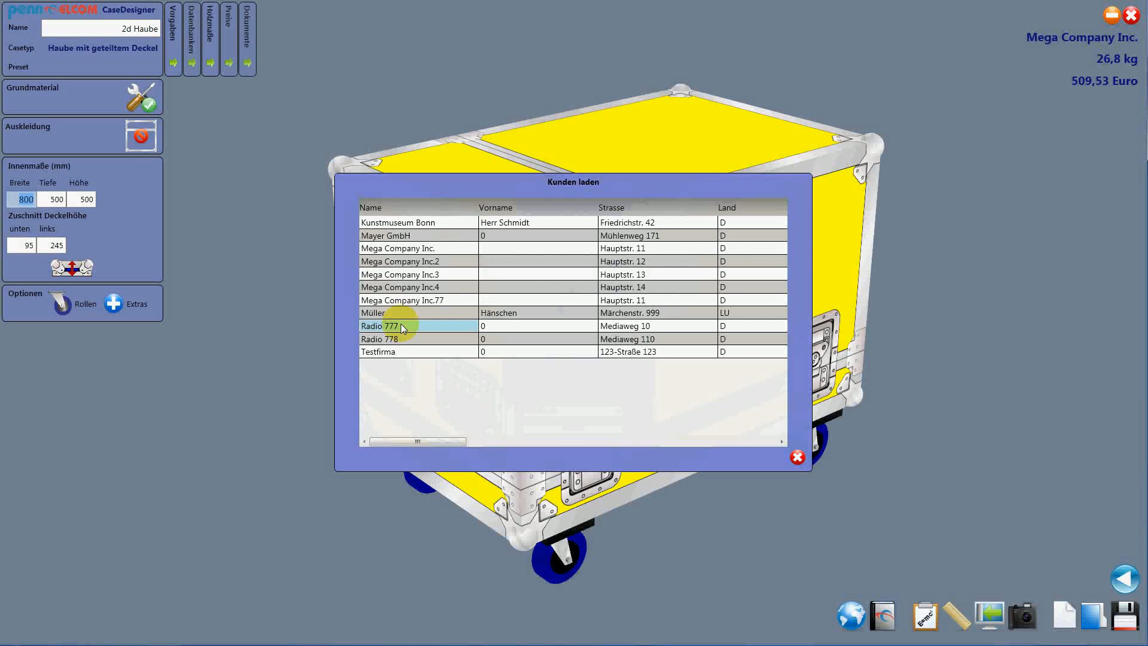
pyautogui.doubleClick(398, 325)
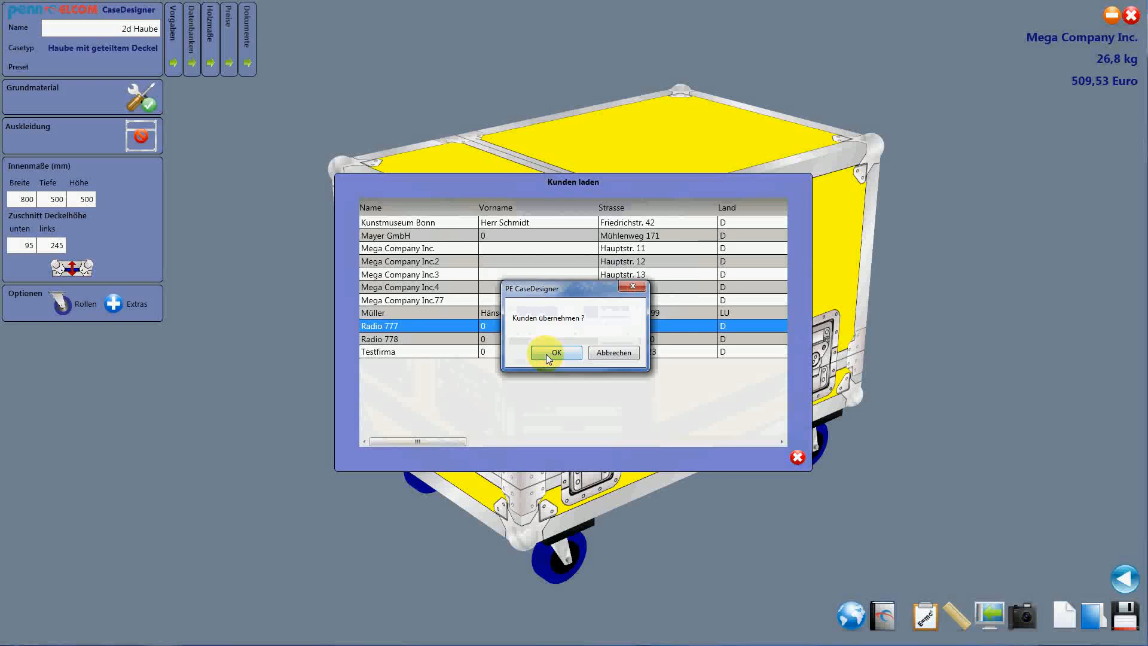
pyautogui.click(556, 352)
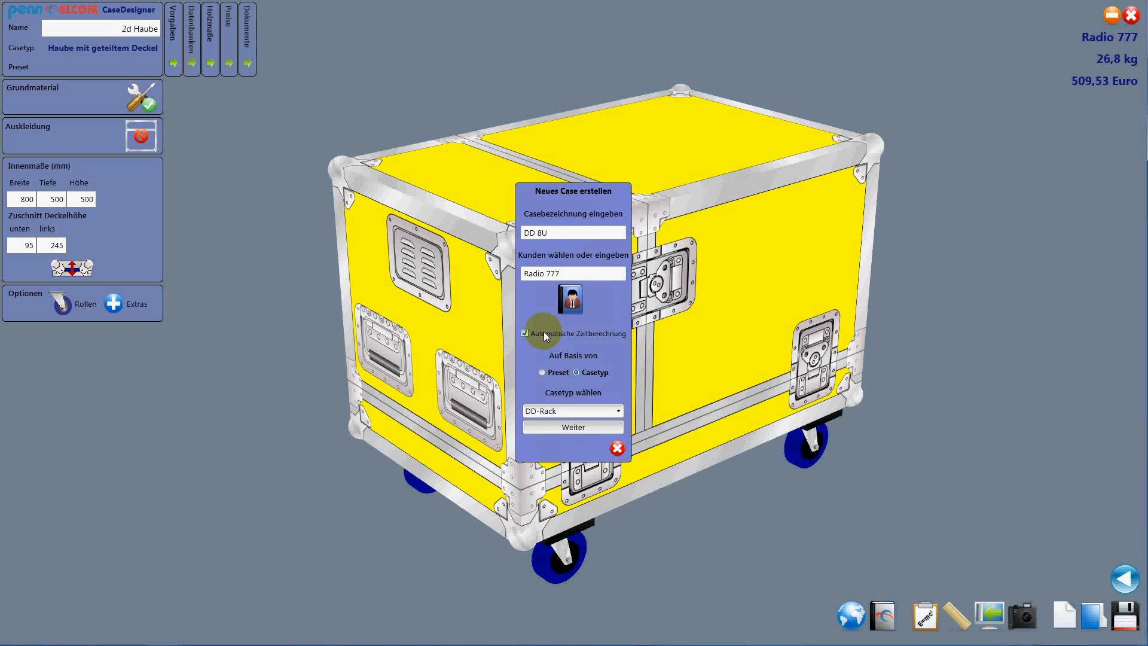
# Switch off automatic time calculation and enter a 40-minute production time
pyautogui.click(525, 335)
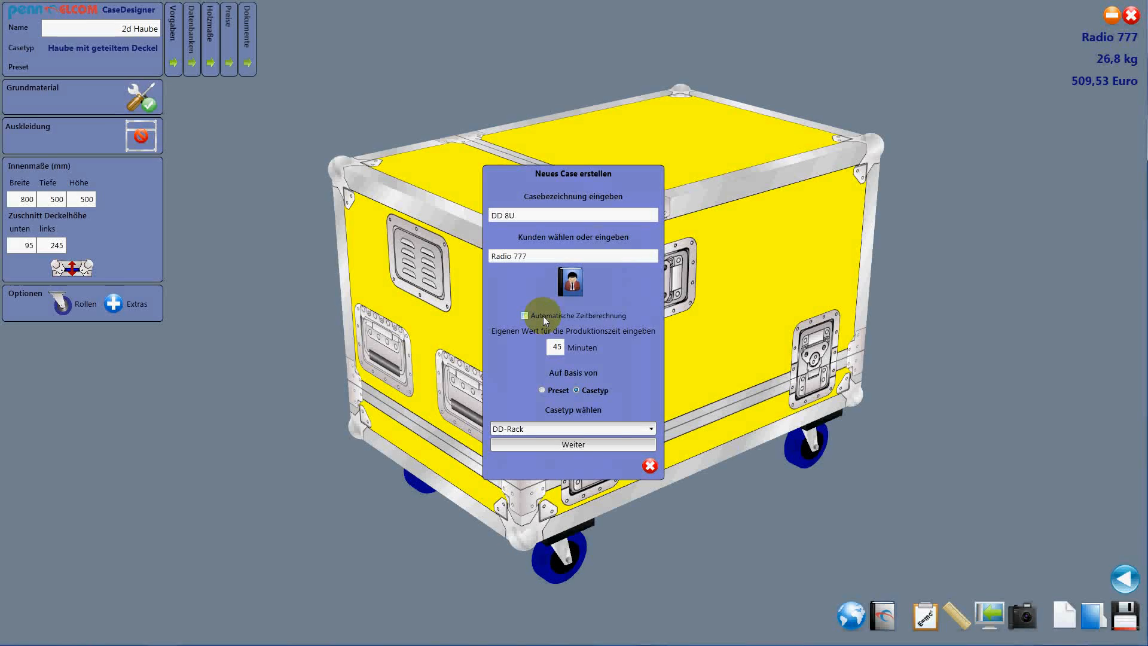
pyautogui.click(524, 316)
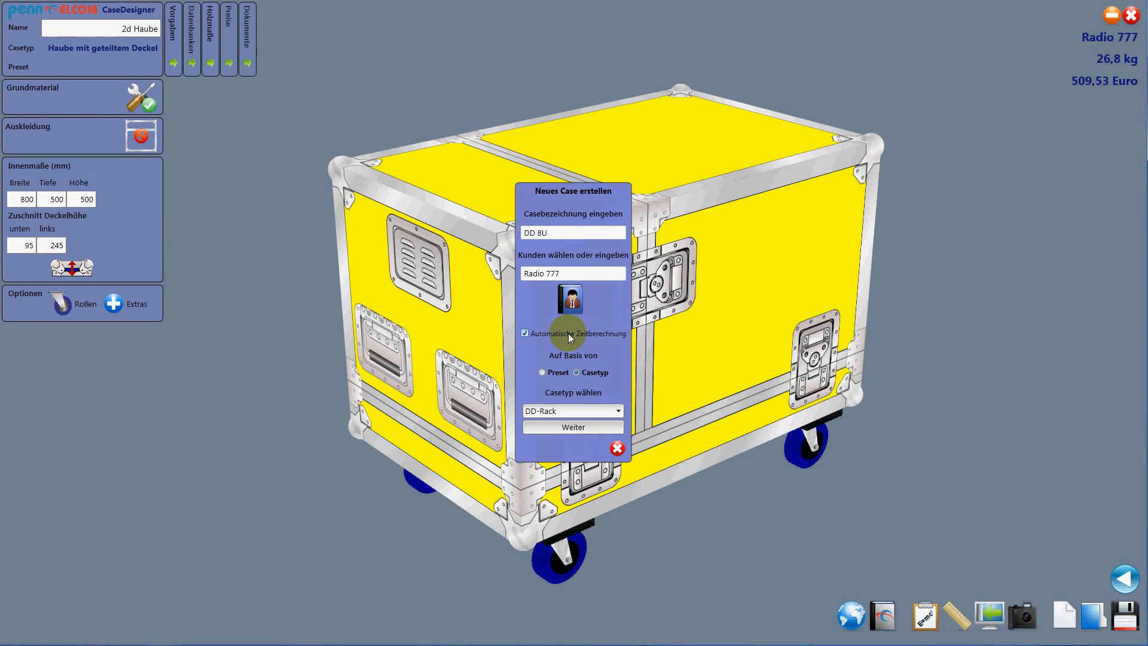
pyautogui.click(524, 335)
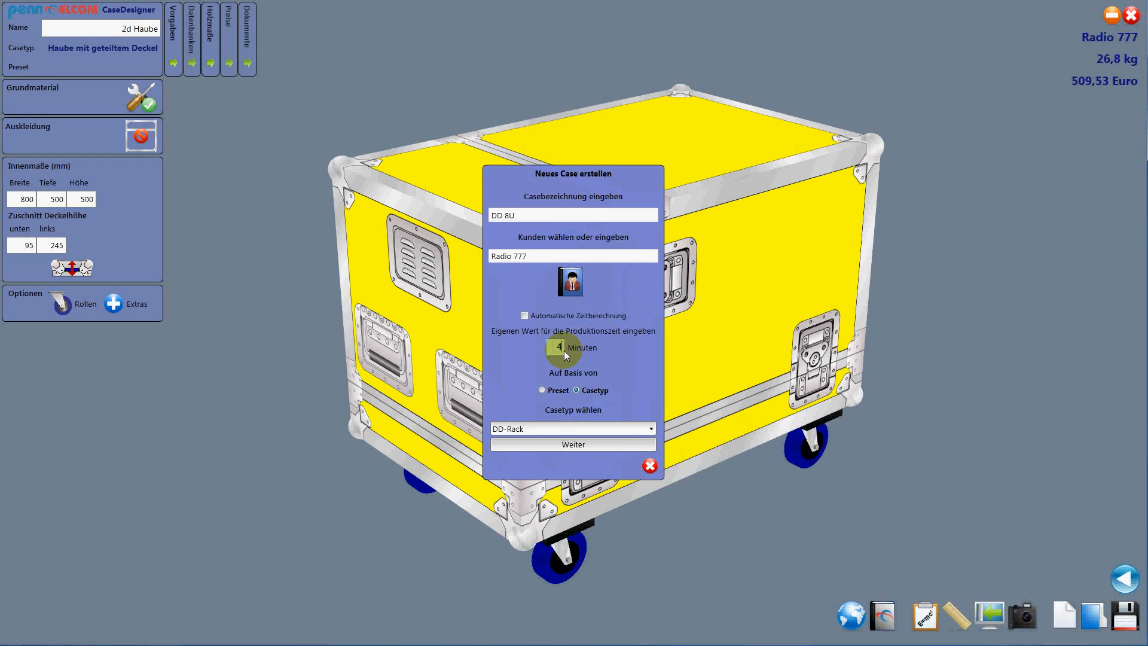
pyautogui.write('0')
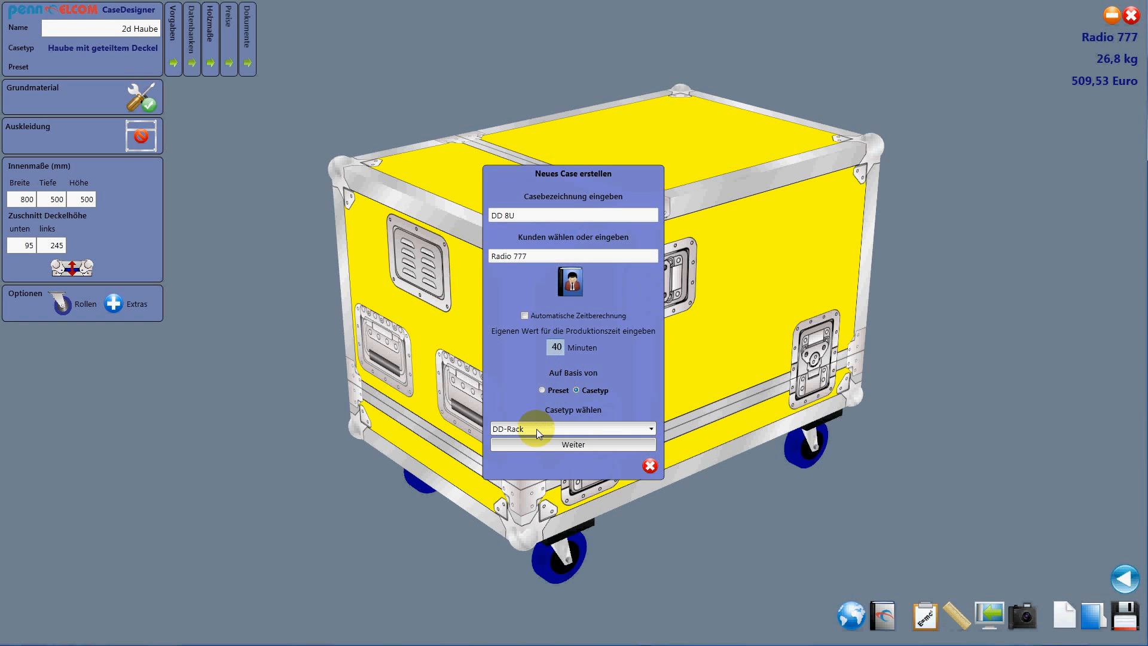
# Keep DD-Rack as the case type, proceed to design and begin base material selection
pyautogui.click(650, 428)
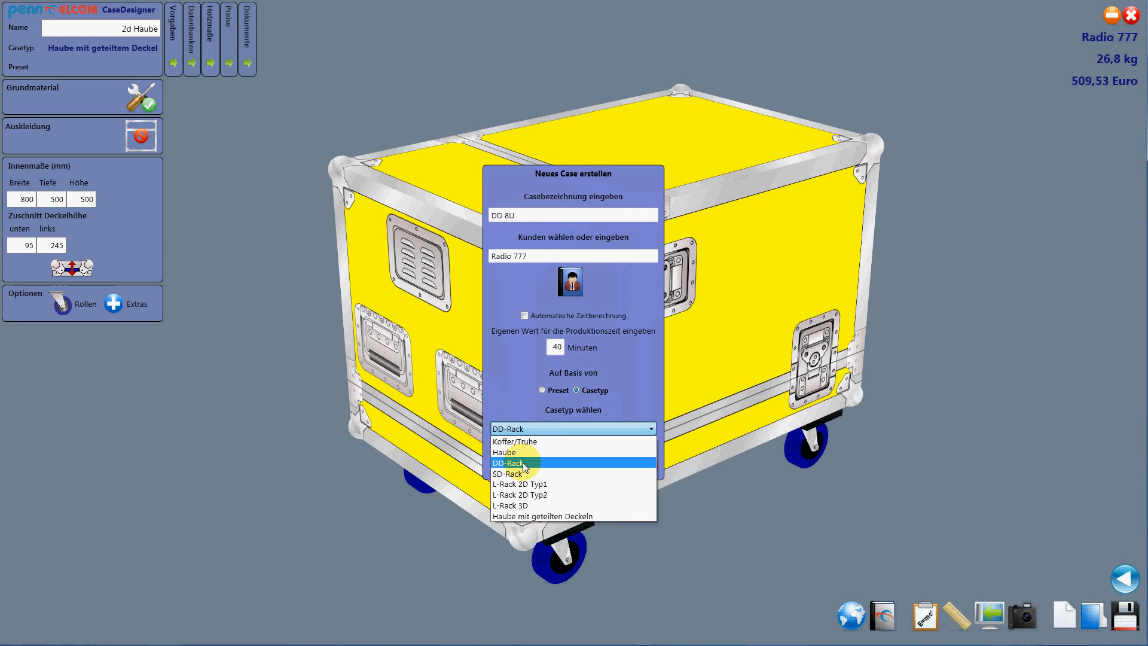
pyautogui.click(520, 463)
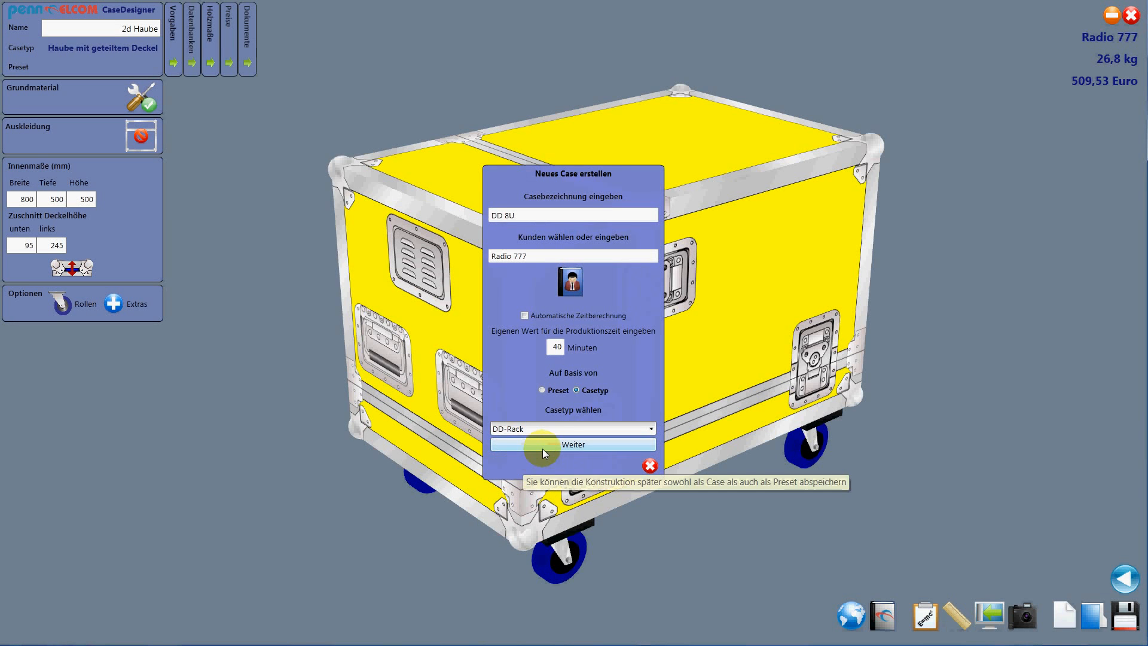
pyautogui.click(575, 443)
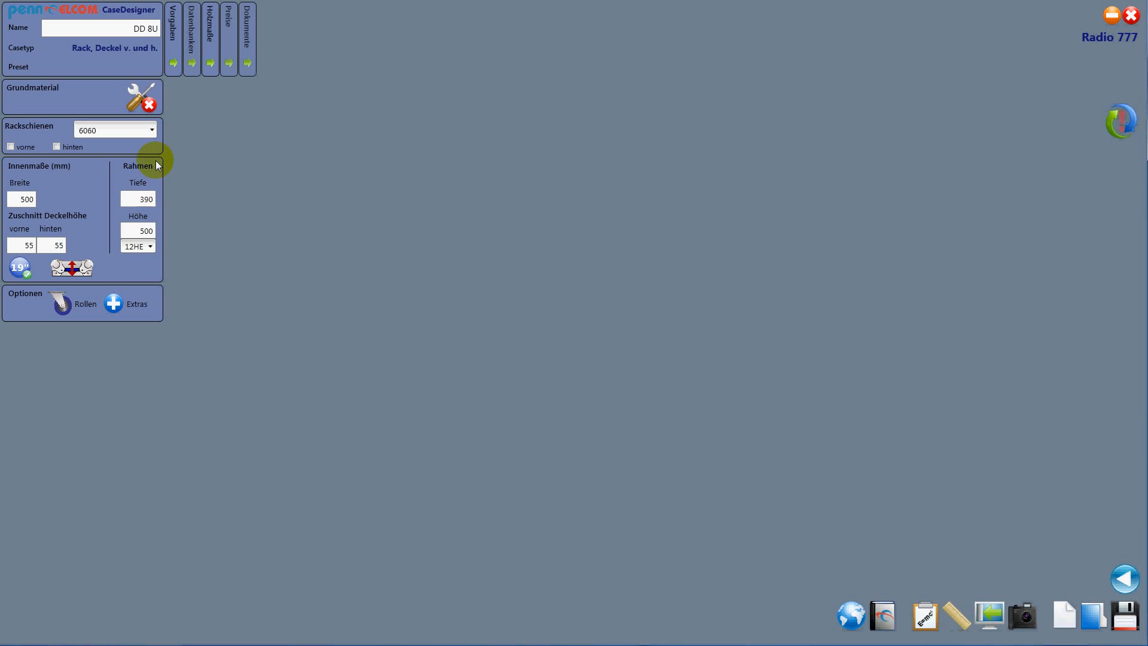
pyautogui.moveTo(148, 105)
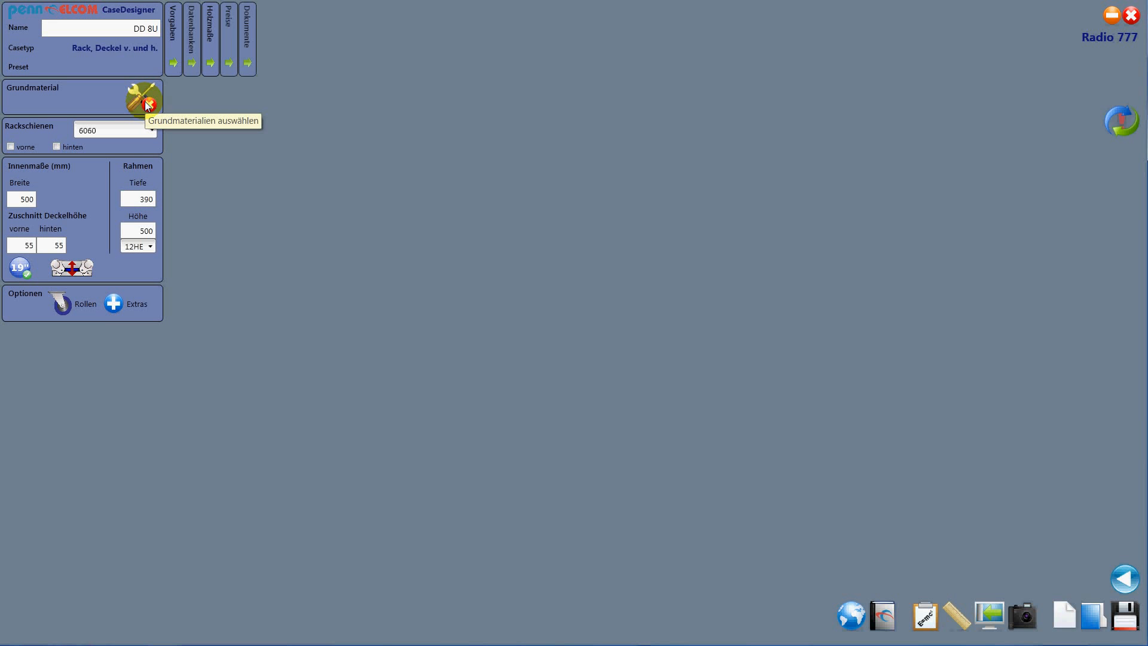
pyautogui.click(138, 95)
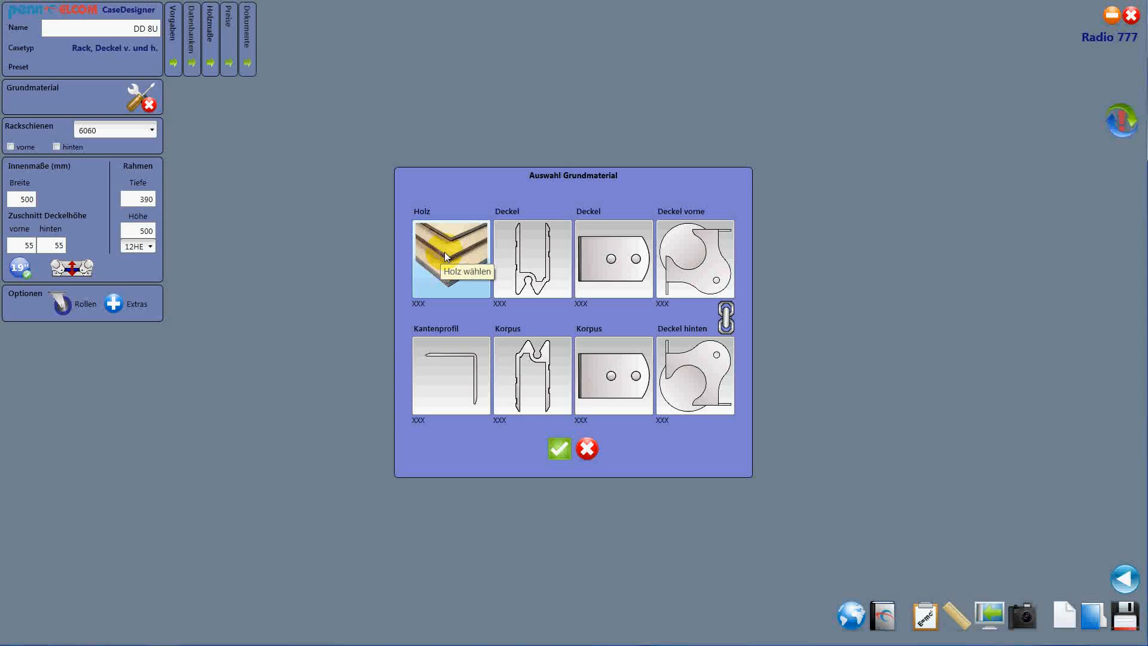
# Choose the blue panel wood, the 0310/1 closing profile and edge profile 0100
pyautogui.click(451, 257)
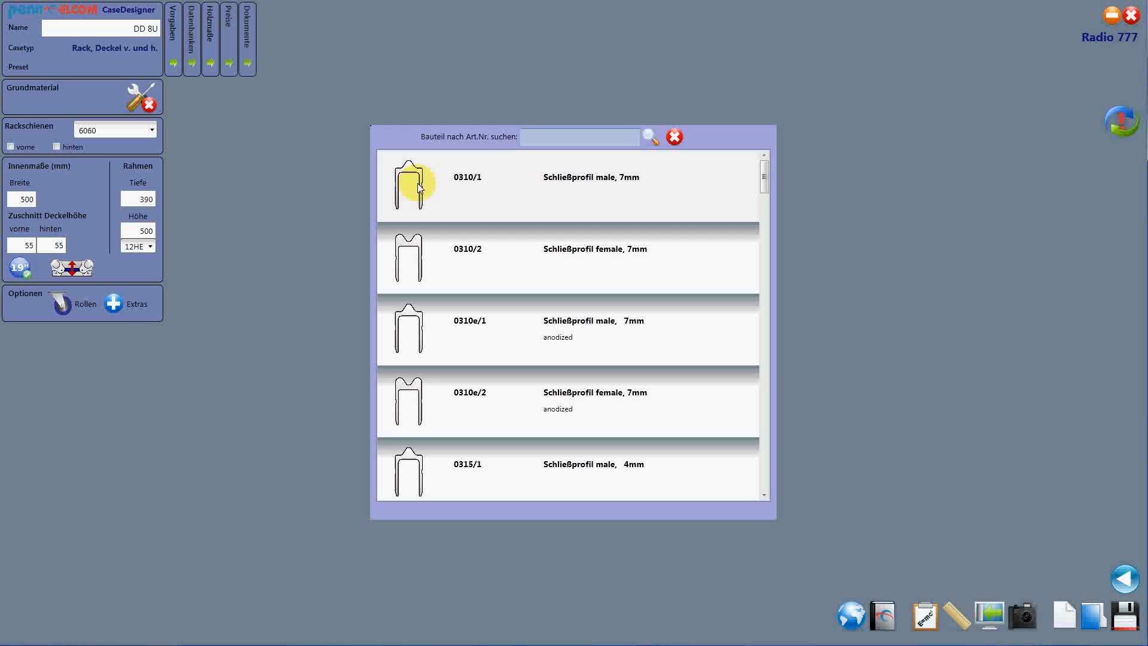
pyautogui.click(417, 186)
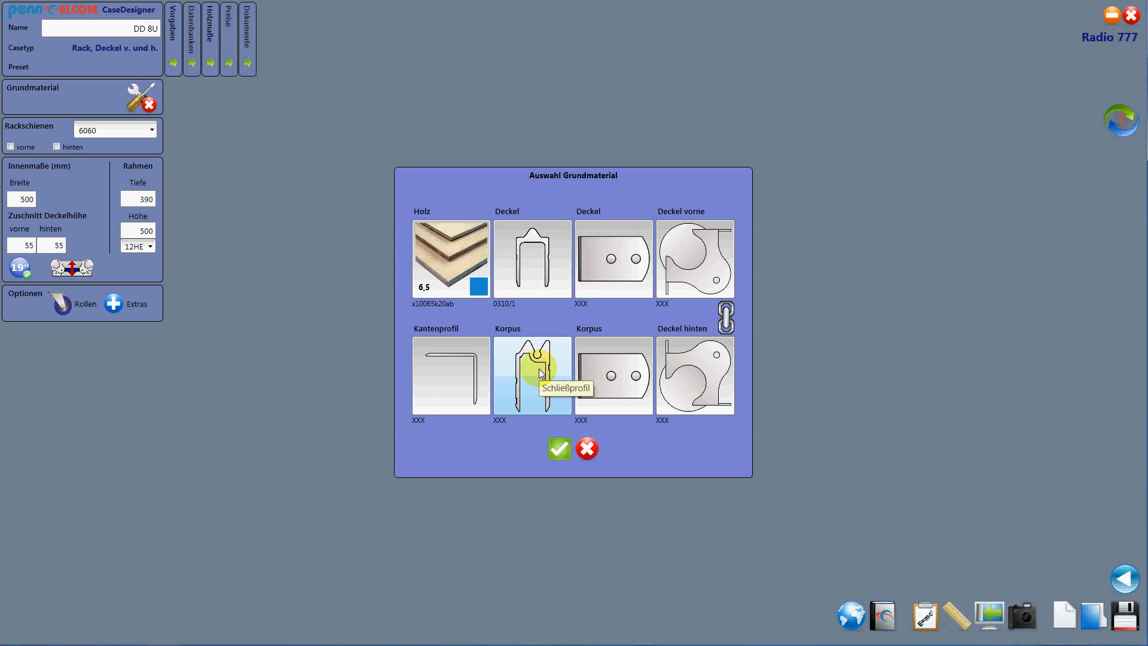
pyautogui.moveTo(531, 373)
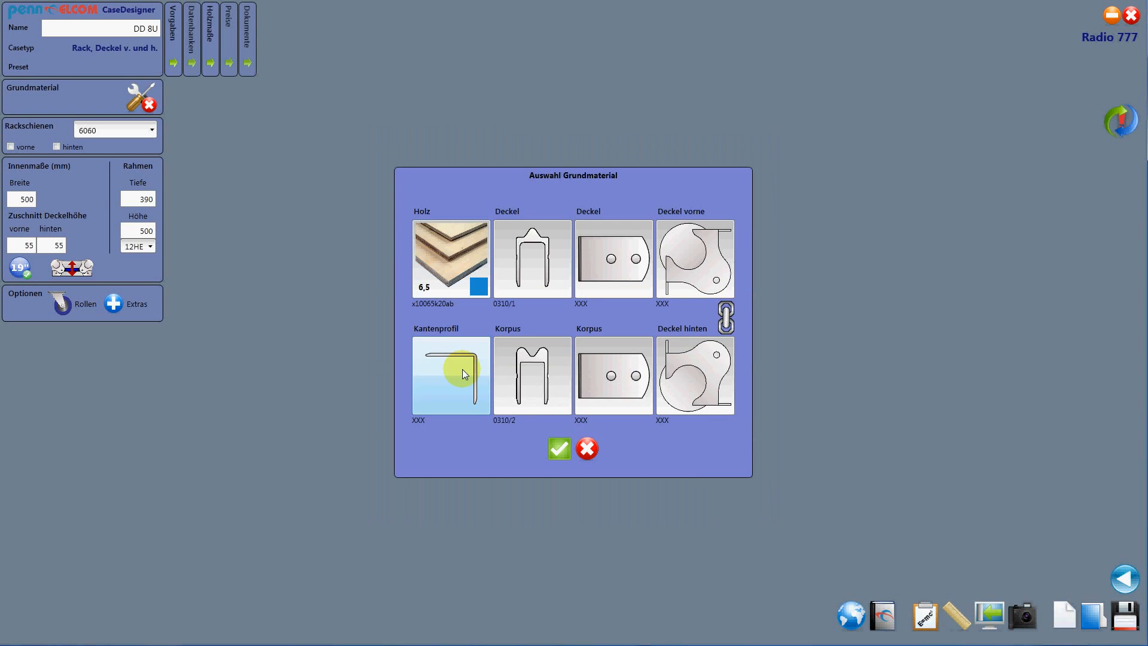
pyautogui.click(451, 374)
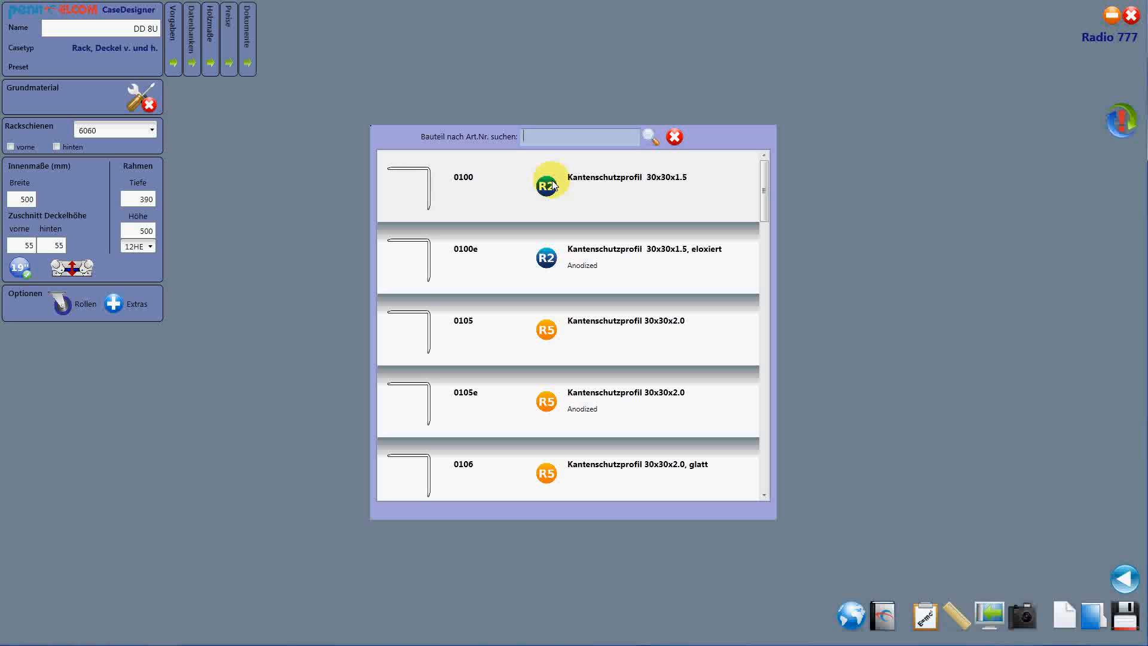
pyautogui.moveTo(565, 336)
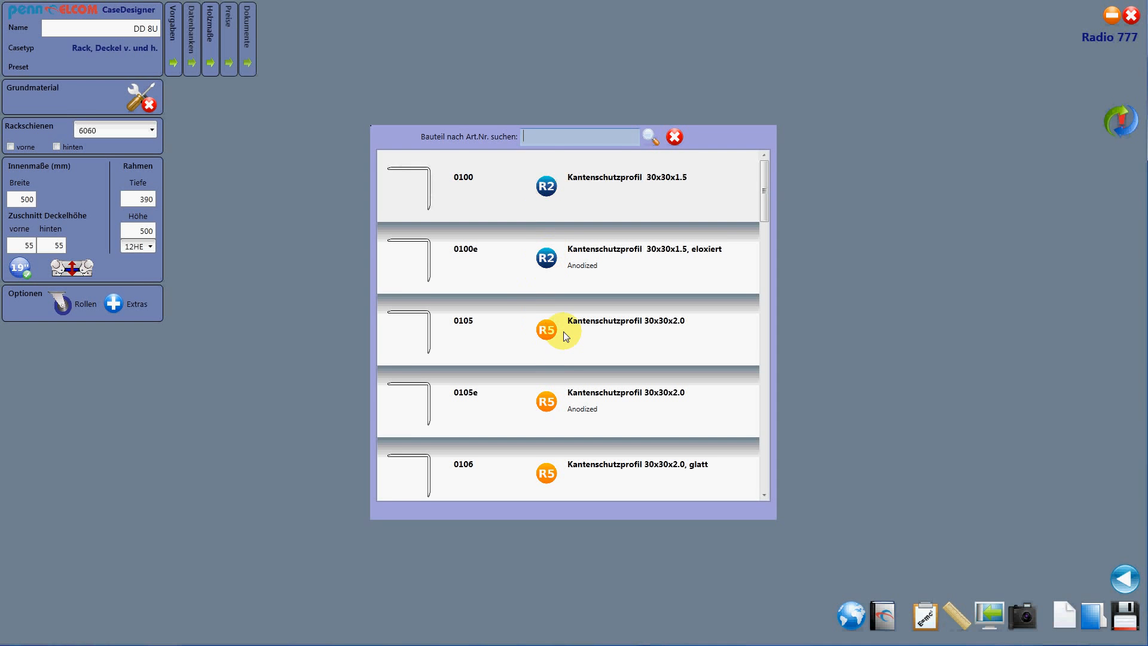
pyautogui.scroll(-3)
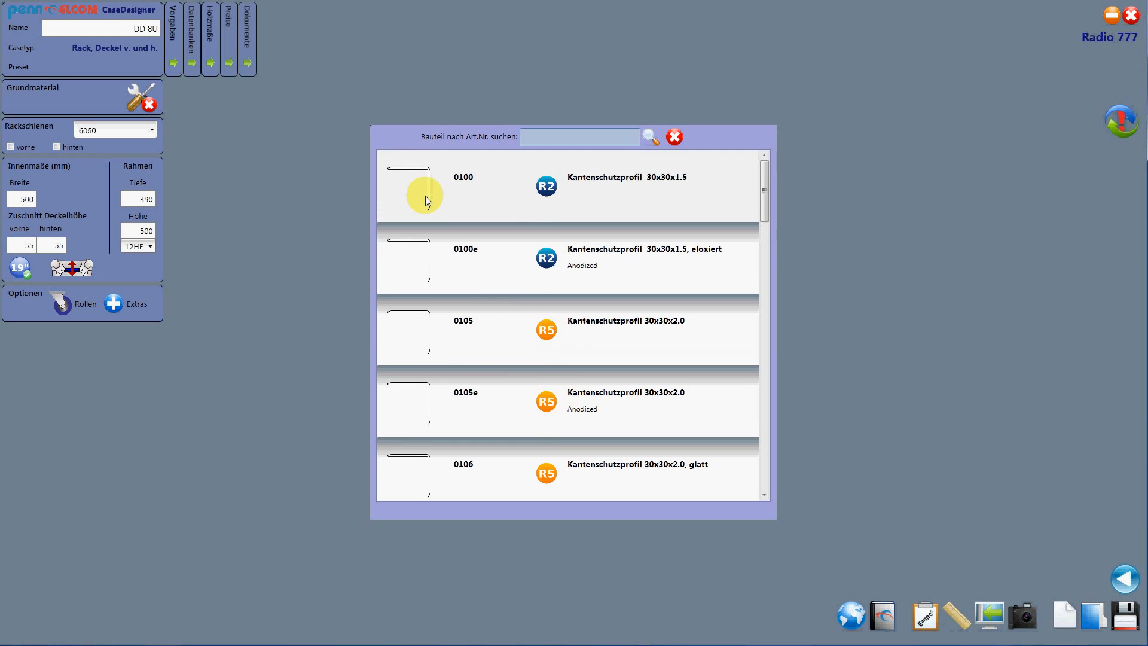
pyautogui.click(425, 197)
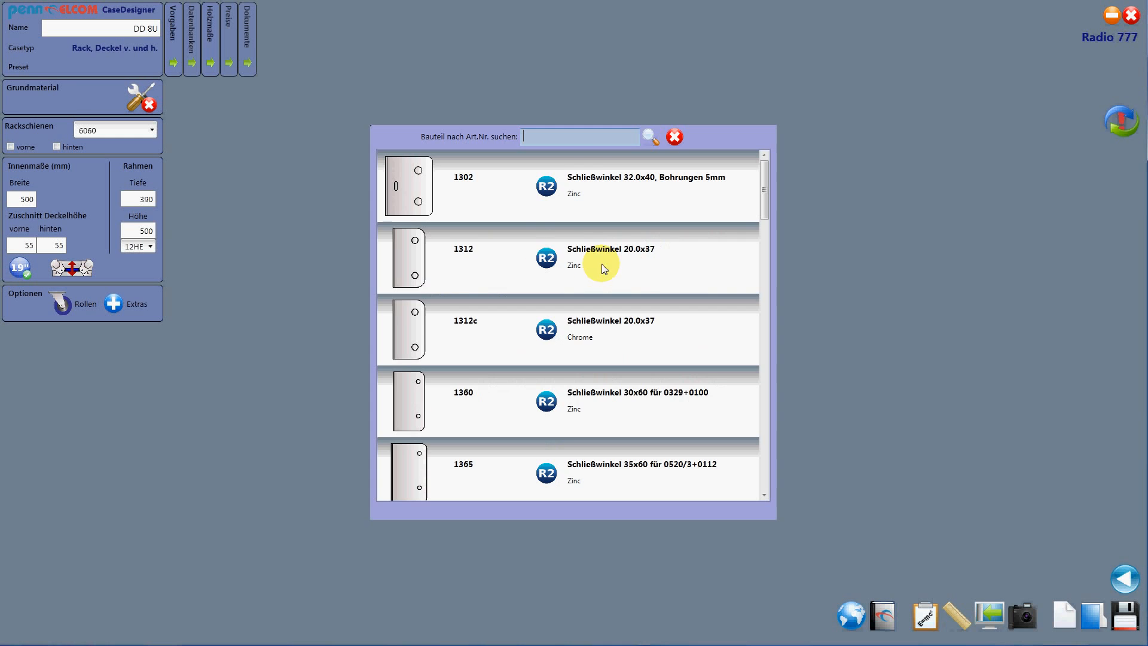
pyautogui.moveTo(788, 210)
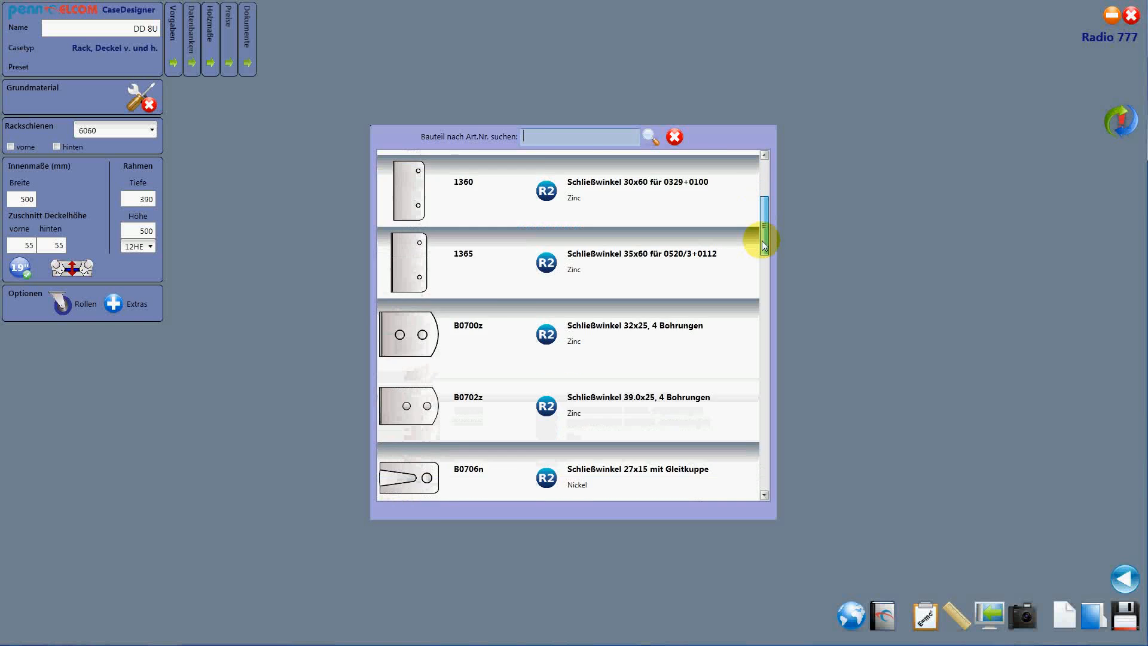
# Browse the closing angle list and search article number 1125 for the body bracket
pyautogui.scroll(-3)
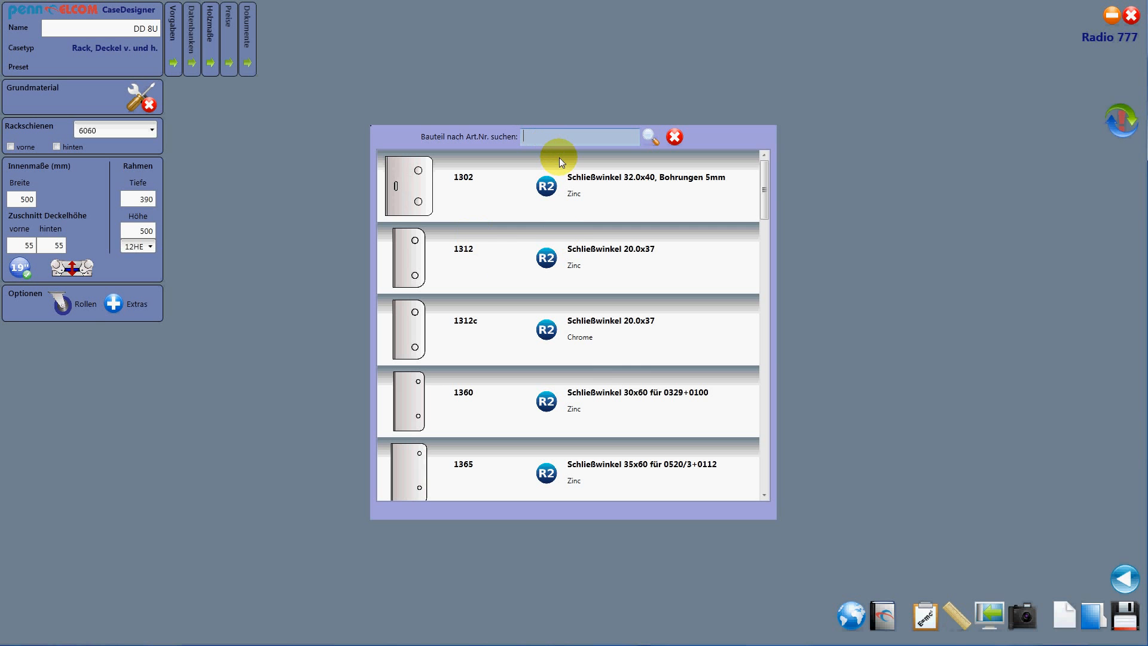
pyautogui.write('1125')
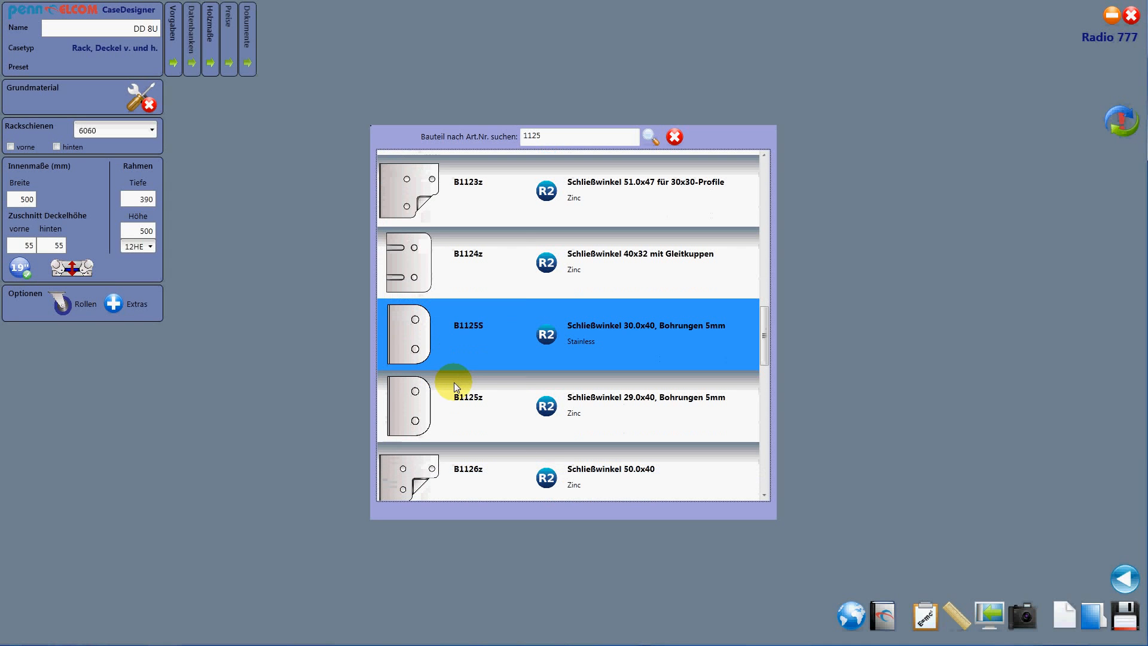
pyautogui.moveTo(416, 402)
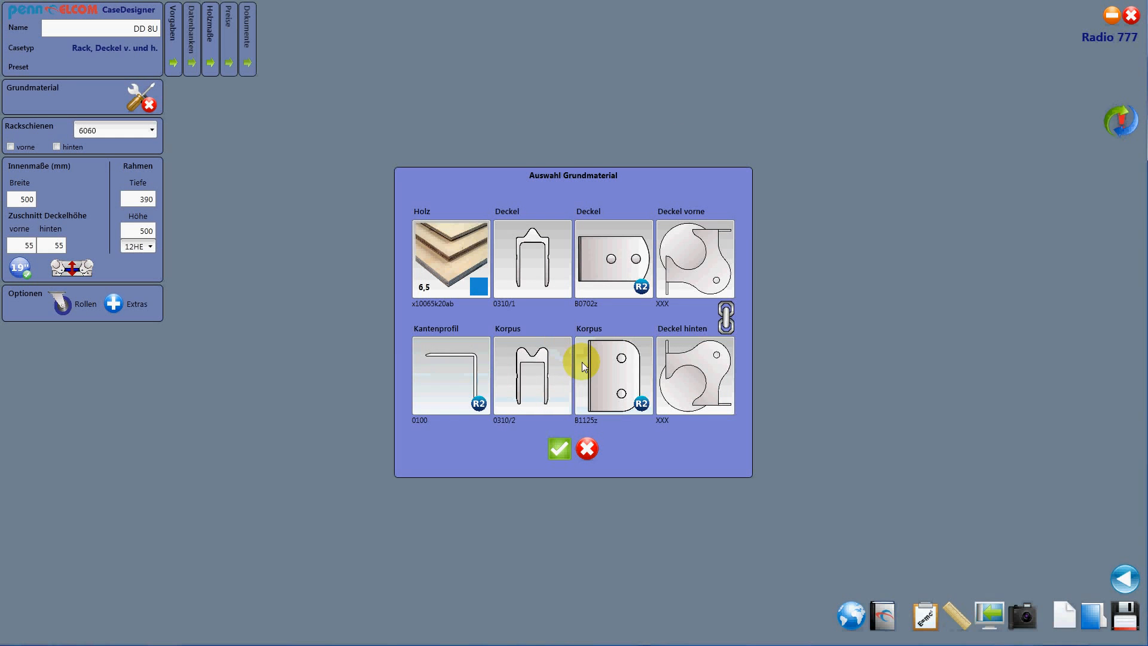
pyautogui.moveTo(687, 256)
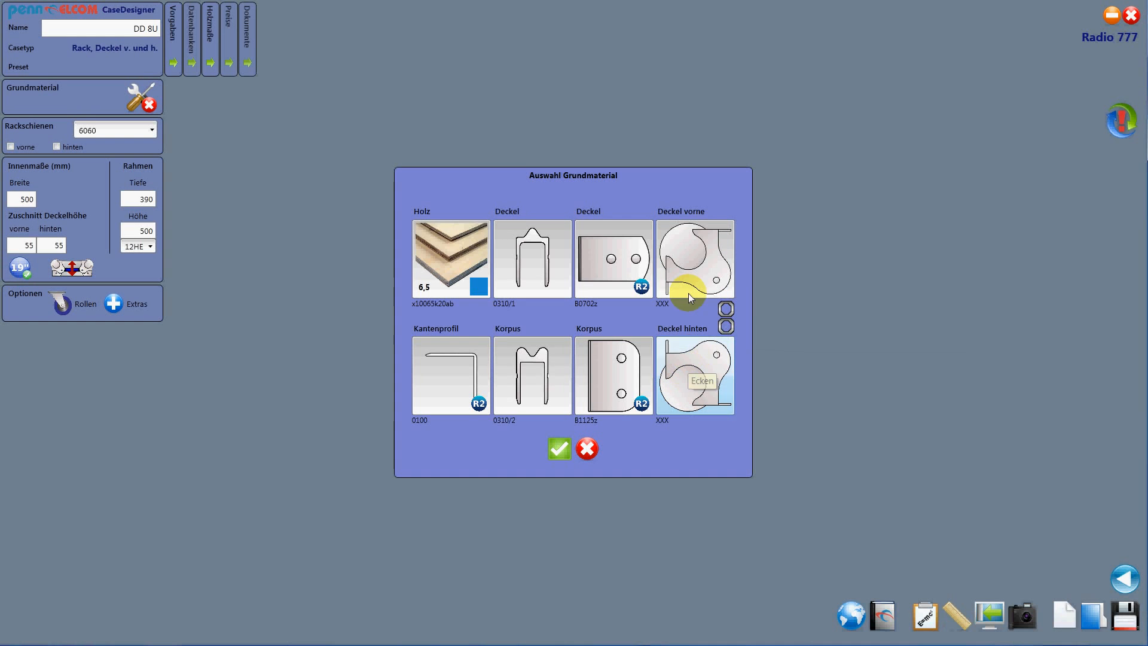
pyautogui.moveTo(724, 318)
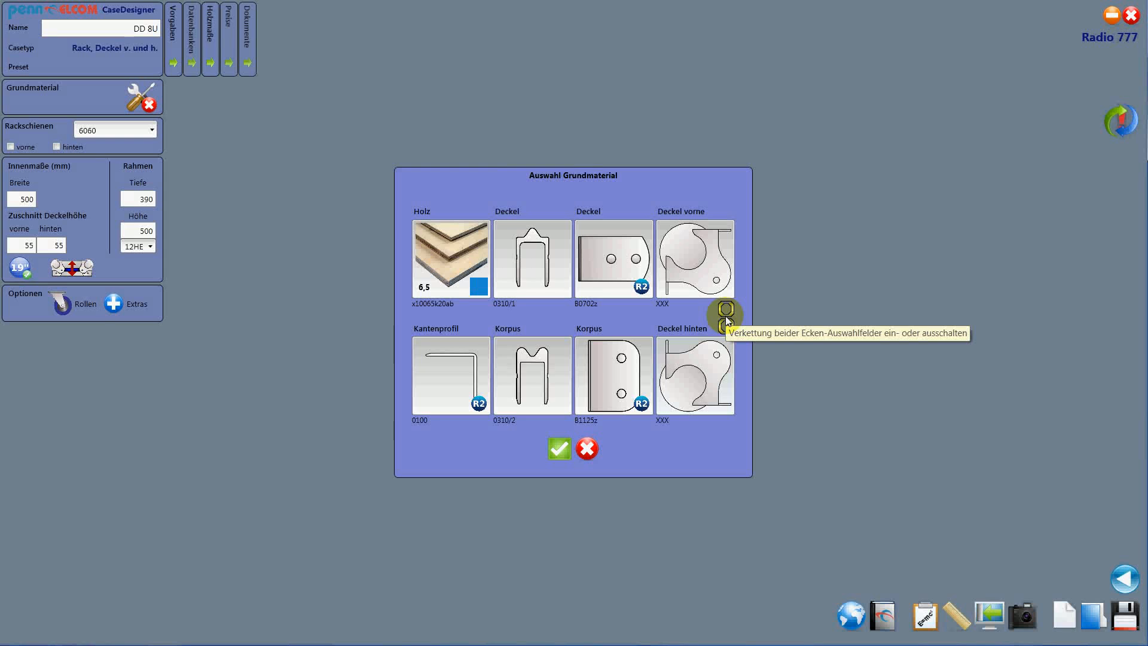
pyautogui.moveTo(692, 263)
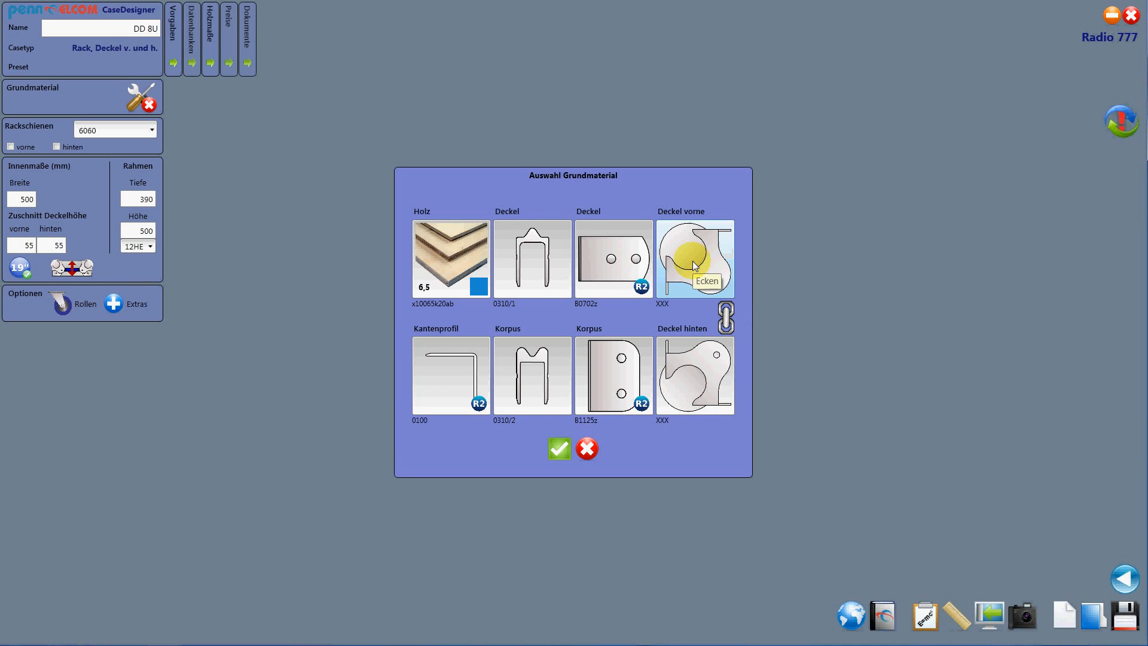
# Search article 1352 and choose the C1352z ball corner for the lid corners
pyautogui.click(694, 258)
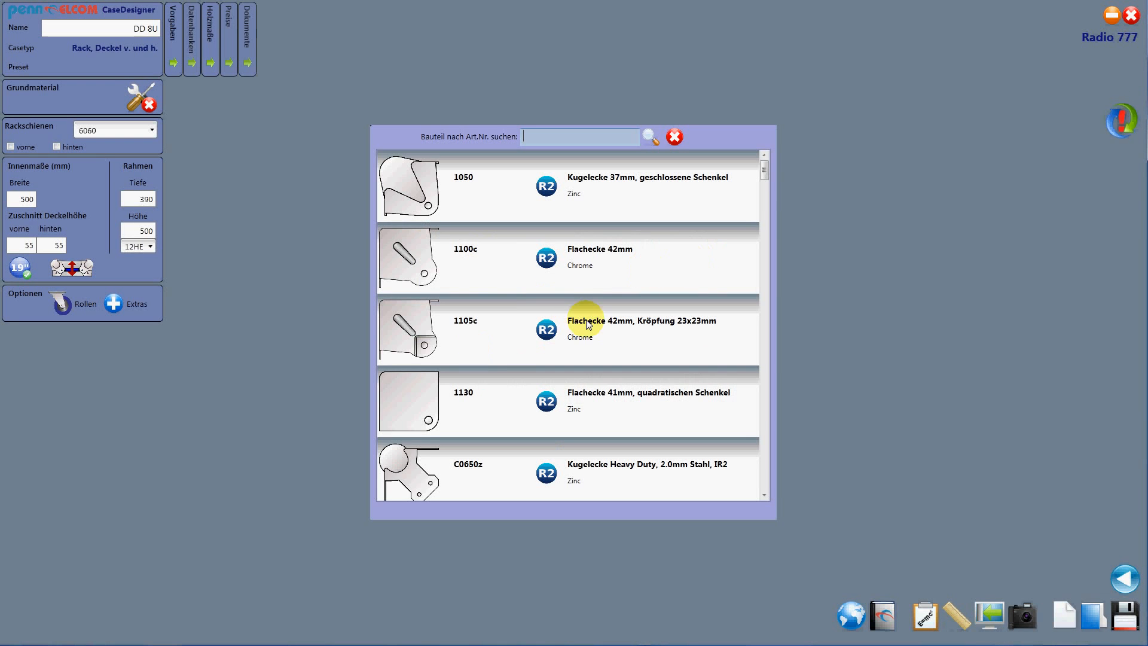
pyautogui.write('1')
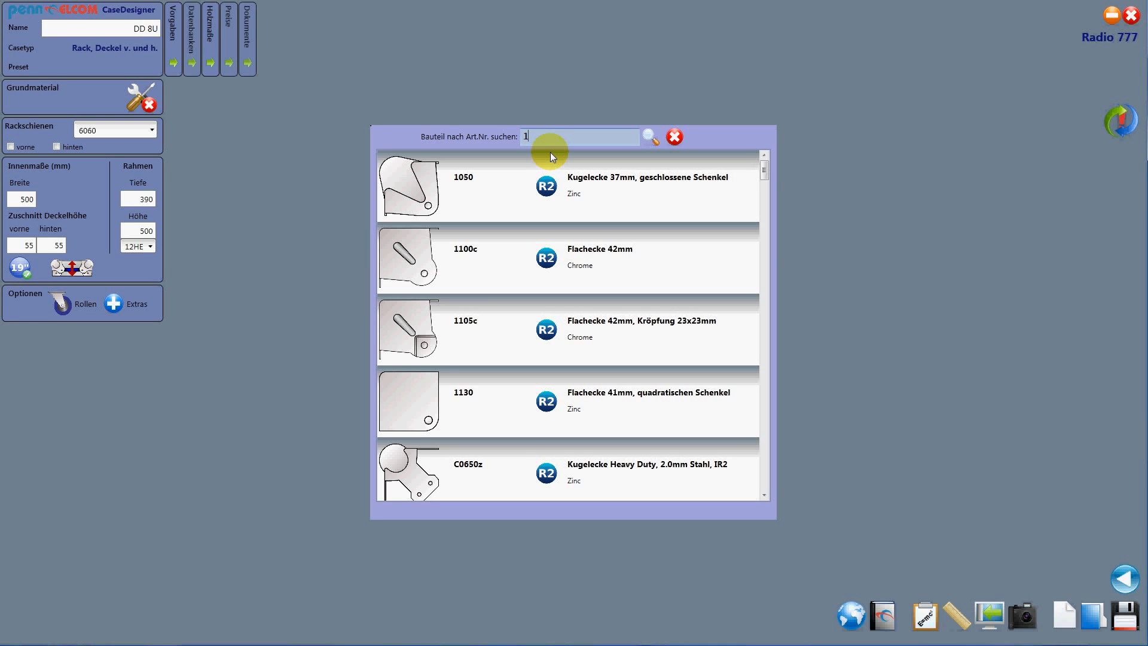
pyautogui.write('35')
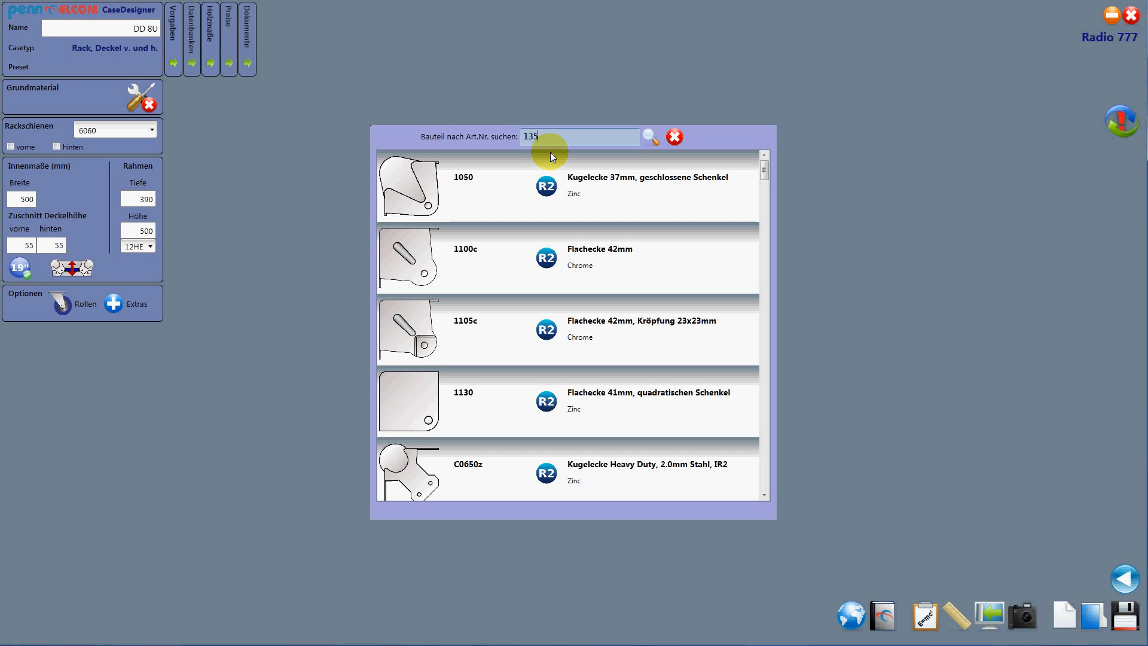
pyautogui.write('2')
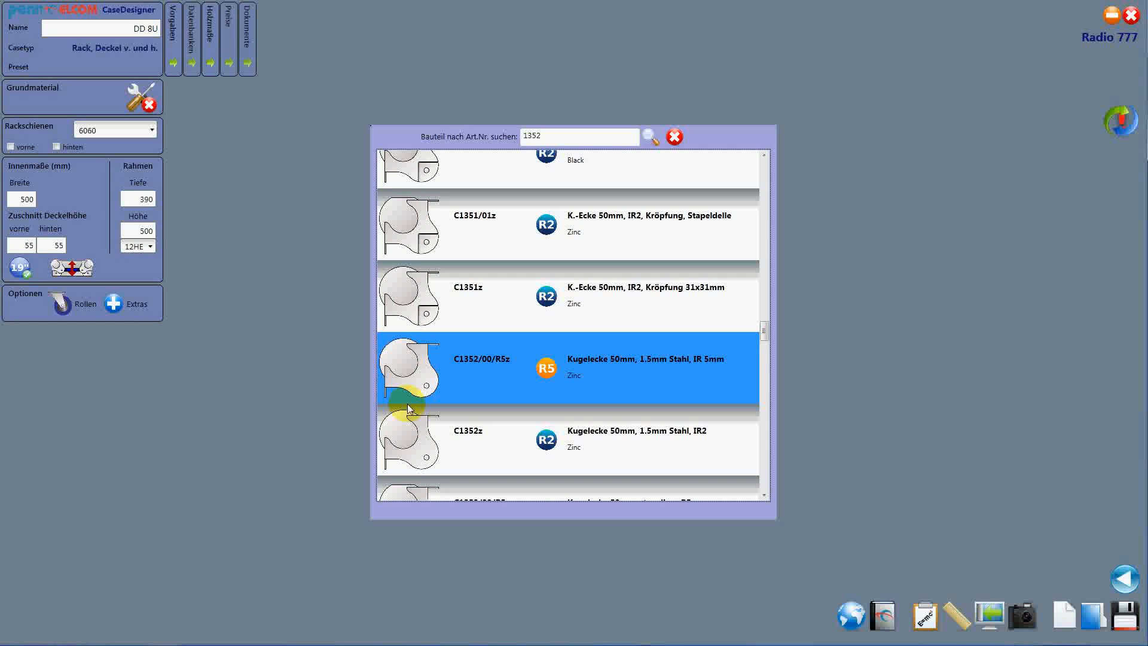
pyautogui.scroll(-3)
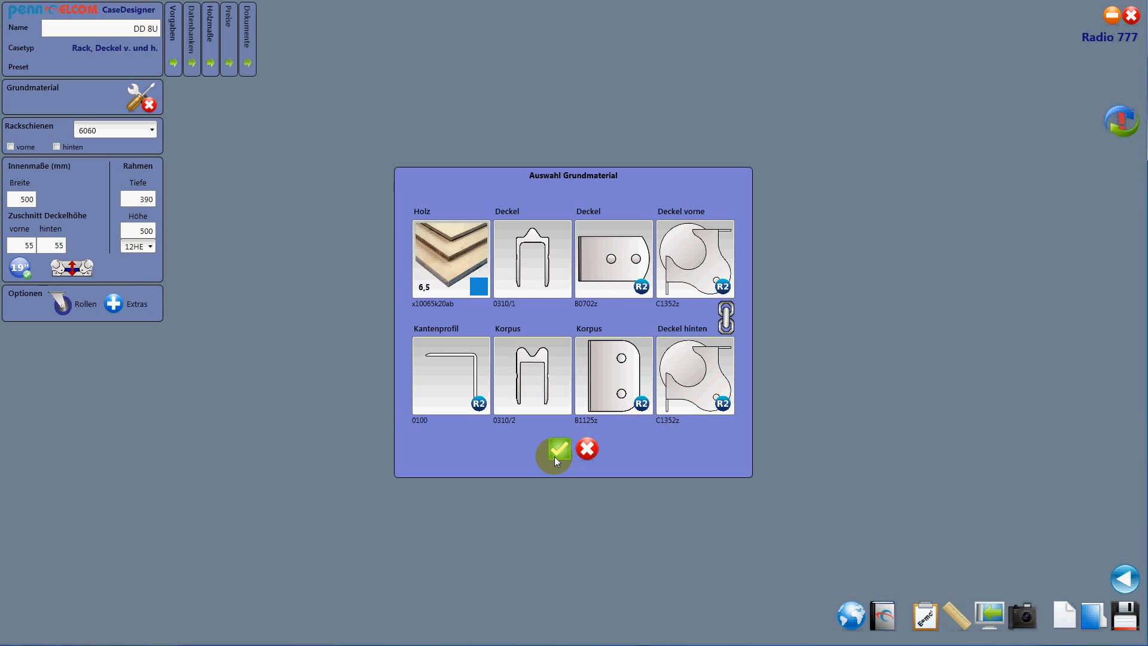
# Confirm the chosen base materials and acknowledge the all-correct message
pyautogui.click(559, 448)
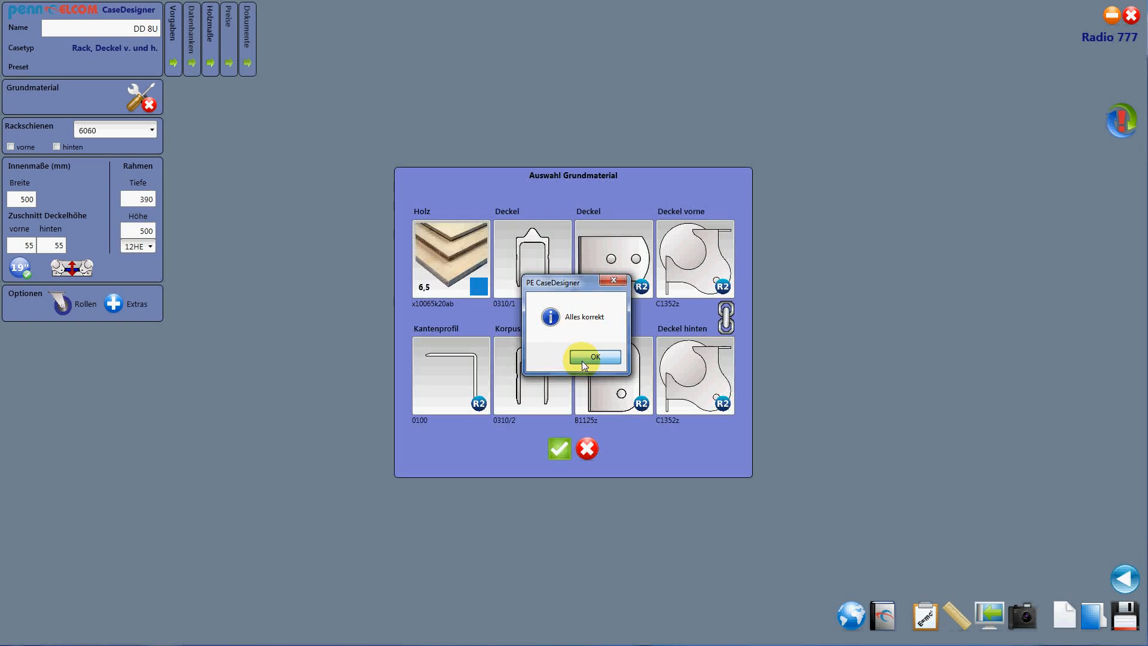
pyautogui.click(596, 356)
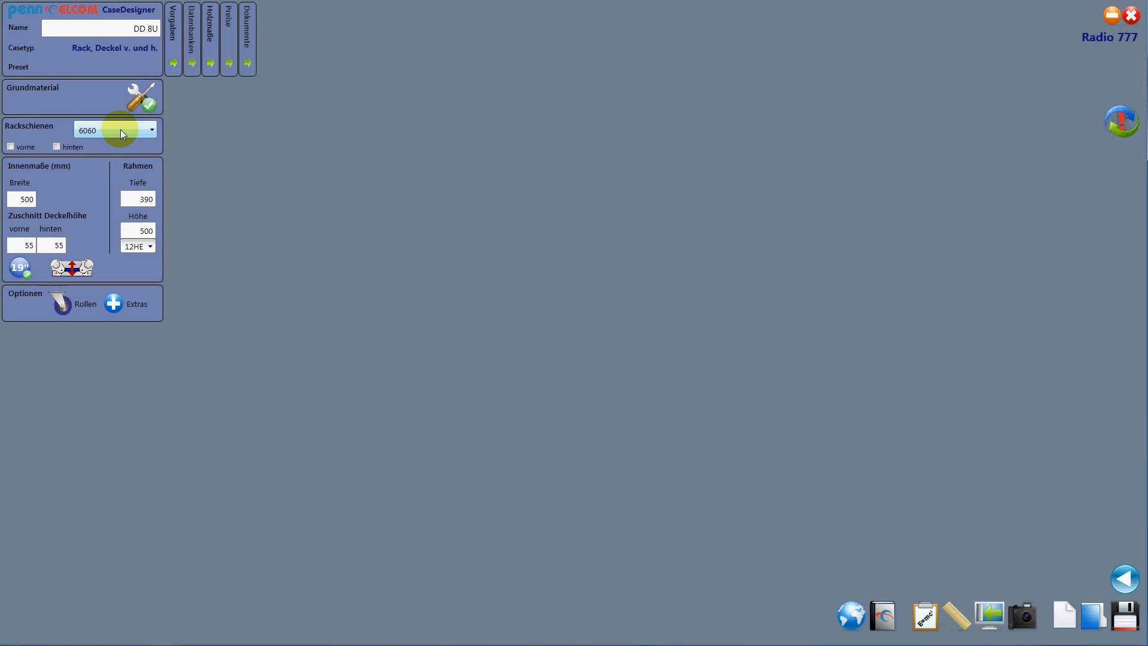
# Set rack rail profile 6060 and fit rails at both front and rear
pyautogui.click(153, 129)
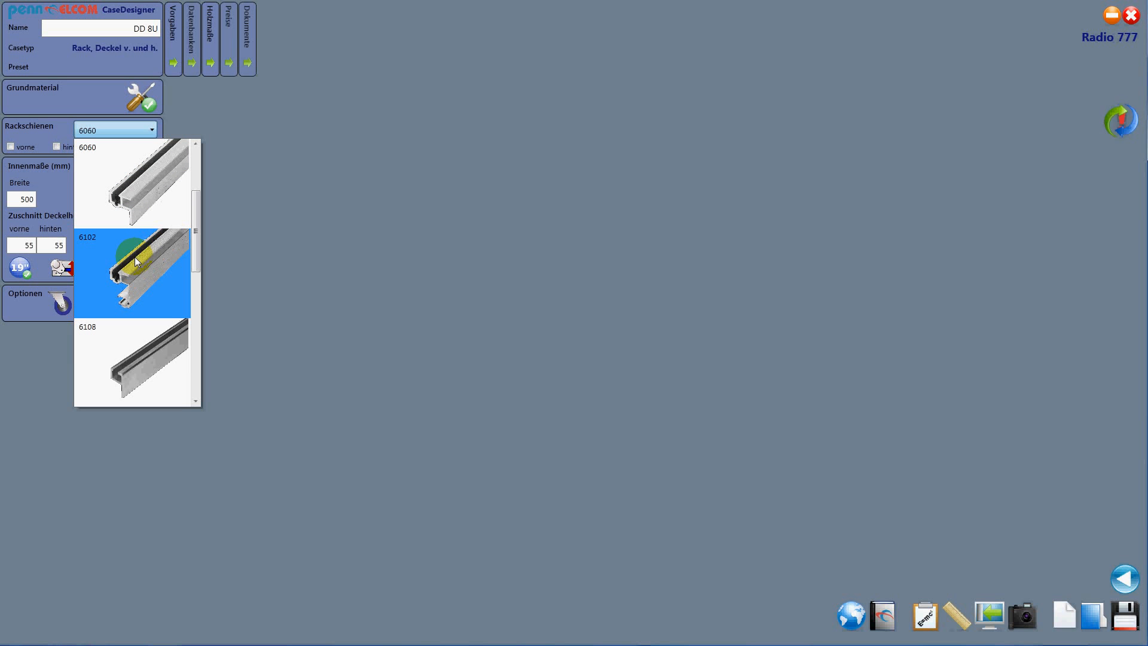
pyautogui.click(134, 262)
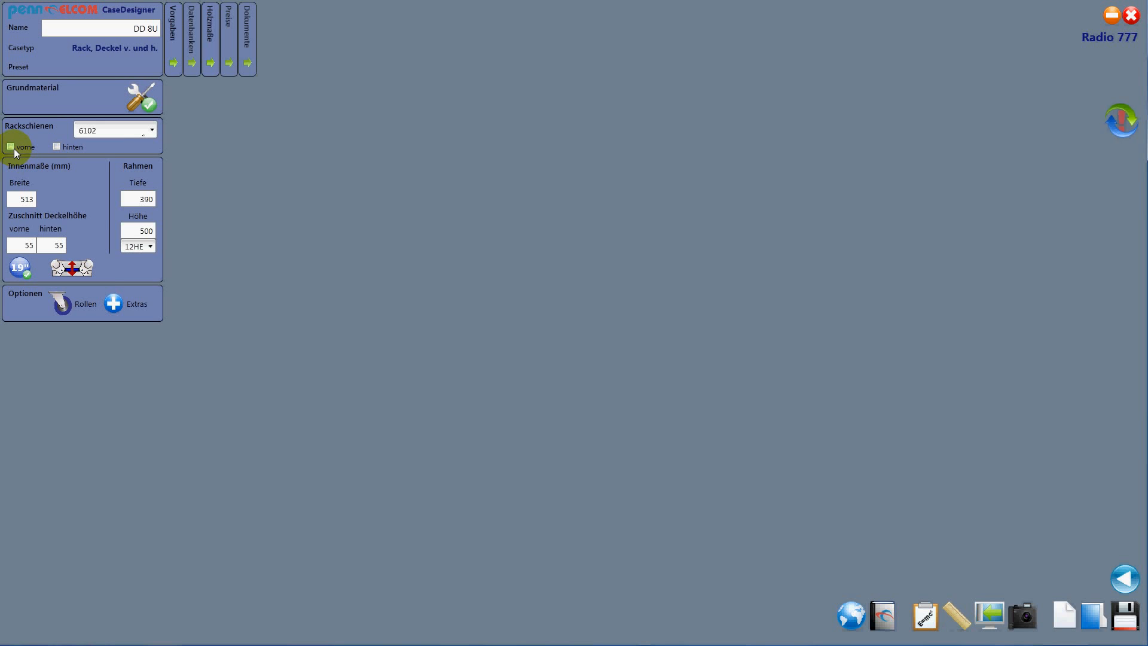
pyautogui.click(153, 129)
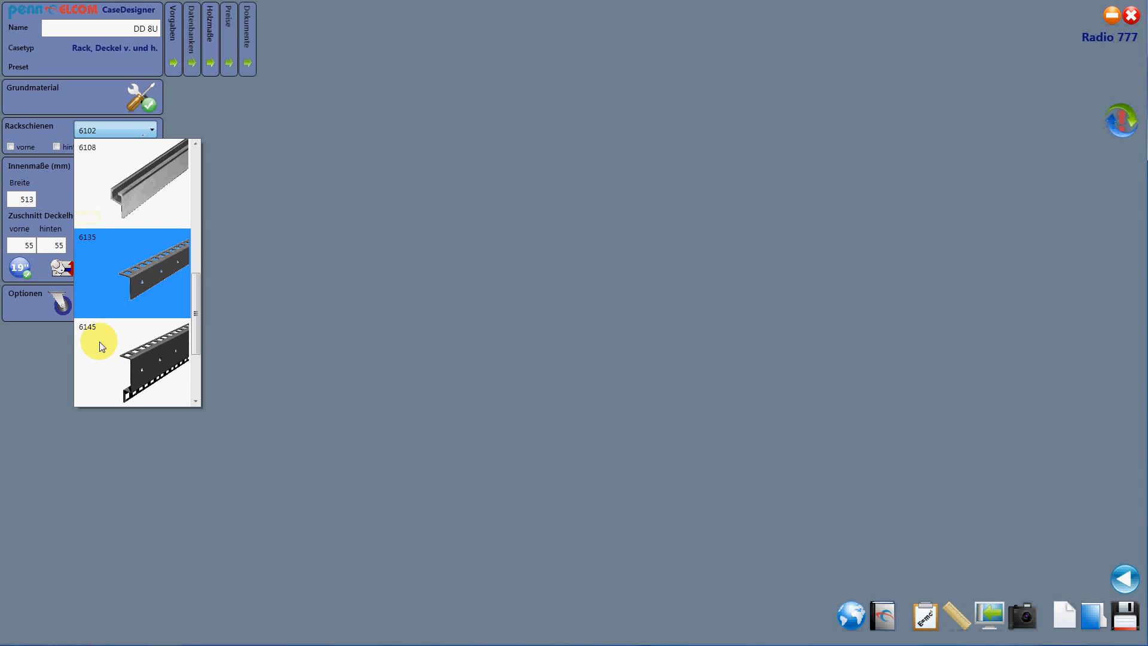
pyautogui.click(101, 346)
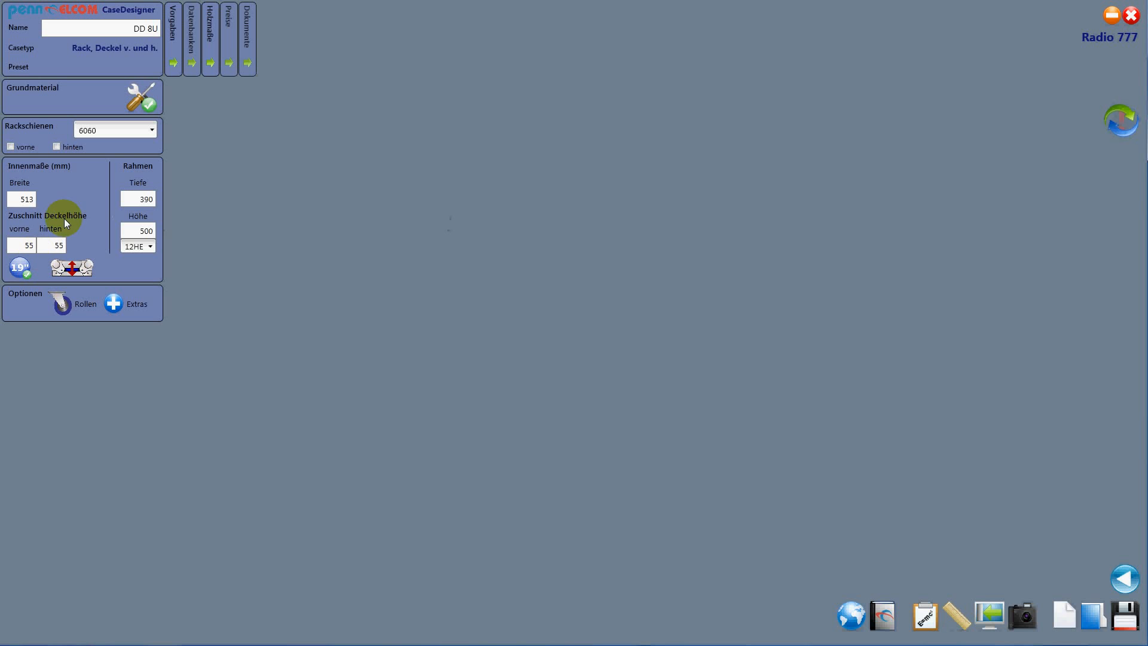
pyautogui.click(10, 146)
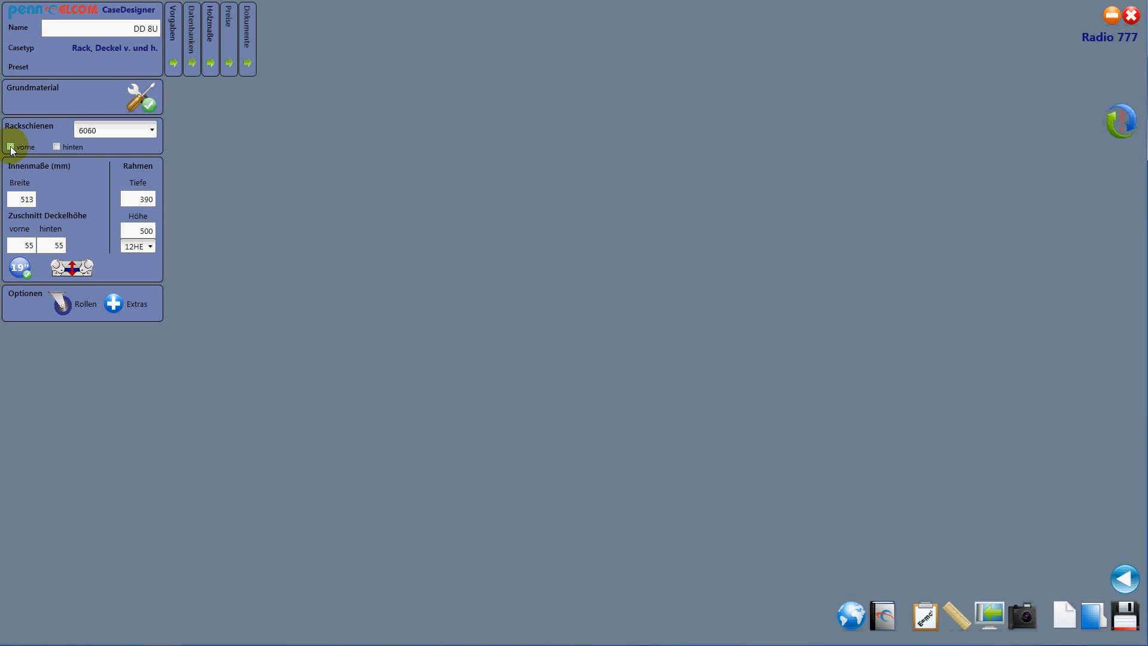
pyautogui.click(54, 147)
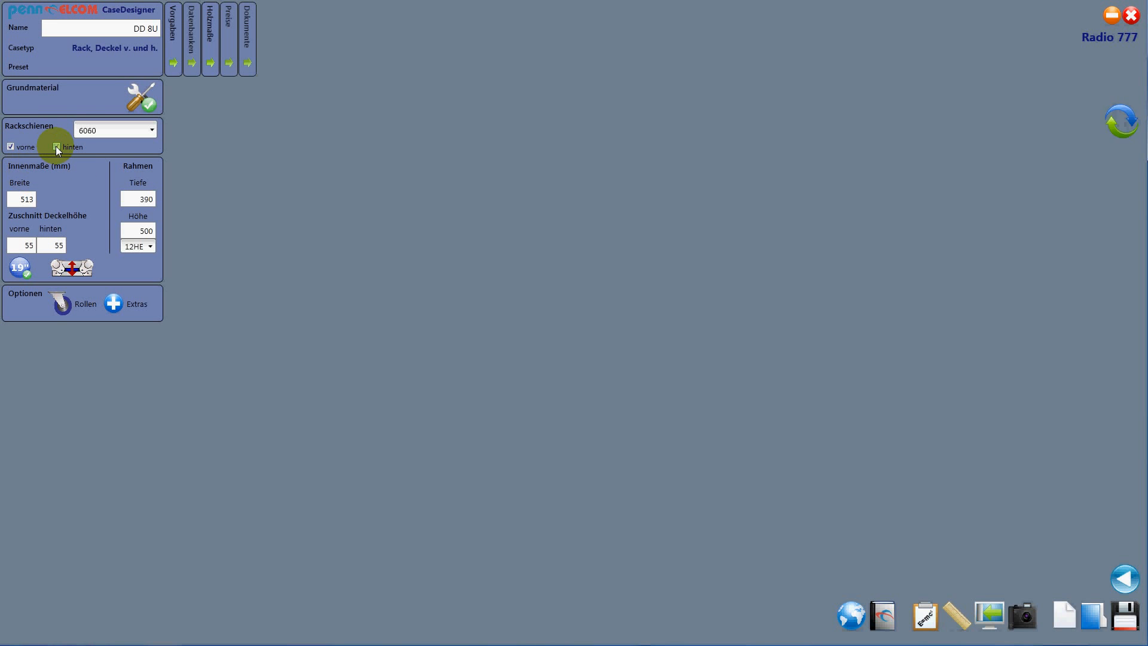
pyautogui.click(56, 148)
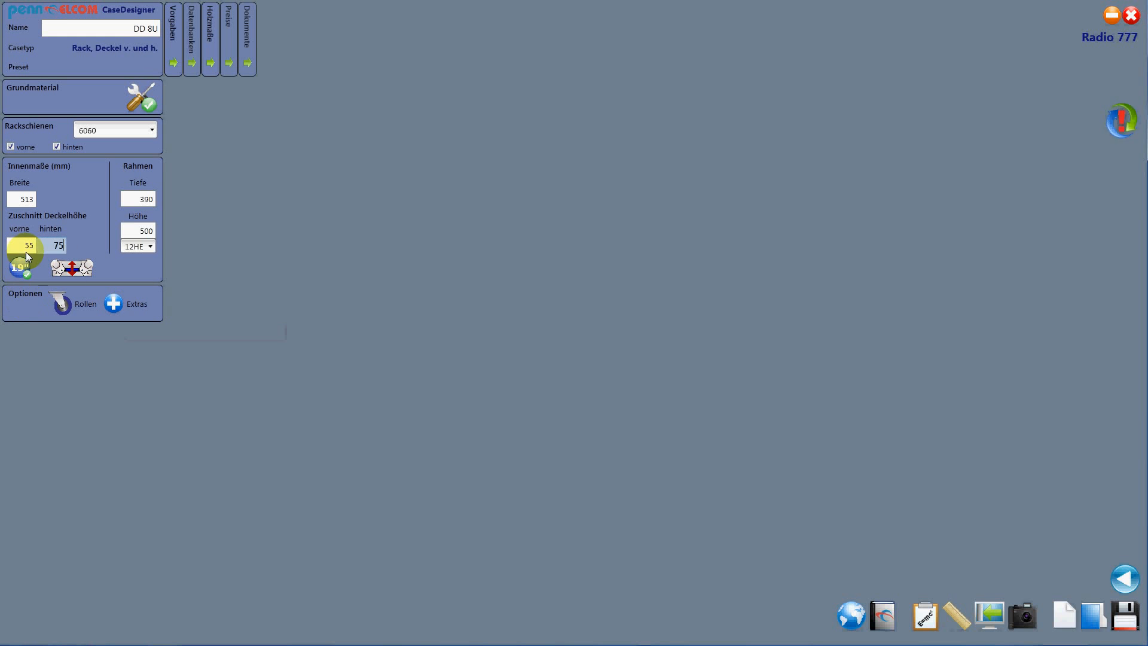
# Set the rear lid cut, depth 410 and case height 8 HE
pyautogui.click(138, 199)
pyautogui.write('410')
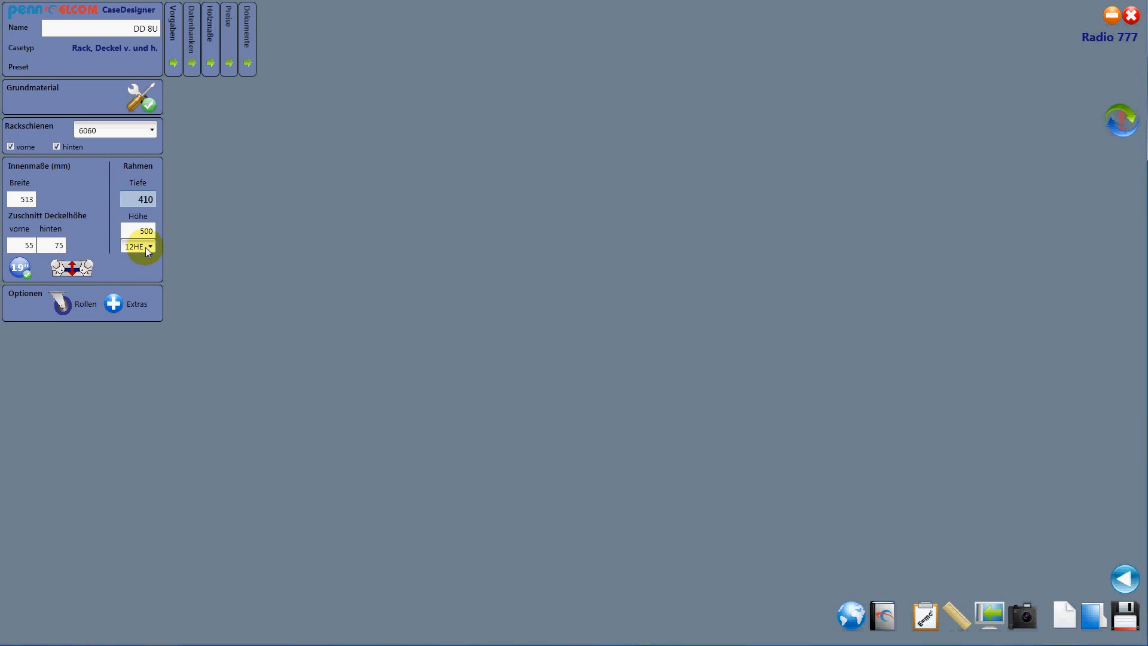
pyautogui.click(150, 247)
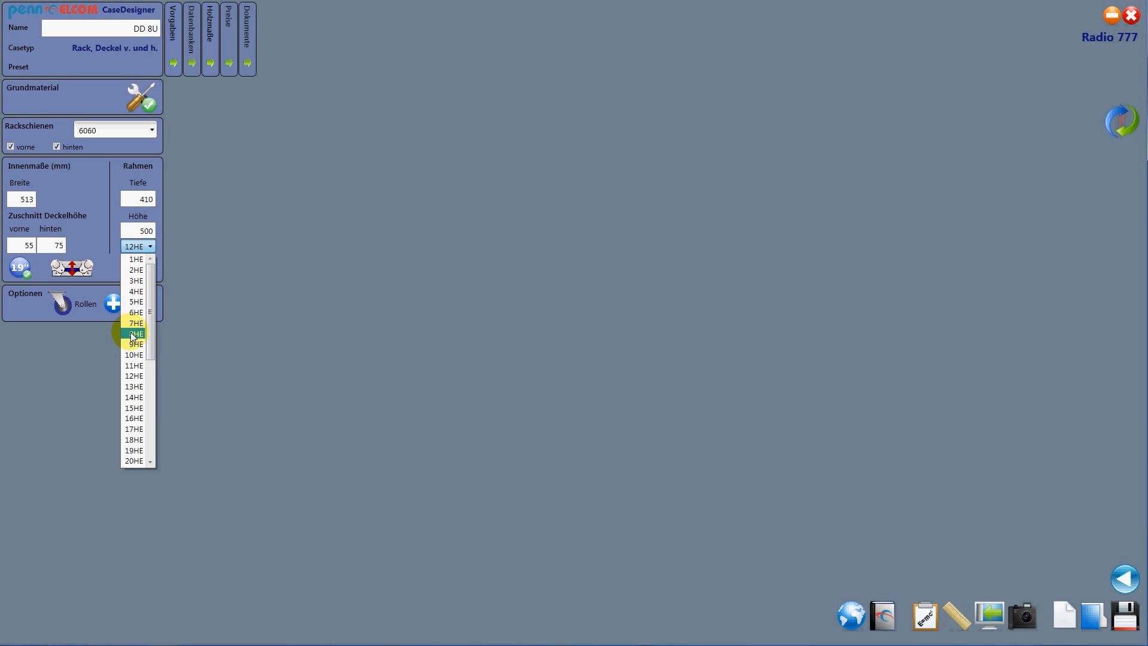
pyautogui.click(134, 333)
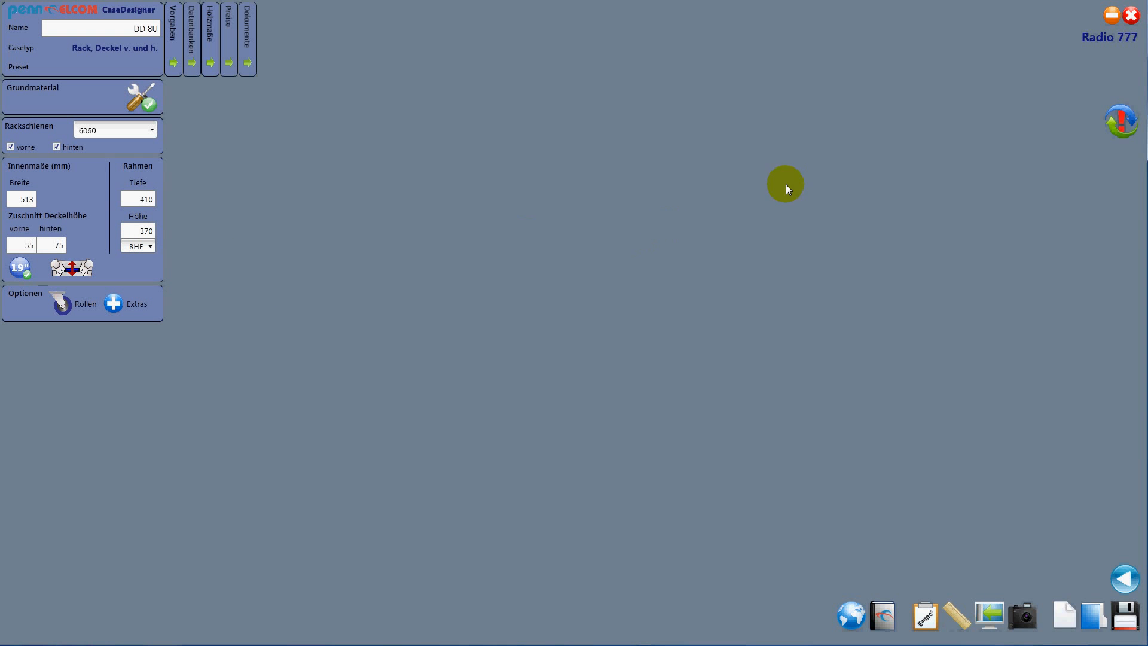
pyautogui.moveTo(1122, 121)
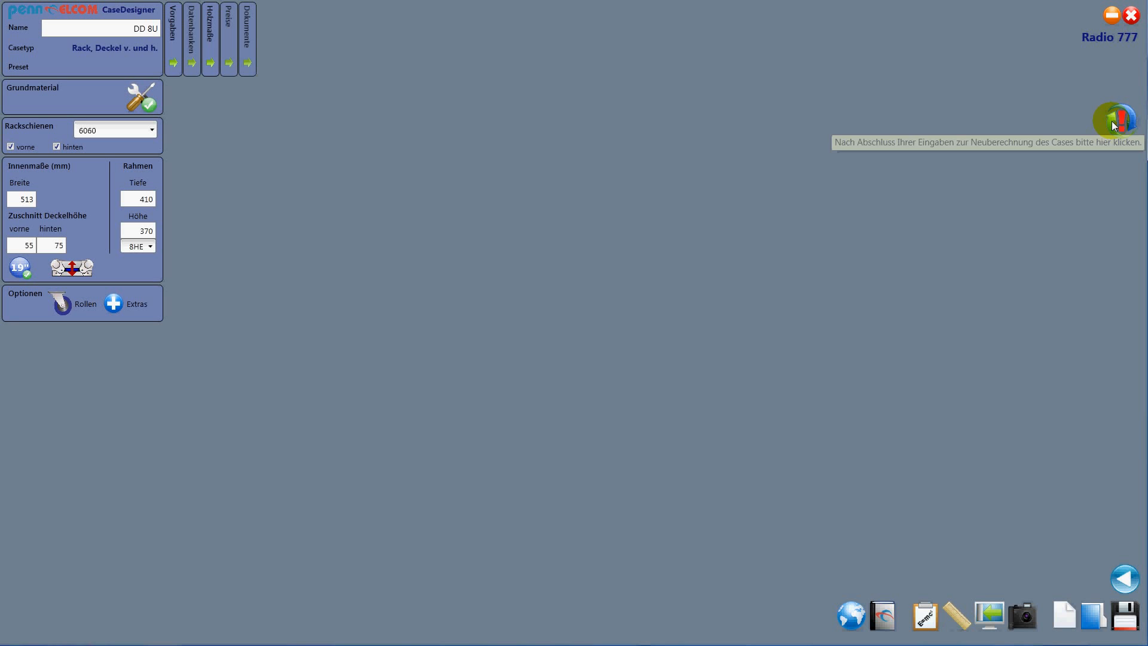
# Recalculate the case and orbit the 3D view to read the 529 × 599 × 386 mm size
pyautogui.click(1112, 119)
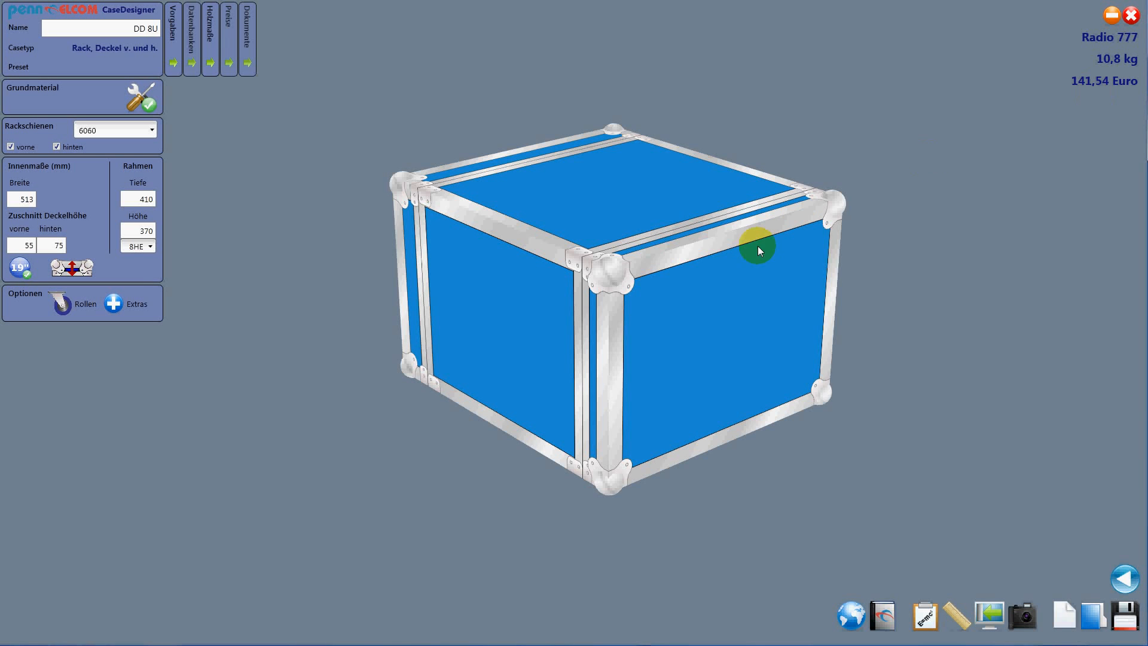
pyautogui.moveTo(759, 250); pyautogui.dragTo(924, 226)
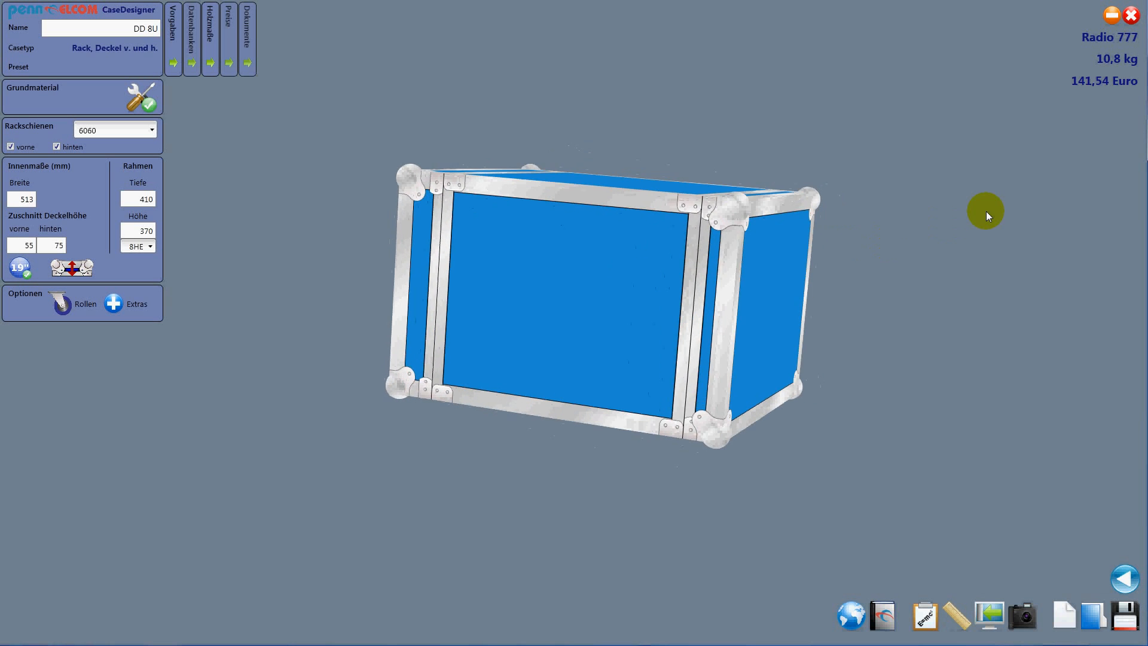
pyautogui.moveTo(984, 216); pyautogui.dragTo(914, 217)
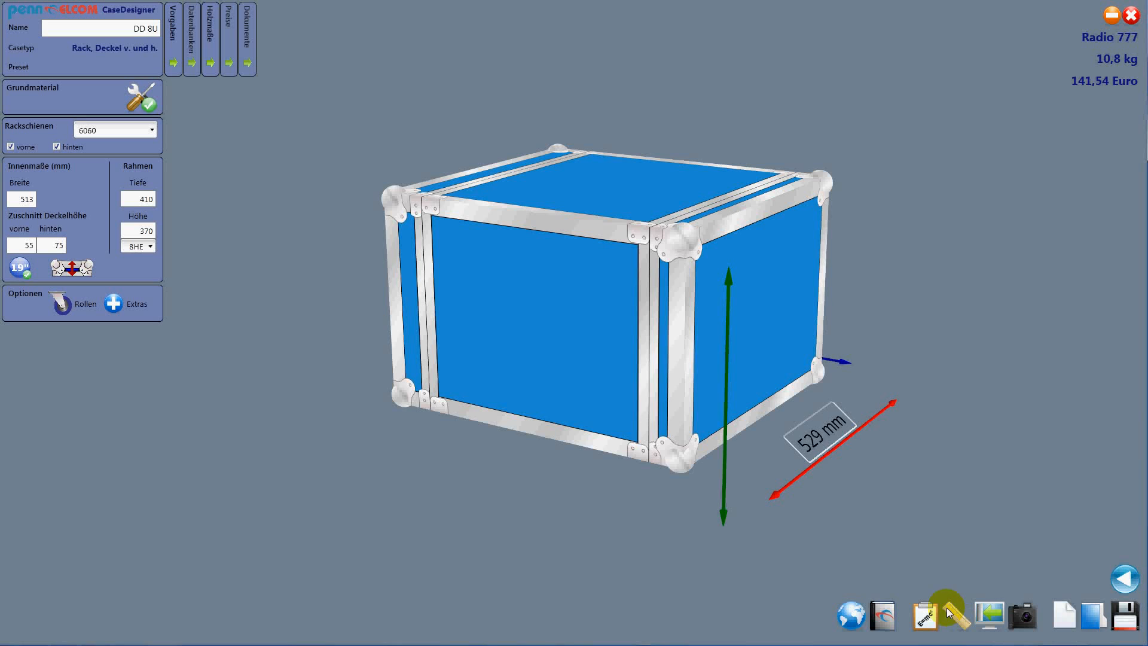
pyautogui.moveTo(945, 611); pyautogui.dragTo(868, 311)
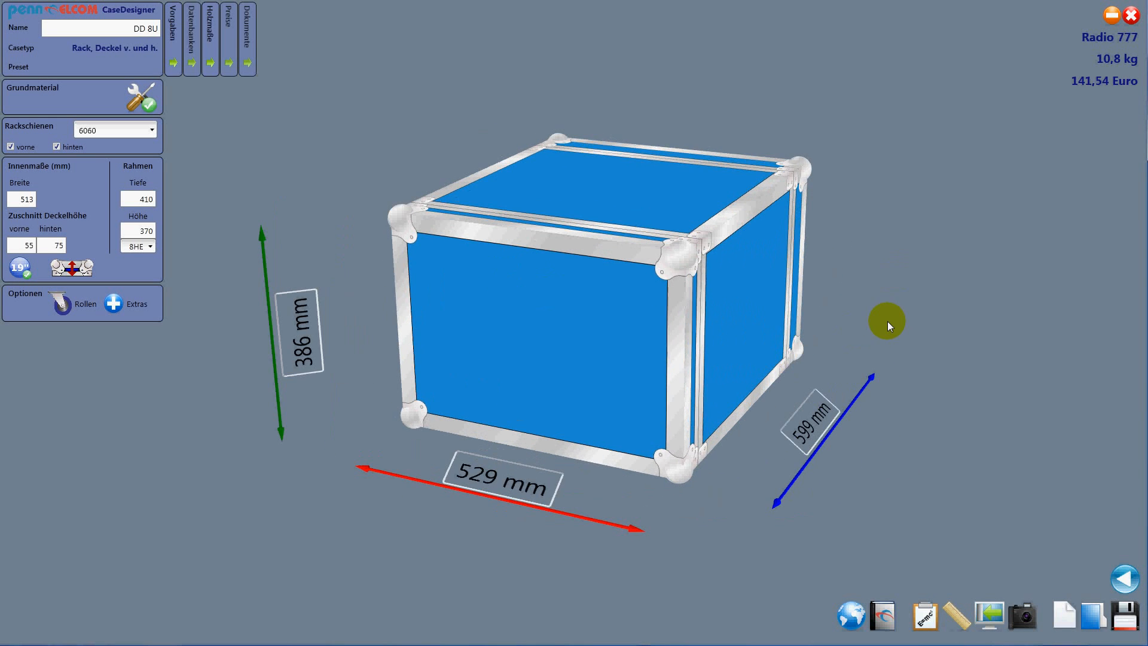
pyautogui.moveTo(886, 322); pyautogui.dragTo(734, 457)
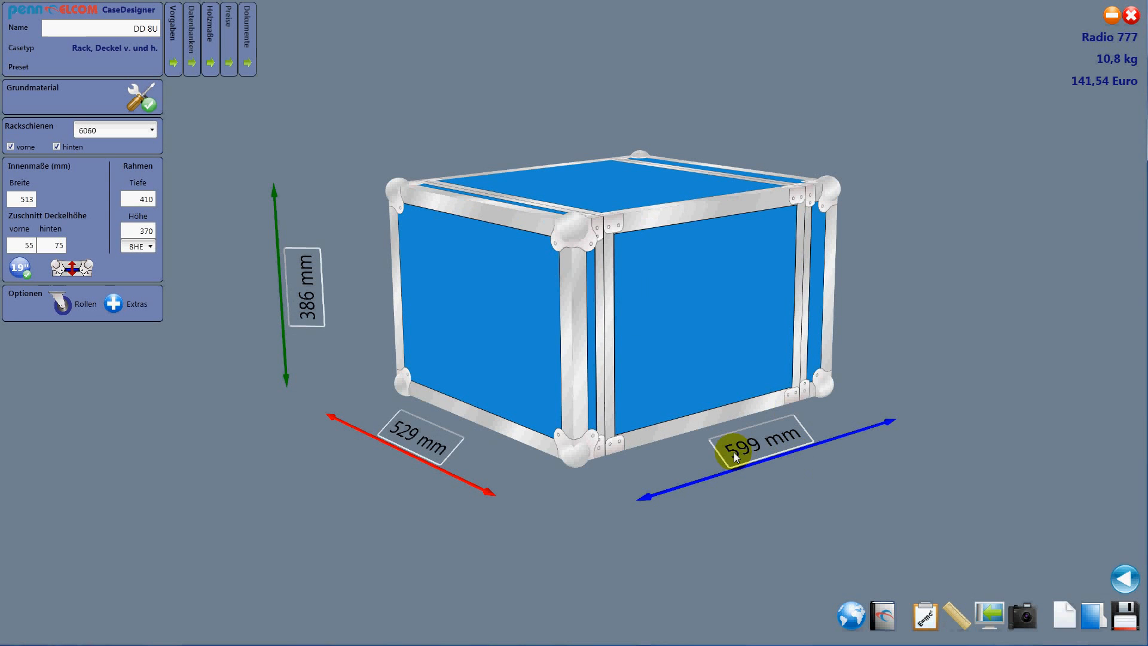
pyautogui.moveTo(444, 478)
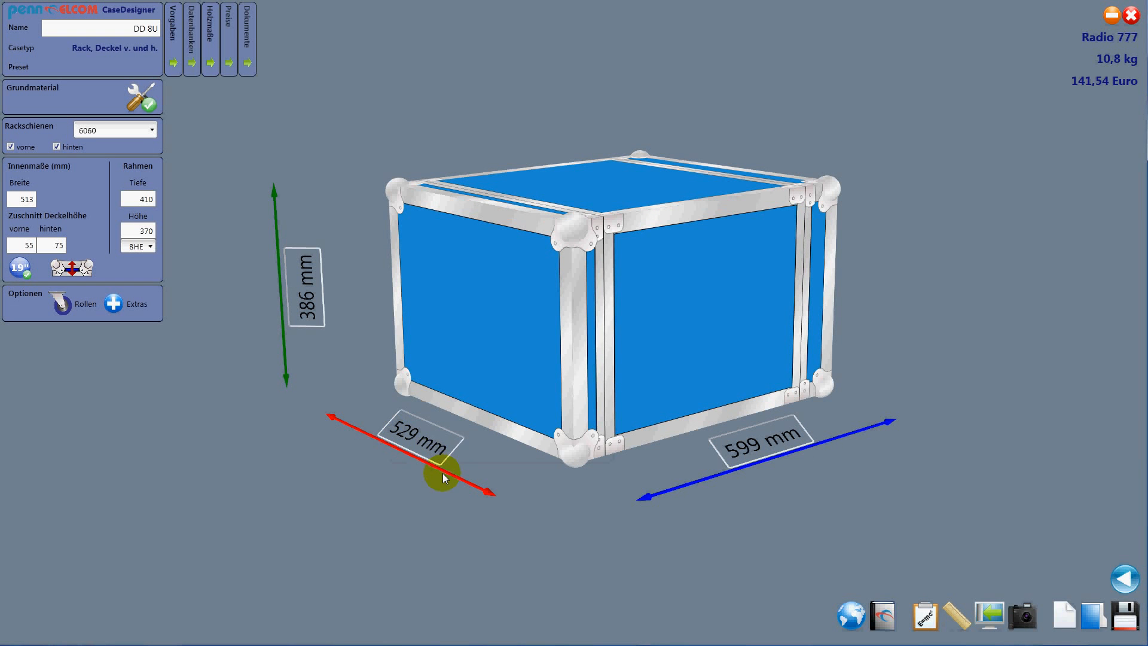
pyautogui.moveTo(615, 291)
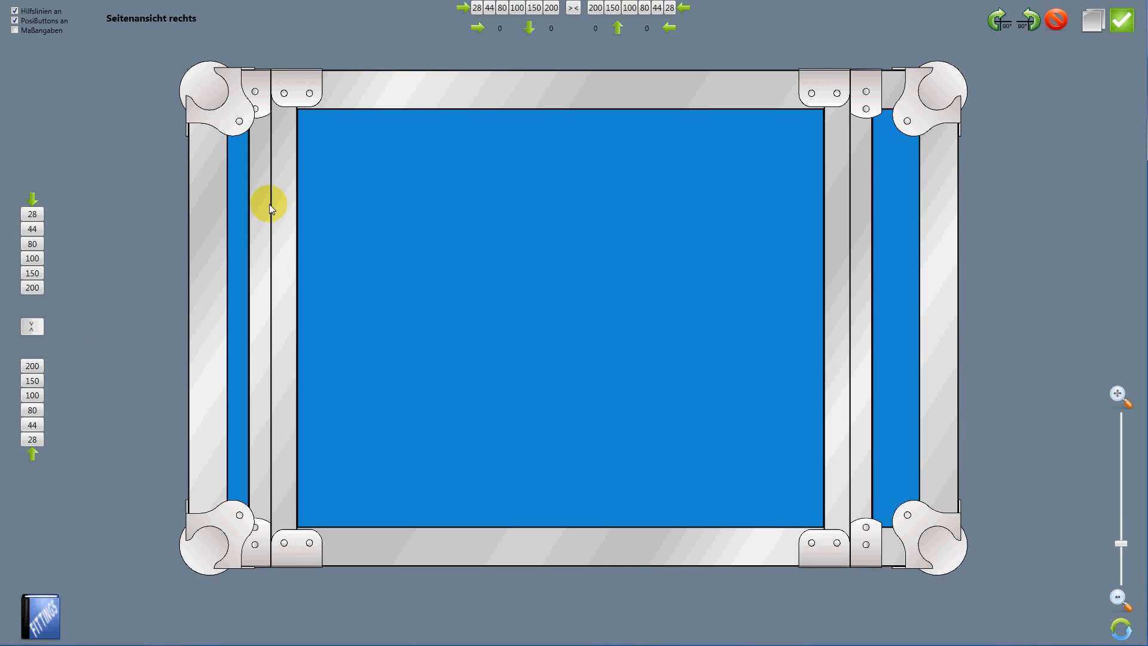
pyautogui.moveTo(19, 512)
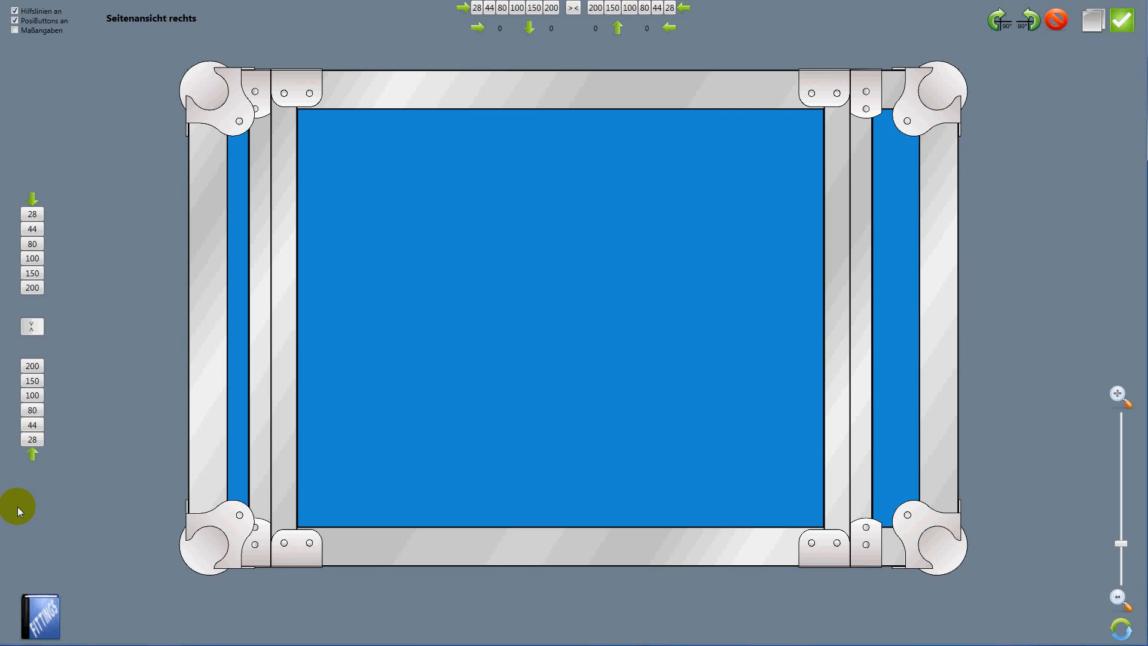
# Add the medium 7 mm-dish butterfly catch L905/915/07z and duplicate it across the panel
pyautogui.click(44, 615)
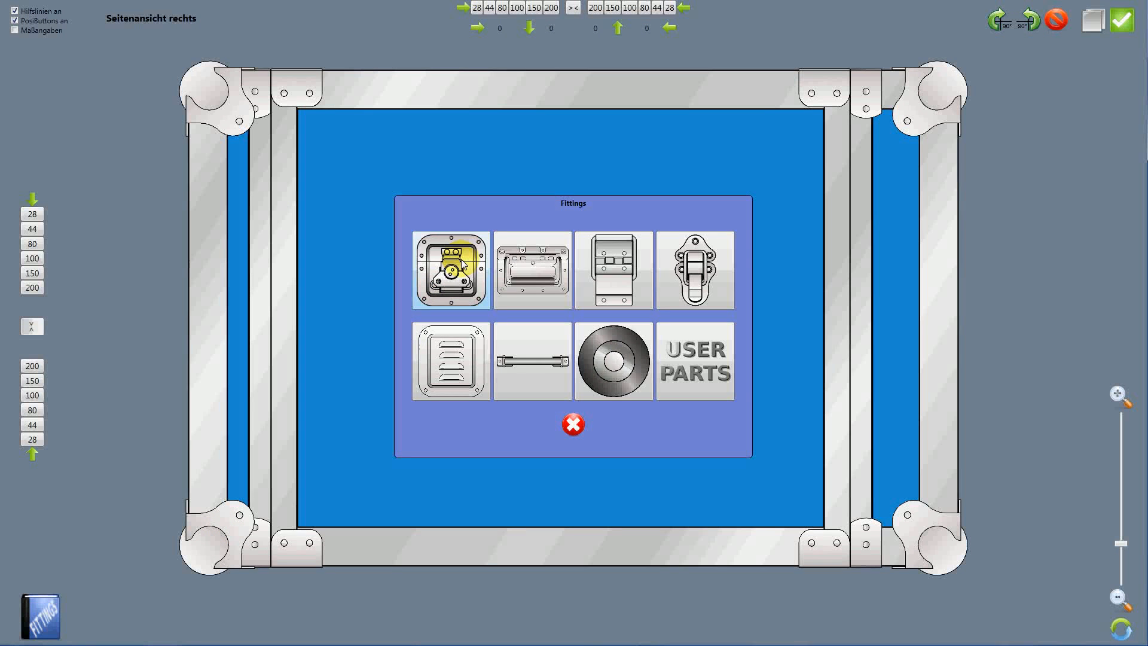
pyautogui.click(447, 271)
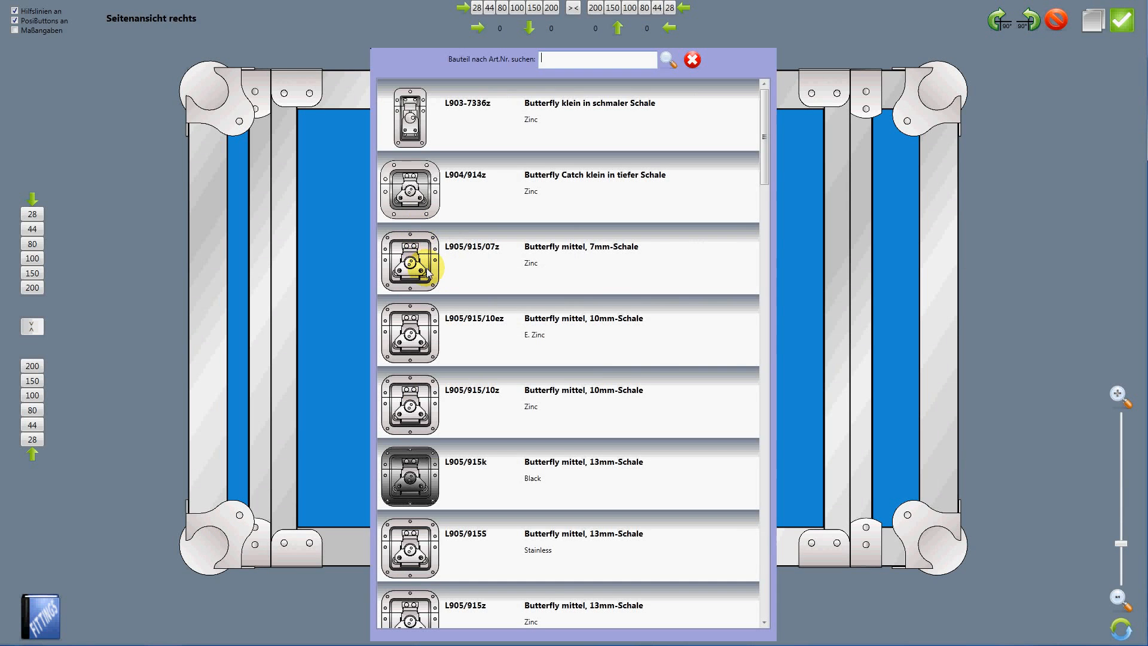
pyautogui.scroll(-3)
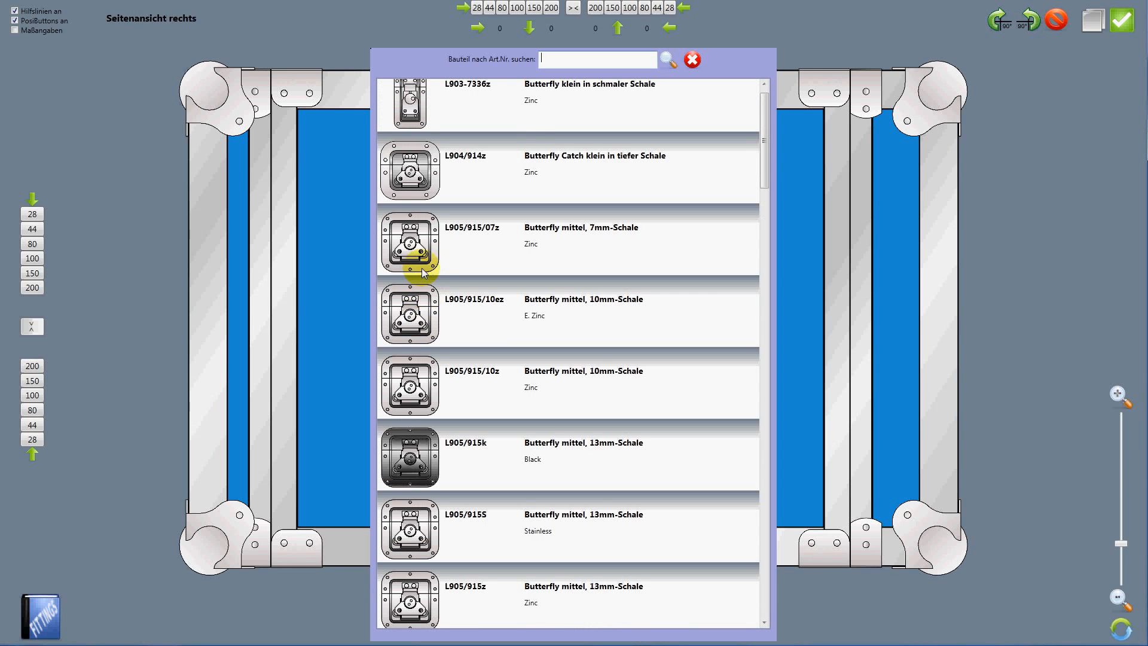
pyautogui.click(420, 247)
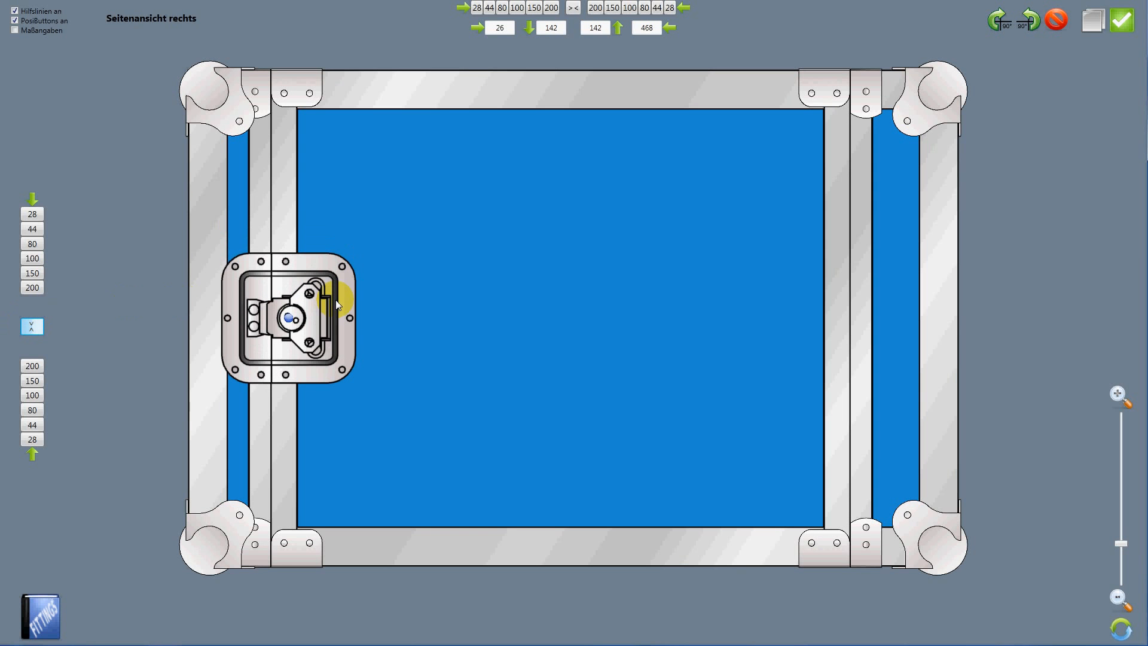
pyautogui.click(333, 301)
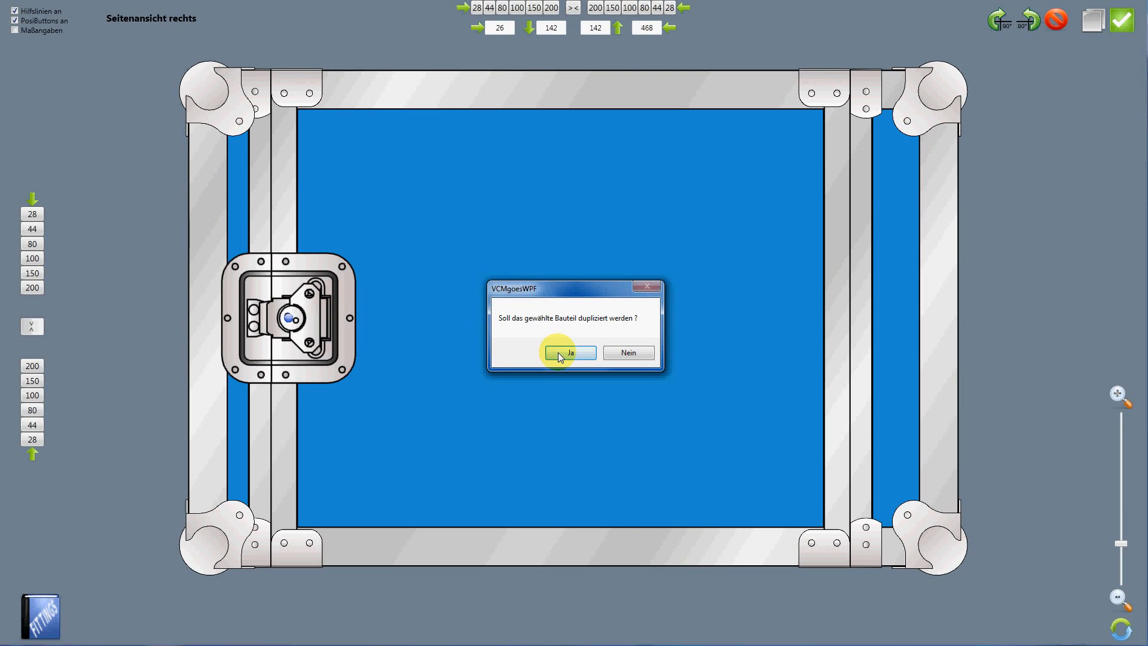
pyautogui.click(570, 353)
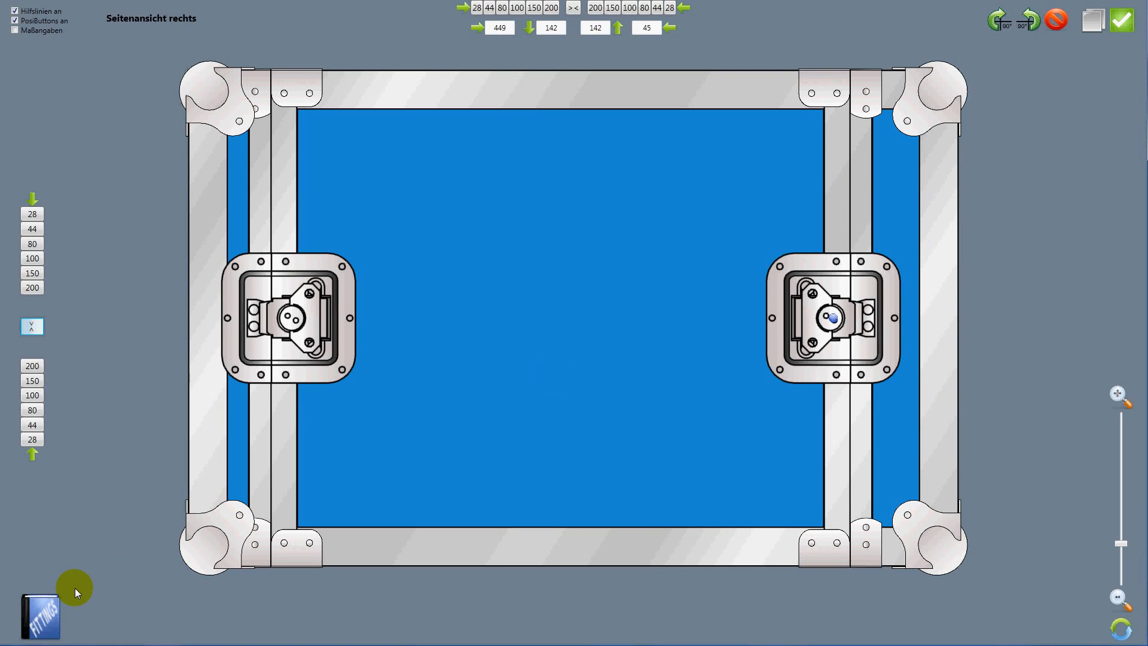
# Choose handle H1050z from the fittings catalogue and place it near the panel's top centre
pyautogui.click(40, 612)
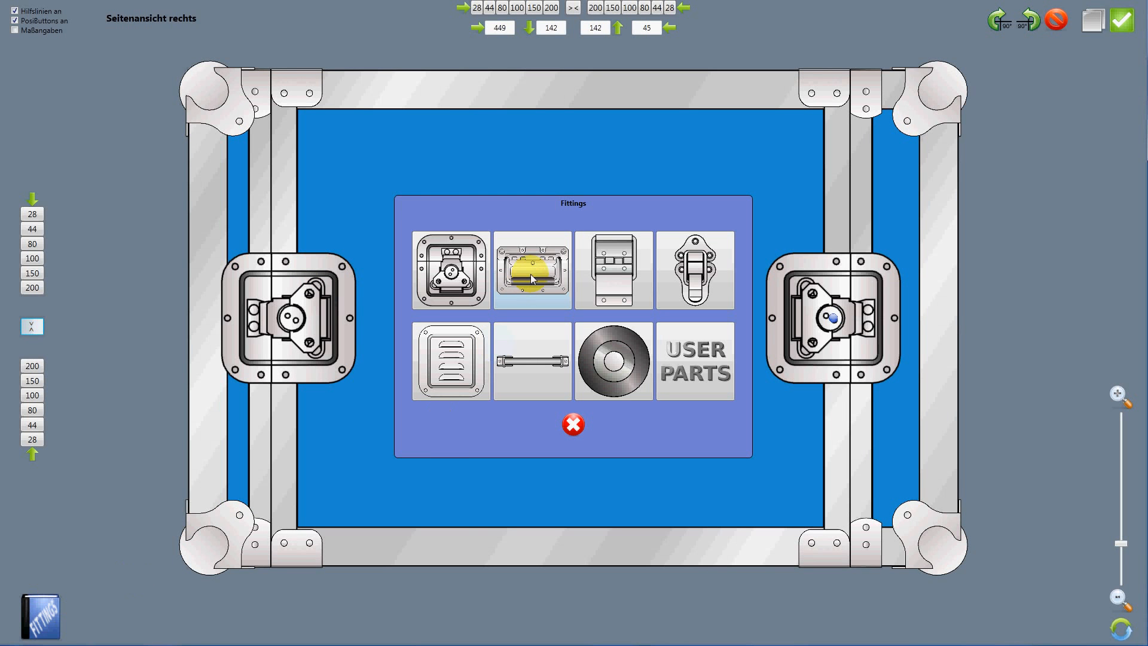
pyautogui.click(532, 274)
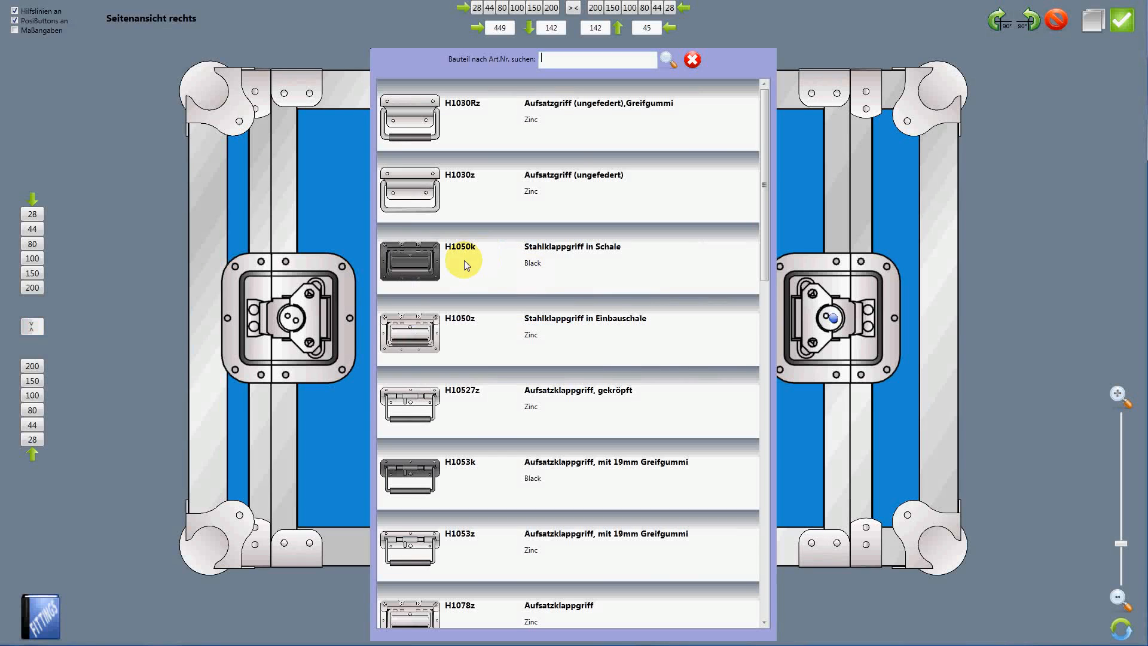
pyautogui.moveTo(496, 365)
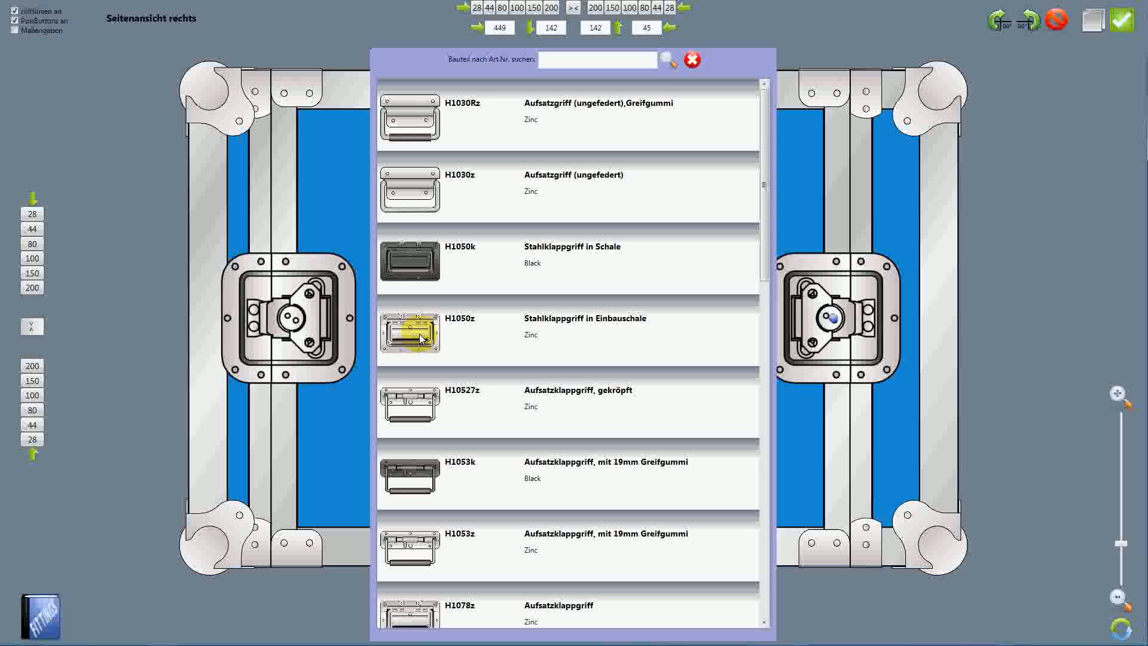
pyautogui.click(419, 335)
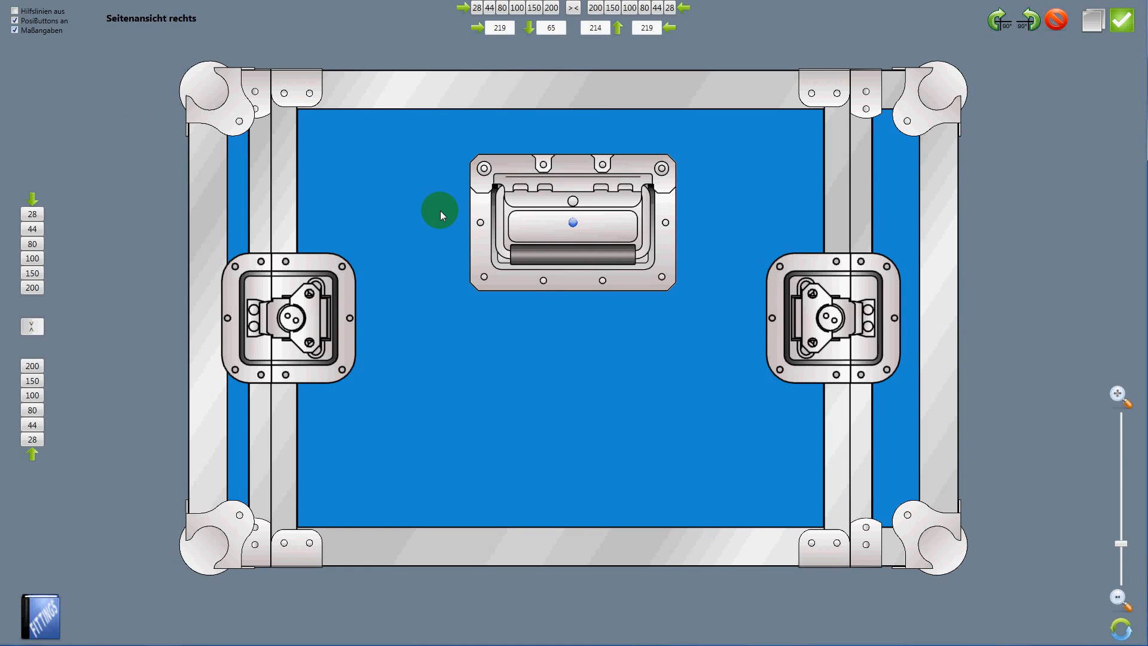
pyautogui.moveTo(439, 213); pyautogui.dragTo(556, 231)
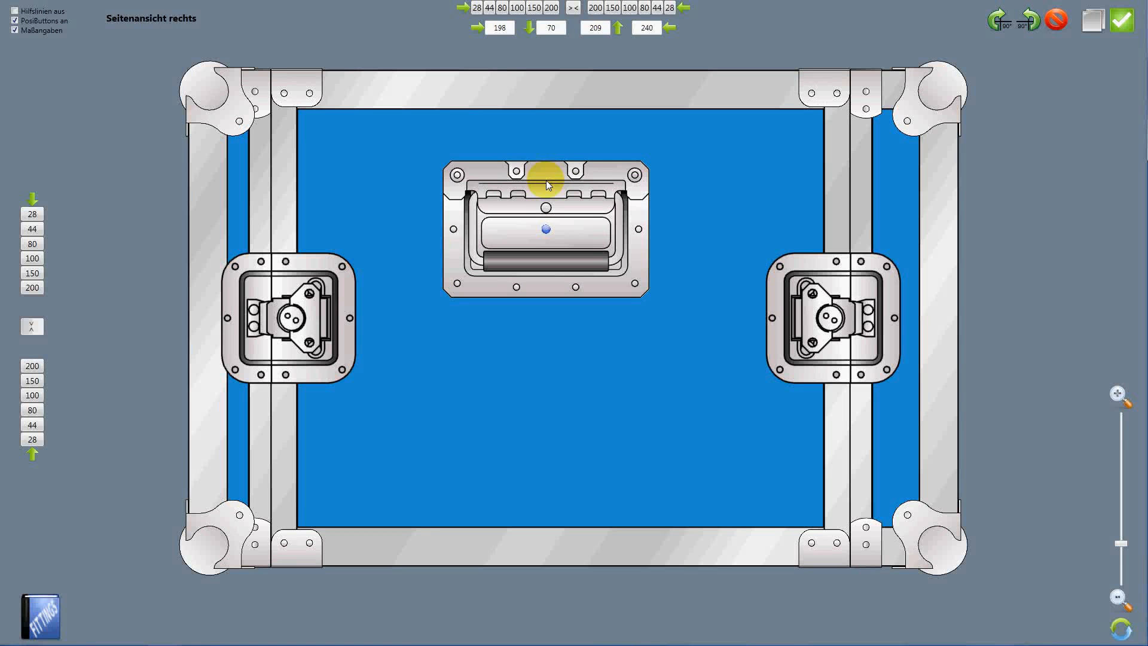
# Centre the handle between the panel sides and set it 80 mm from the top
pyautogui.click(531, 27)
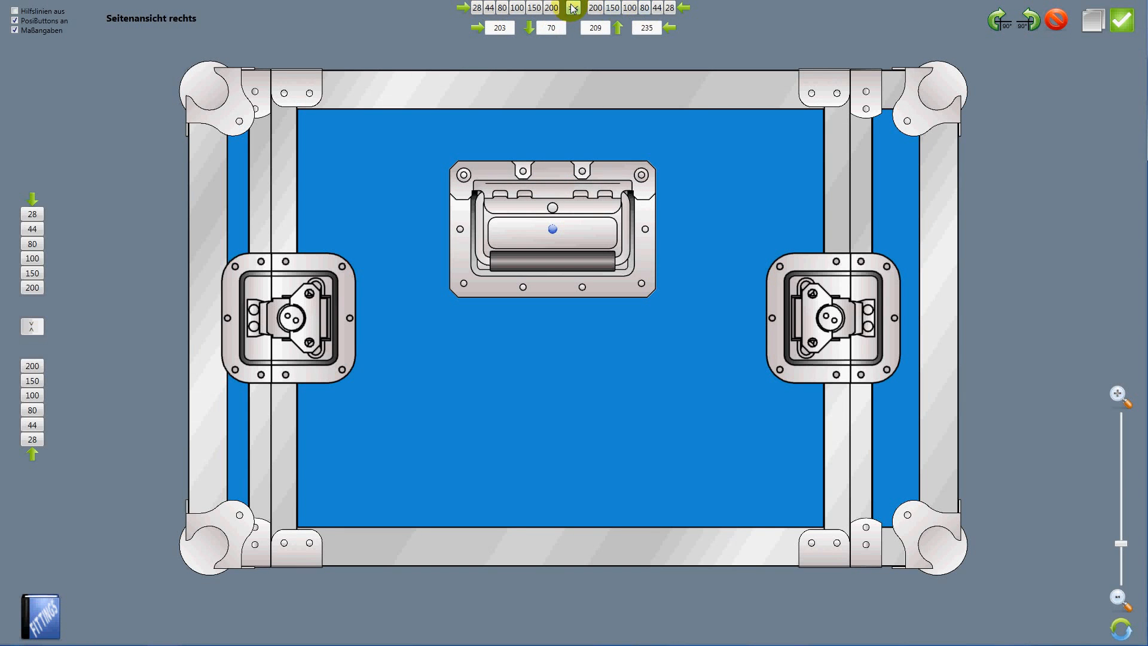
pyautogui.click(574, 7)
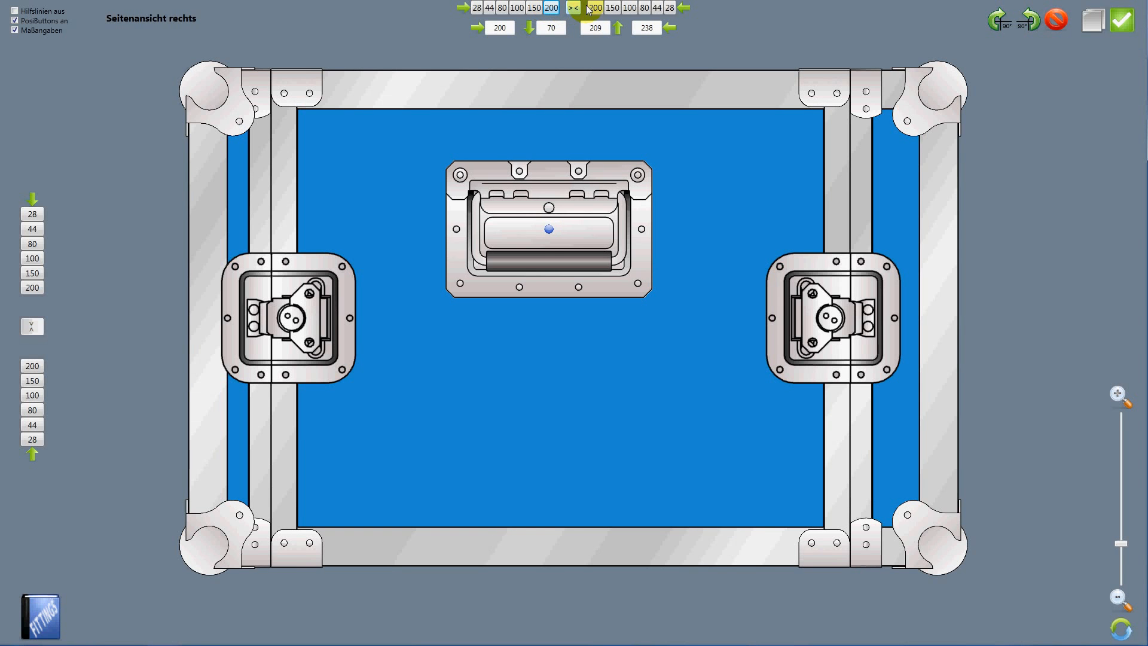
pyautogui.click(611, 7)
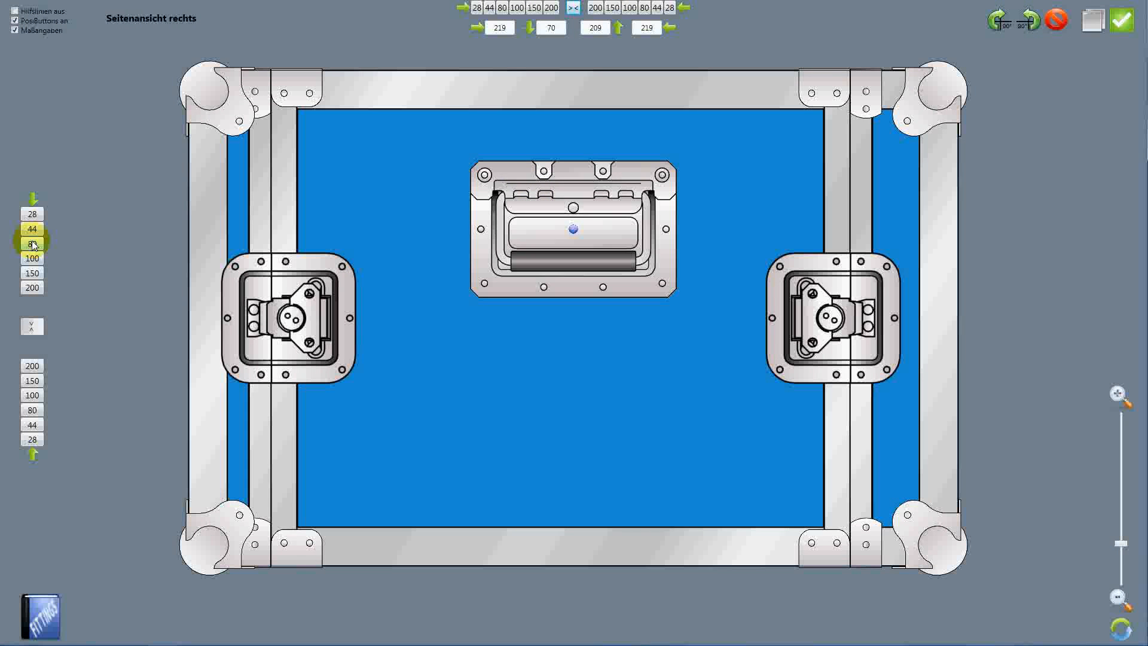
pyautogui.click(31, 244)
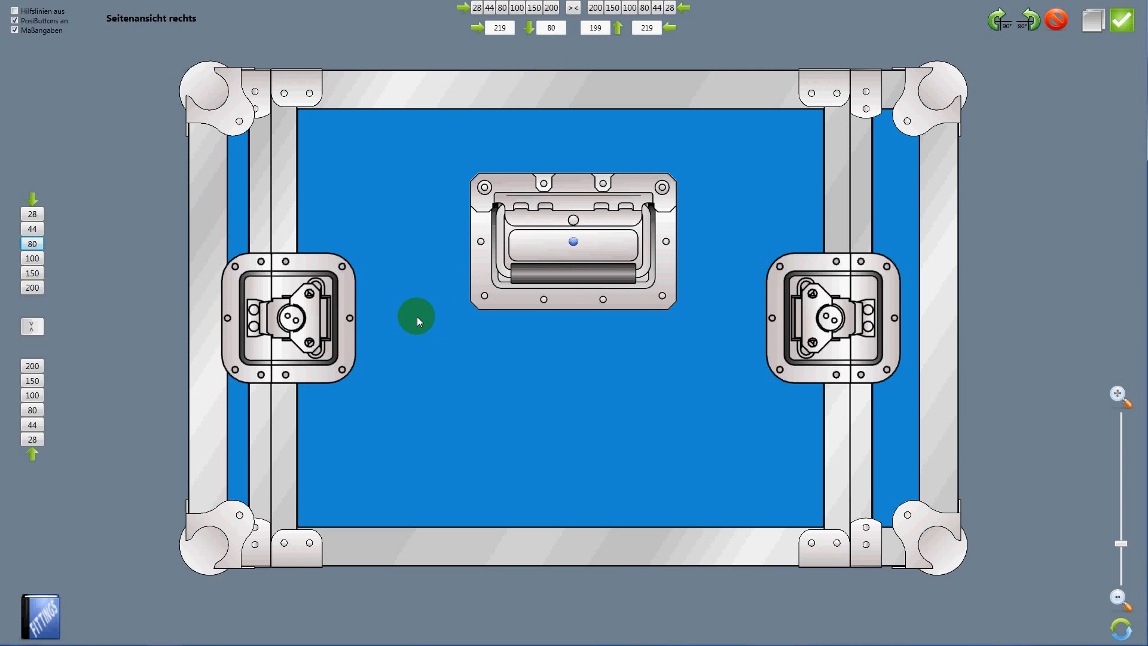
pyautogui.moveTo(416, 316); pyautogui.dragTo(295, 233)
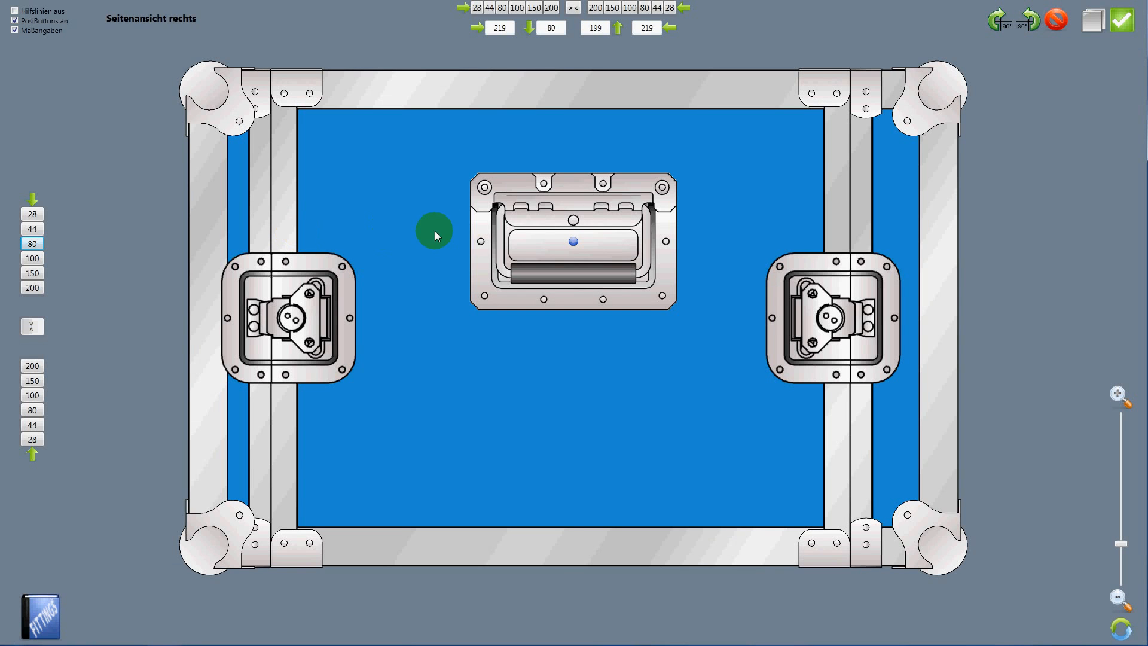
pyautogui.moveTo(861, 211)
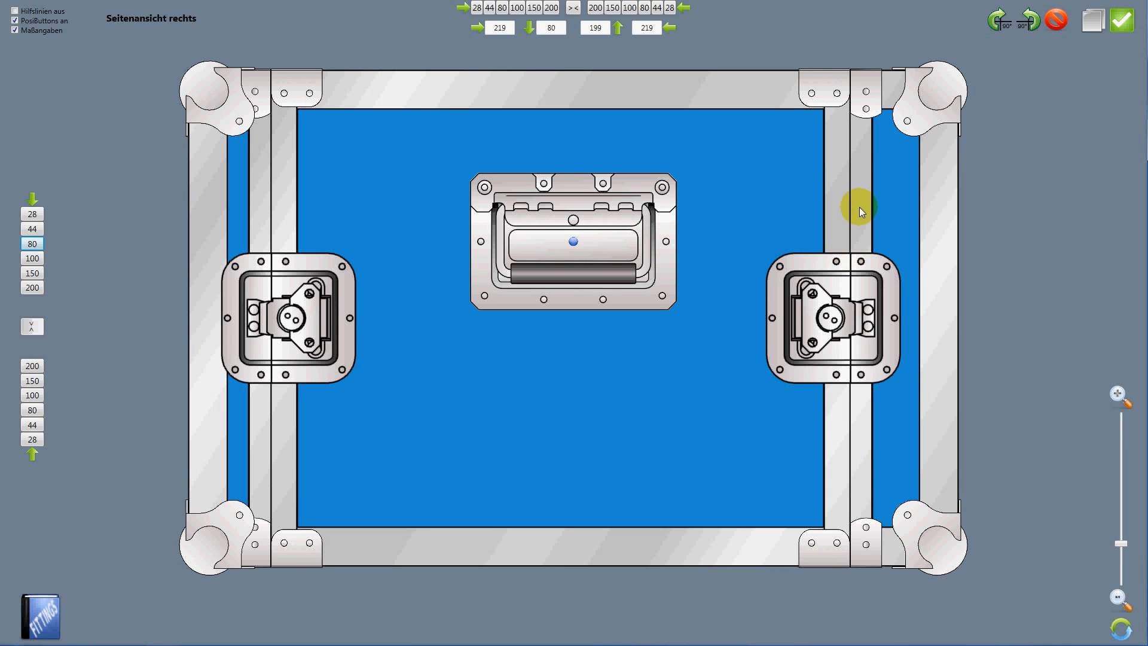
pyautogui.moveTo(888, 185)
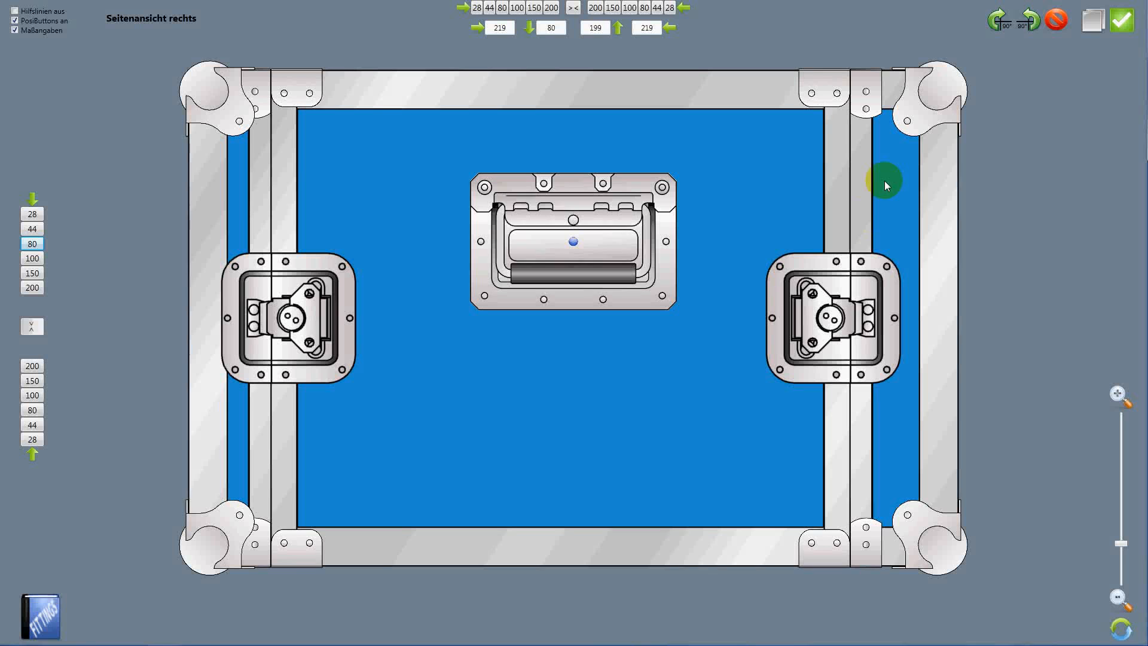
pyautogui.moveTo(862, 215)
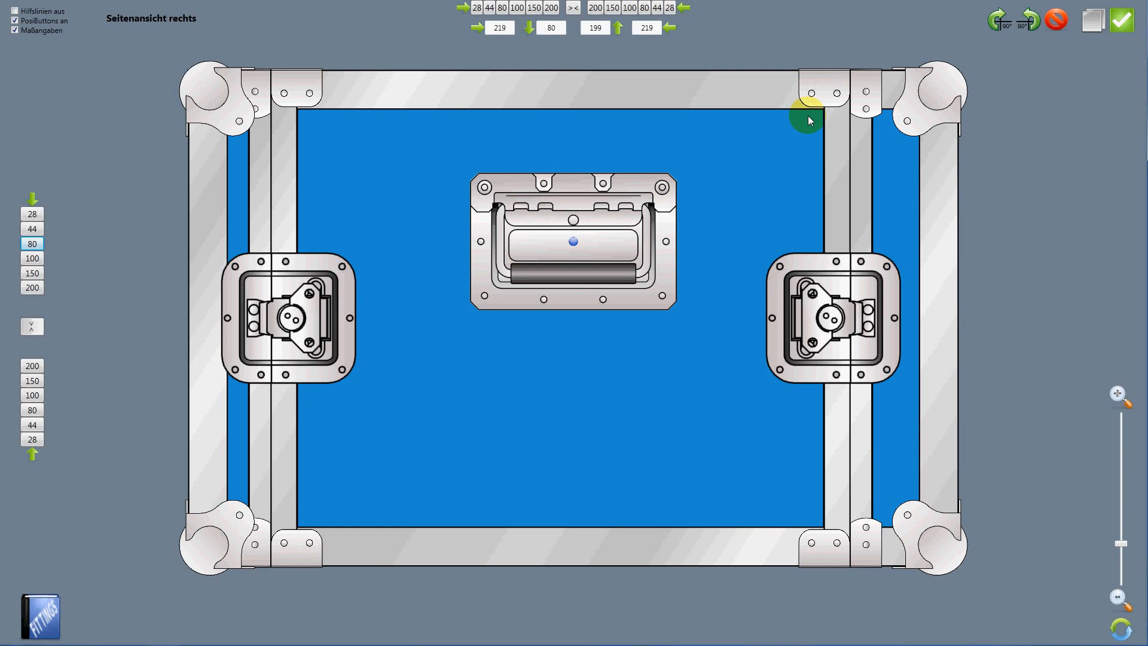
pyautogui.moveTo(598, 185)
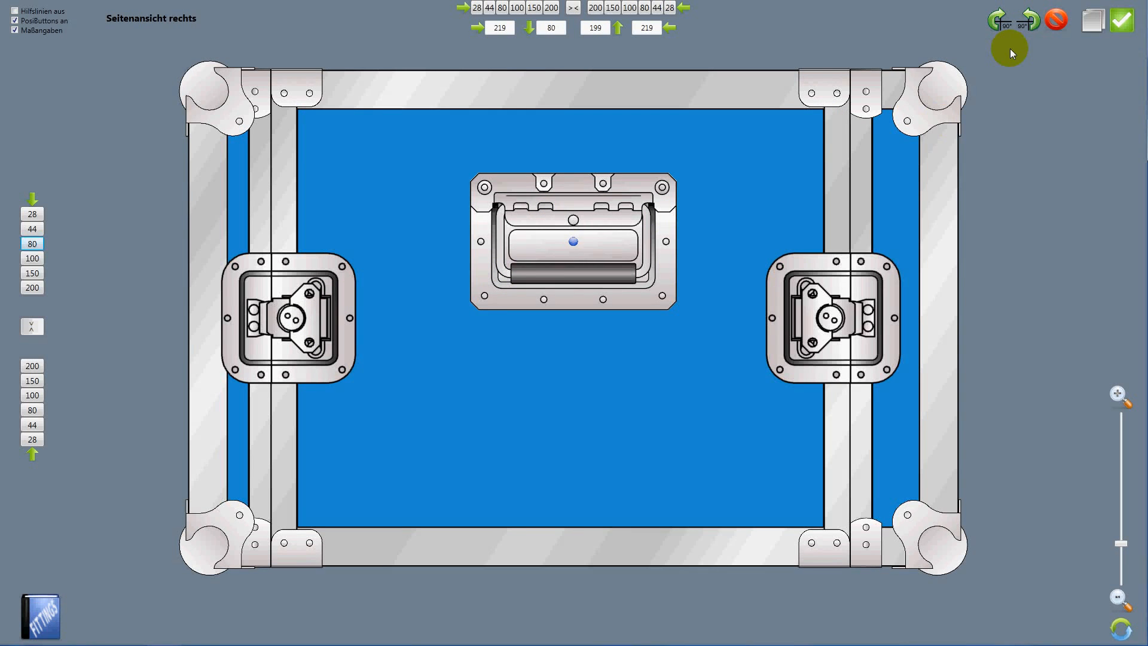
pyautogui.moveTo(117, 572)
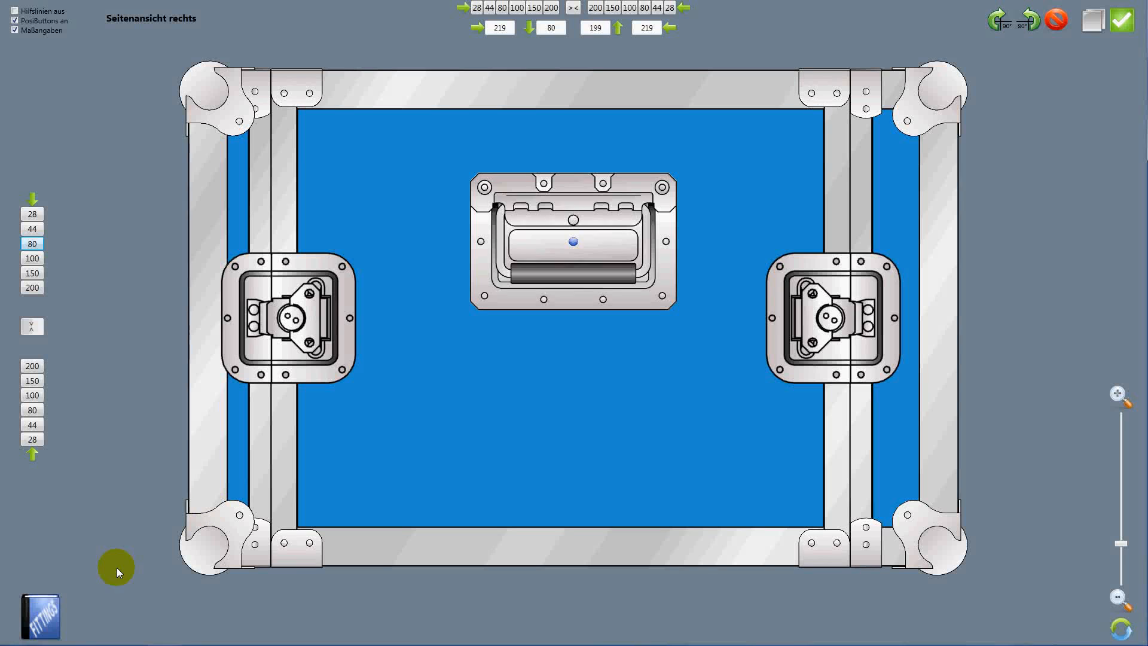
# Pick the louvred dish plate from the dish and vent plate catalogue in Fittings
pyautogui.click(572, 242)
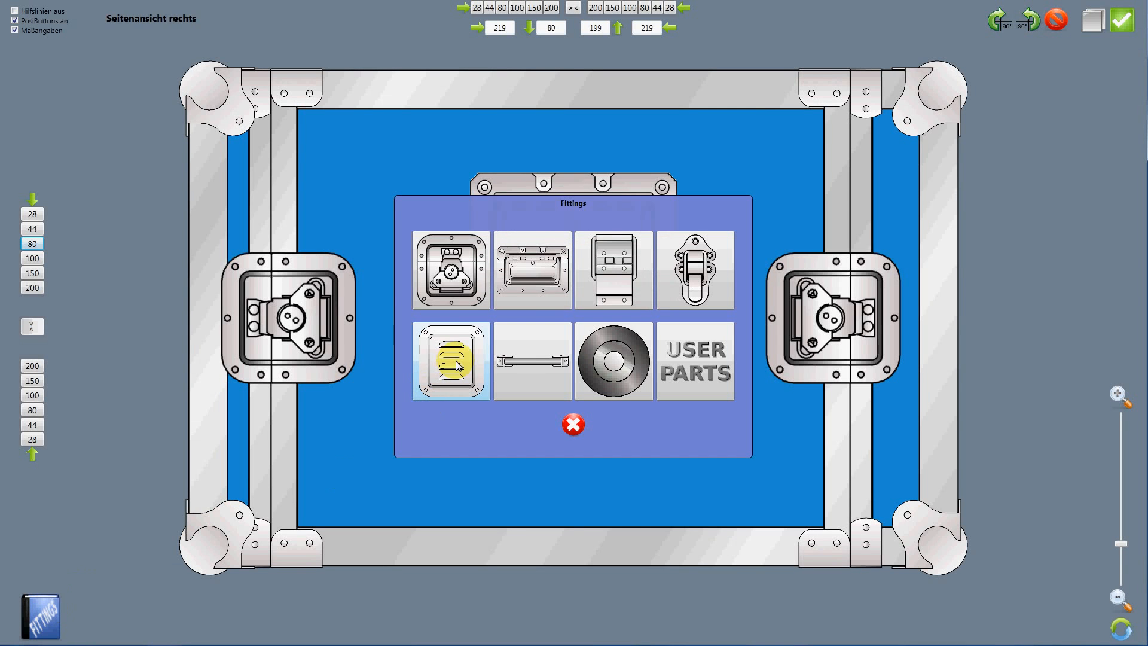
pyautogui.click(449, 361)
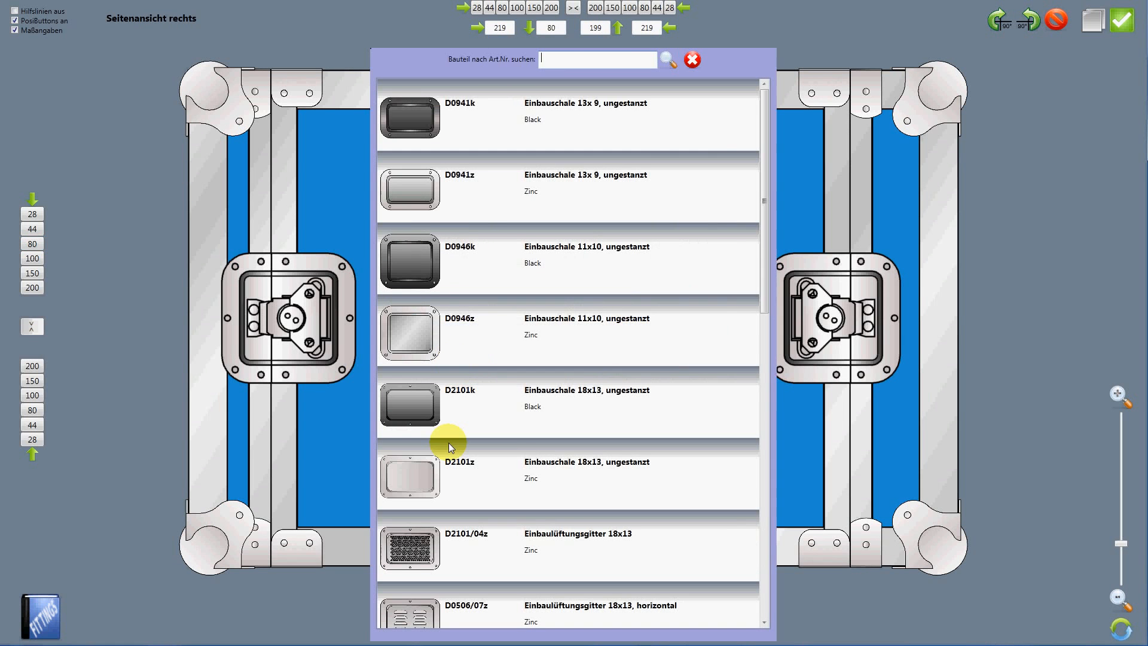
pyautogui.scroll(-3)
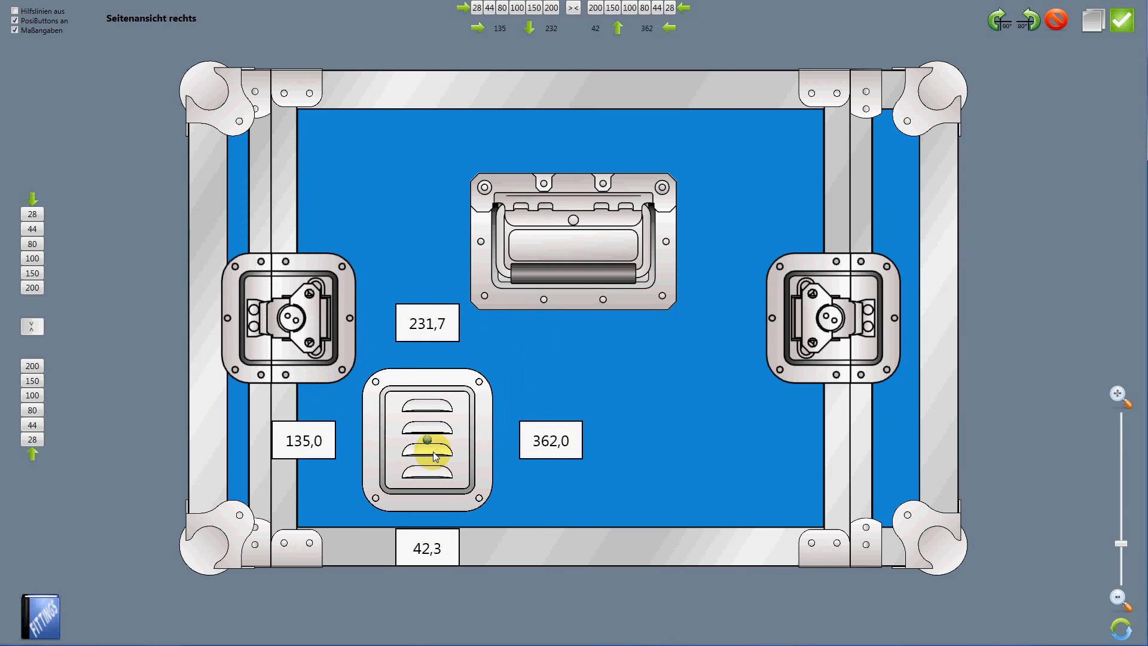
# Drag the louvred plate to the lower right of the side panel, below the right catch
pyautogui.moveTo(430, 439); pyautogui.dragTo(687, 452)
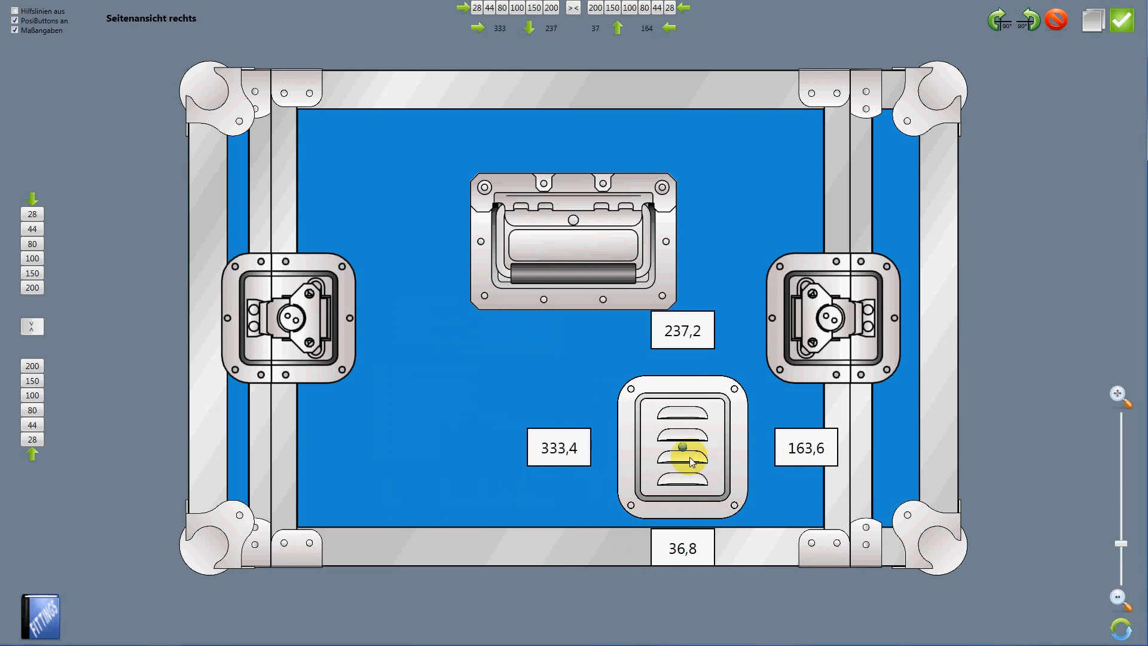
pyautogui.moveTo(681, 446); pyautogui.dragTo(749, 187)
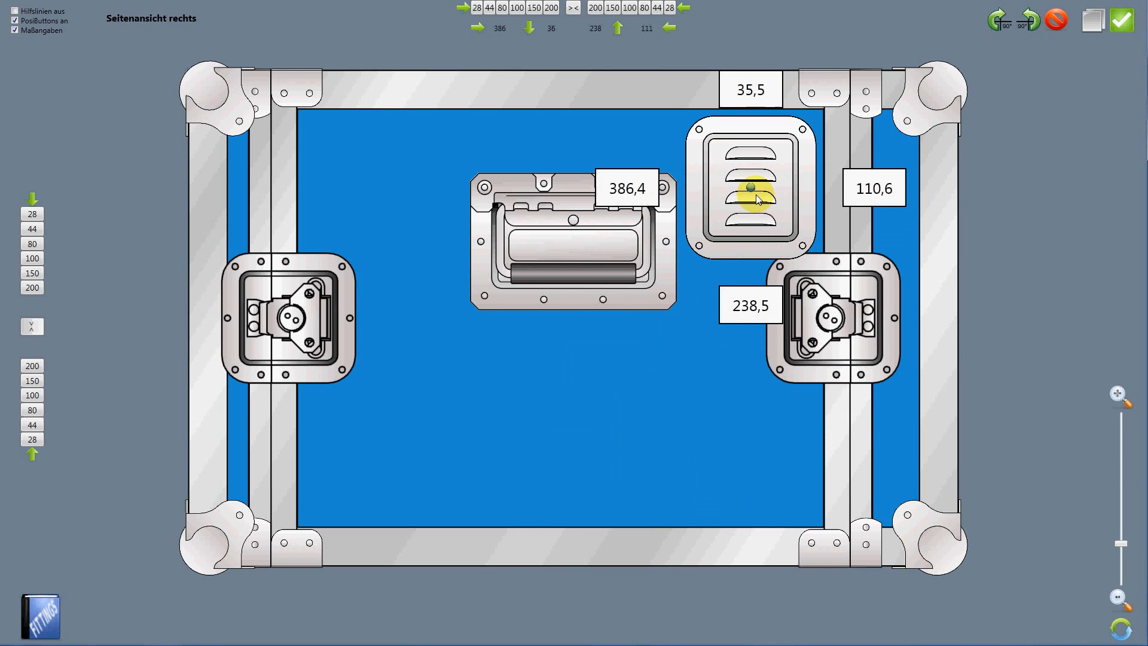
pyautogui.moveTo(750, 188); pyautogui.dragTo(703, 454)
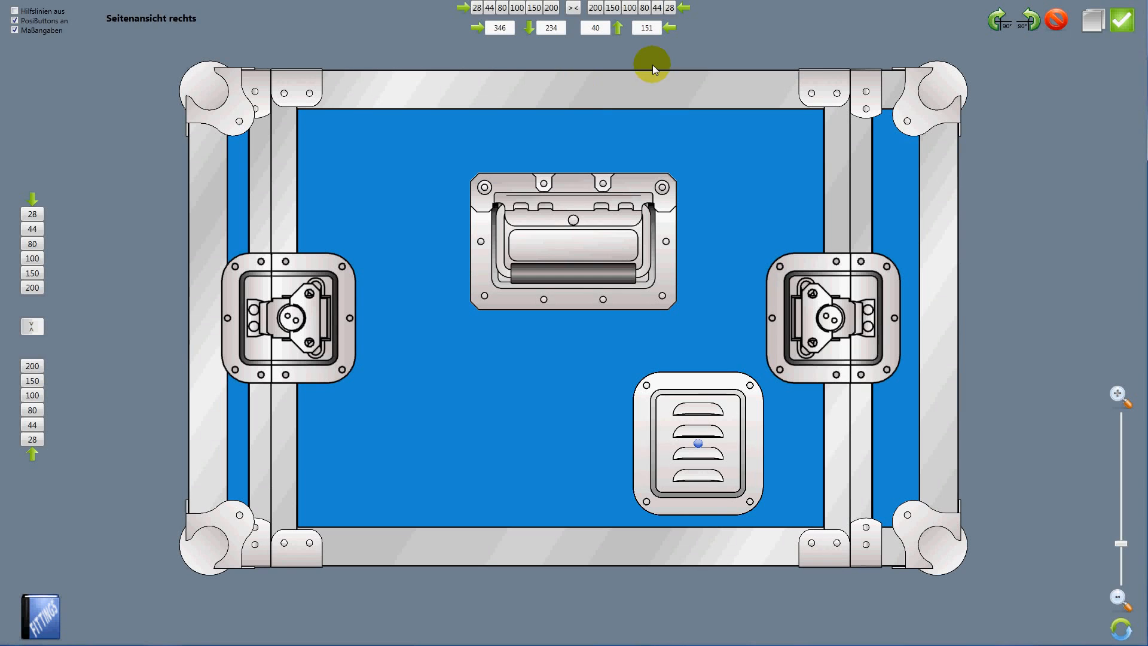
pyautogui.moveTo(519, 299)
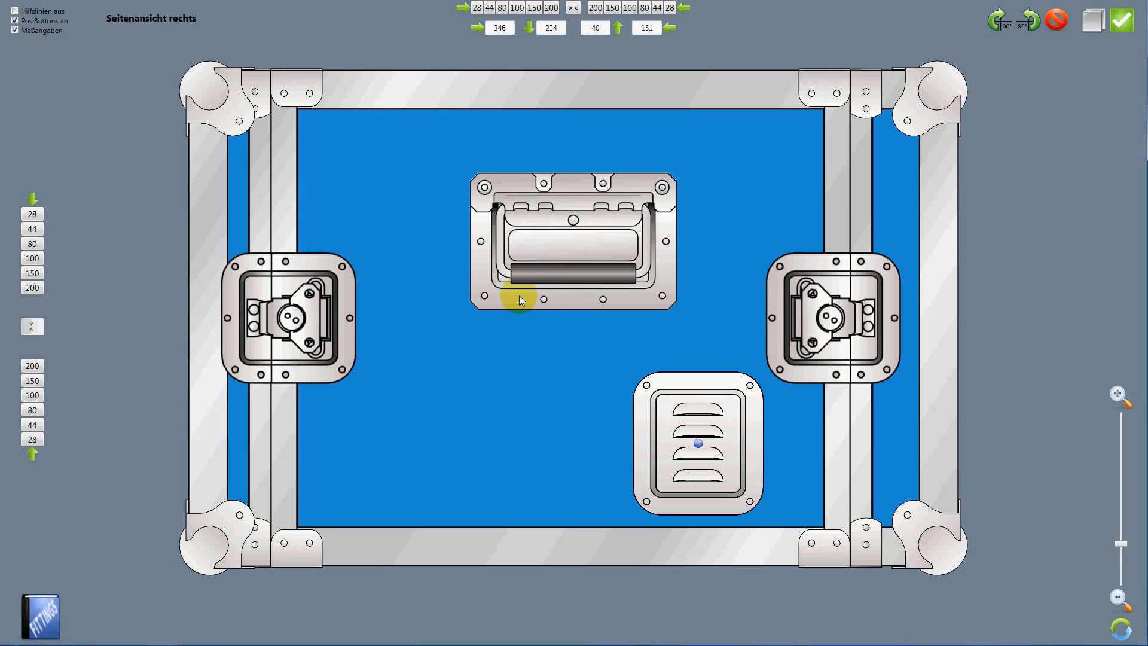
pyautogui.moveTo(963, 62)
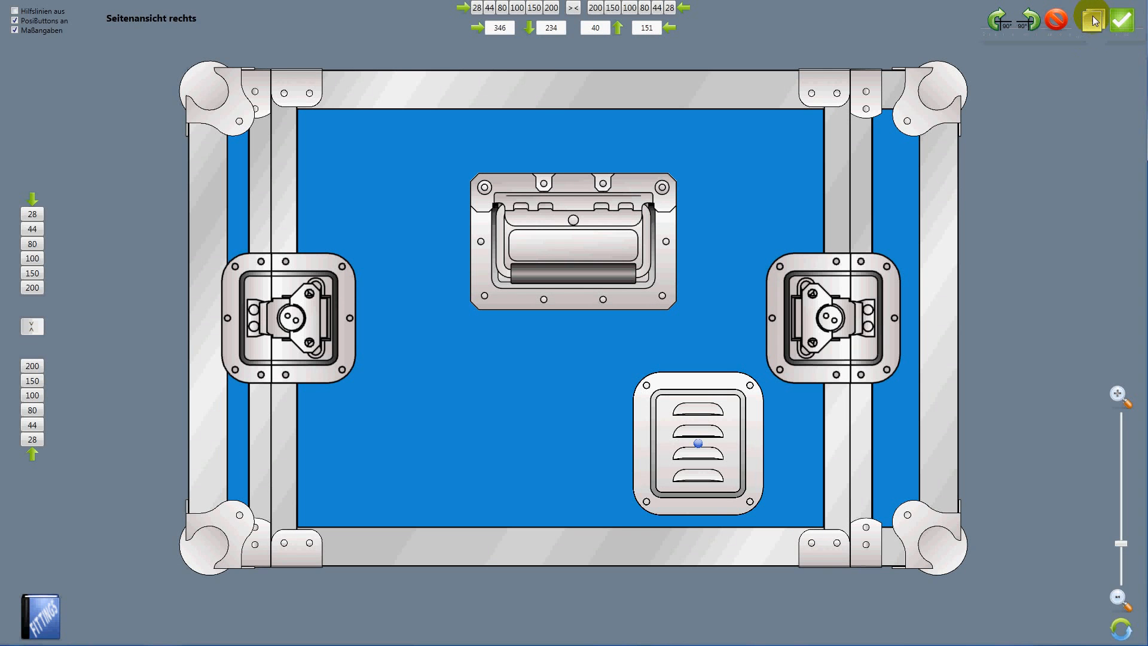
# Copy the catches, handle and dish plate to the opposite side, confirming with Ja and OK
pyautogui.click(1088, 19)
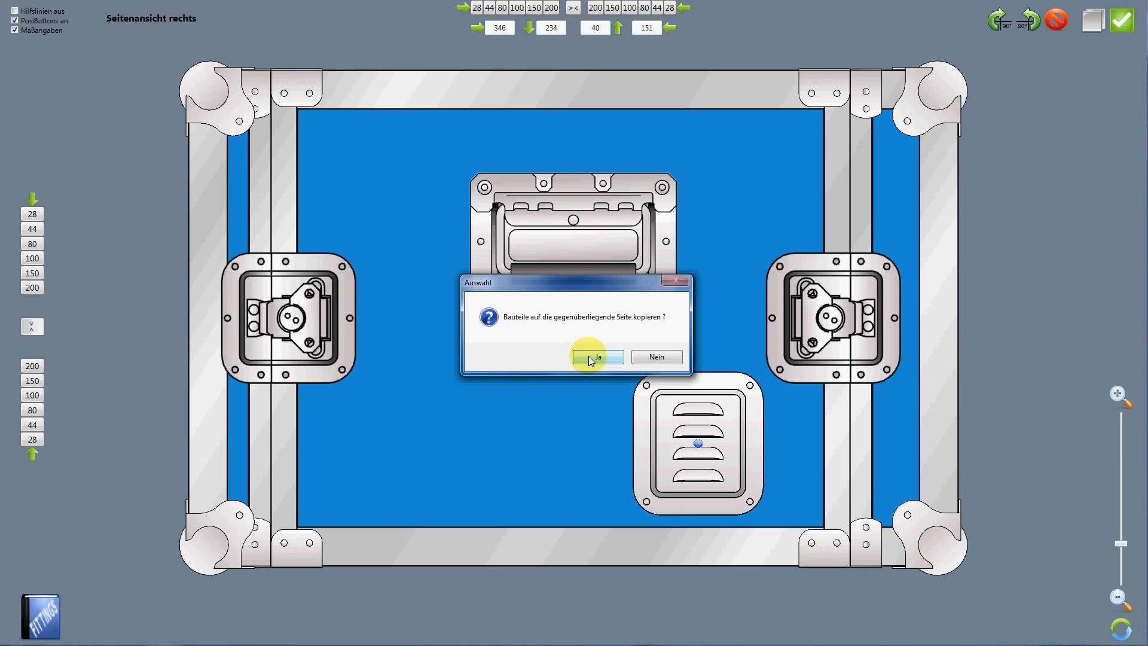
pyautogui.click(595, 356)
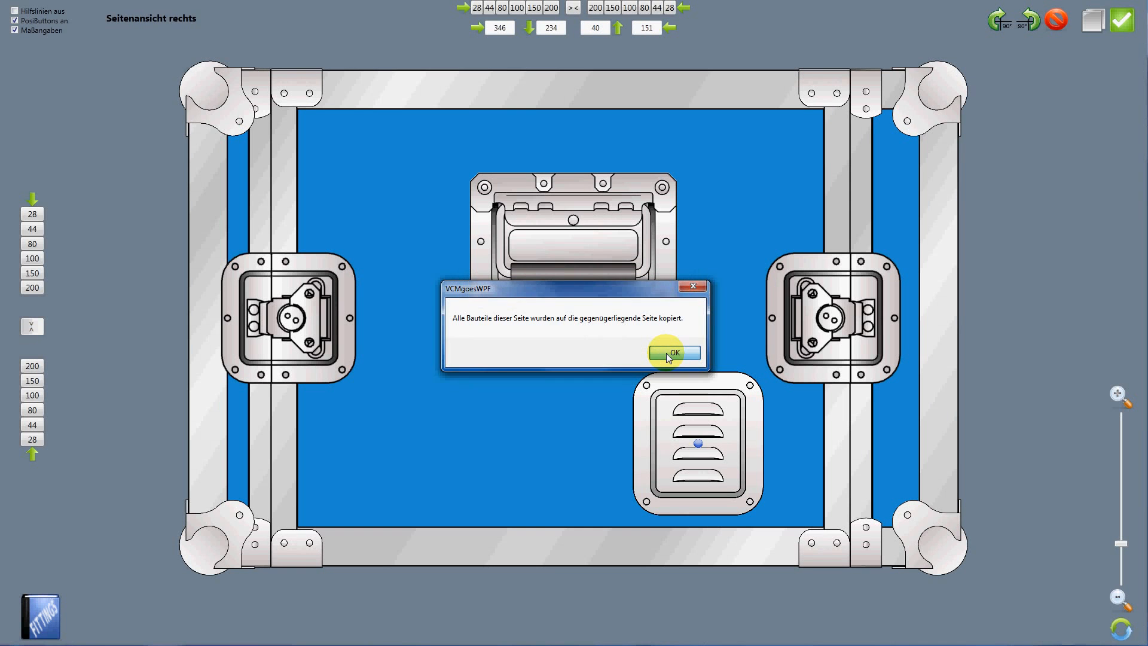
pyautogui.click(676, 351)
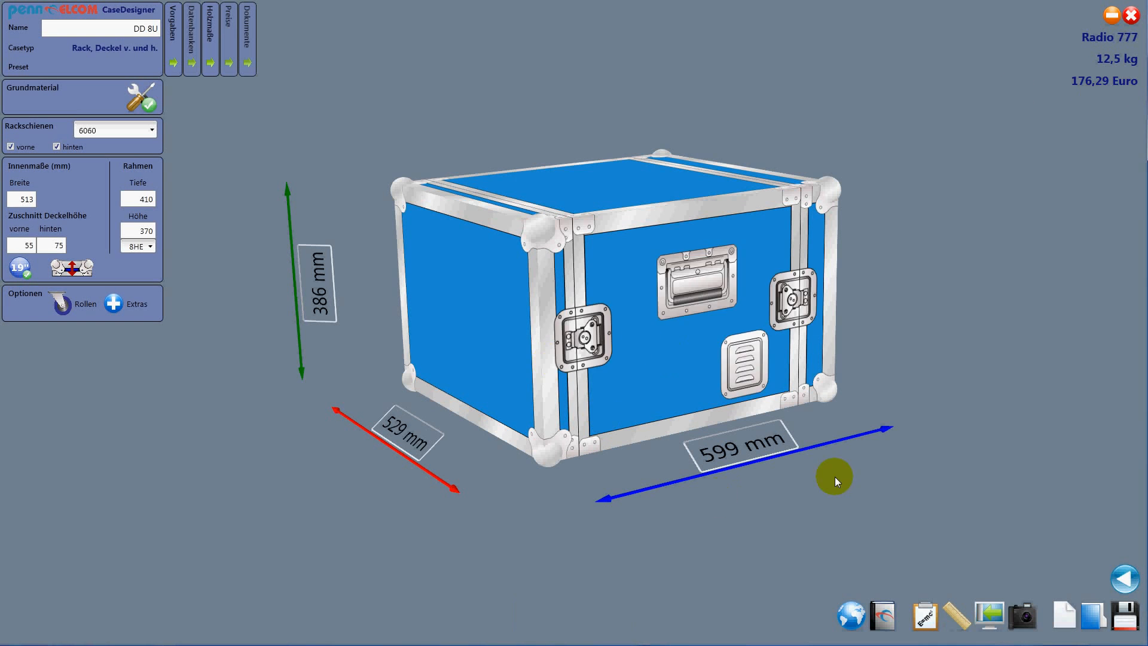
# Tilt the 3D case to view its underside and bring up the castor options
pyautogui.moveTo(836, 481); pyautogui.dragTo(576, 230)
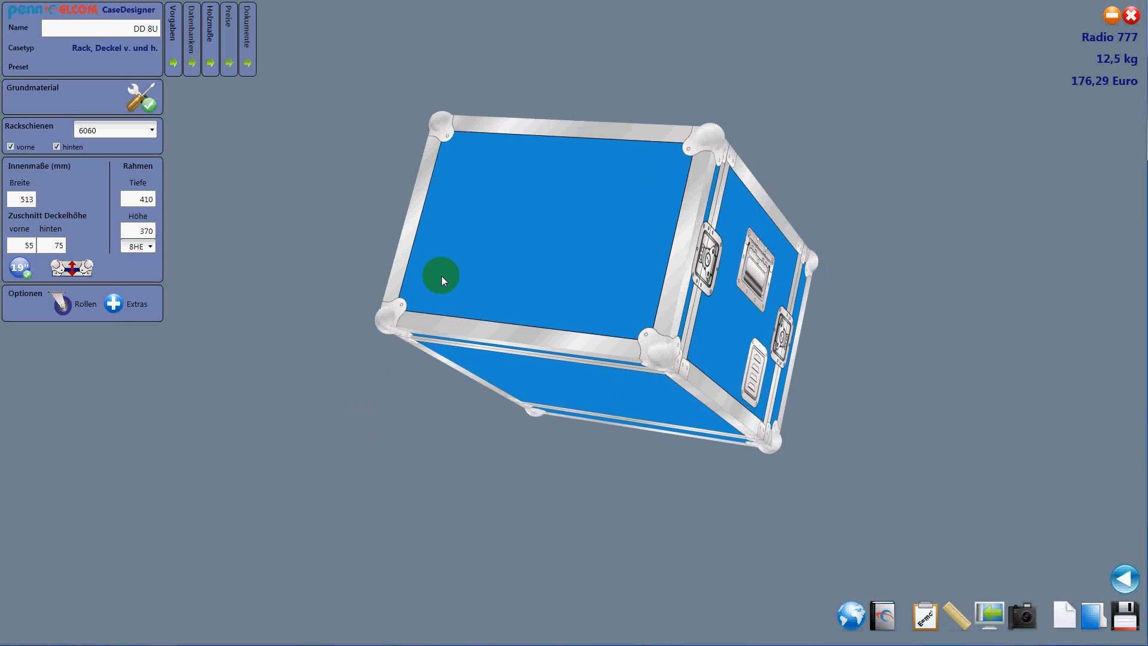
pyautogui.click(58, 302)
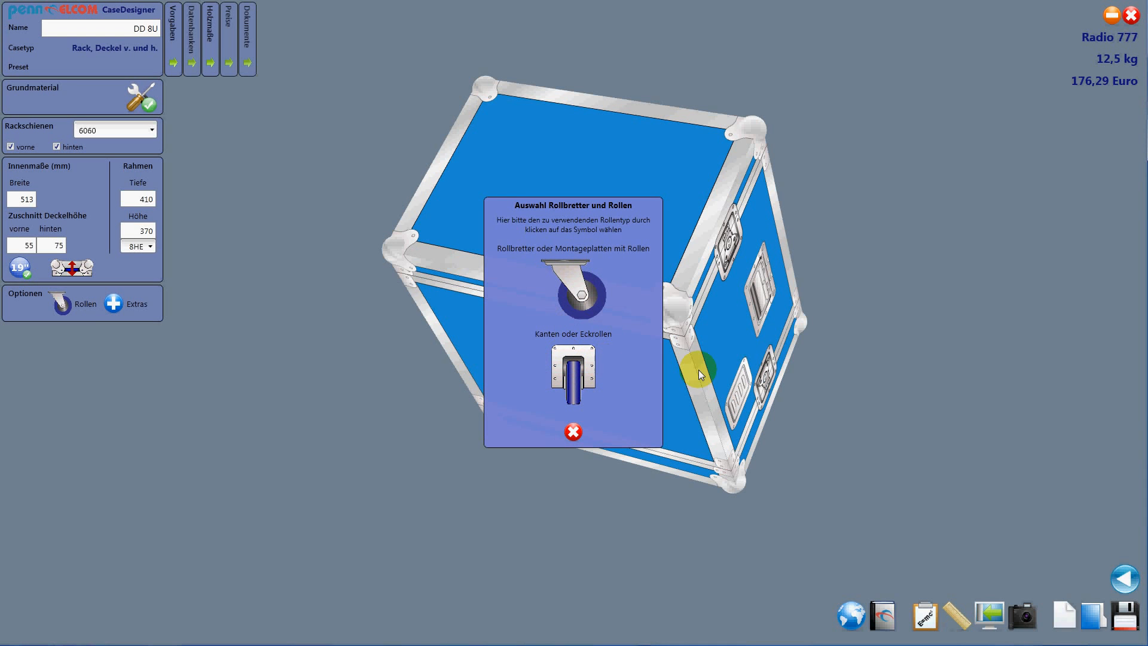
pyautogui.moveTo(698, 436)
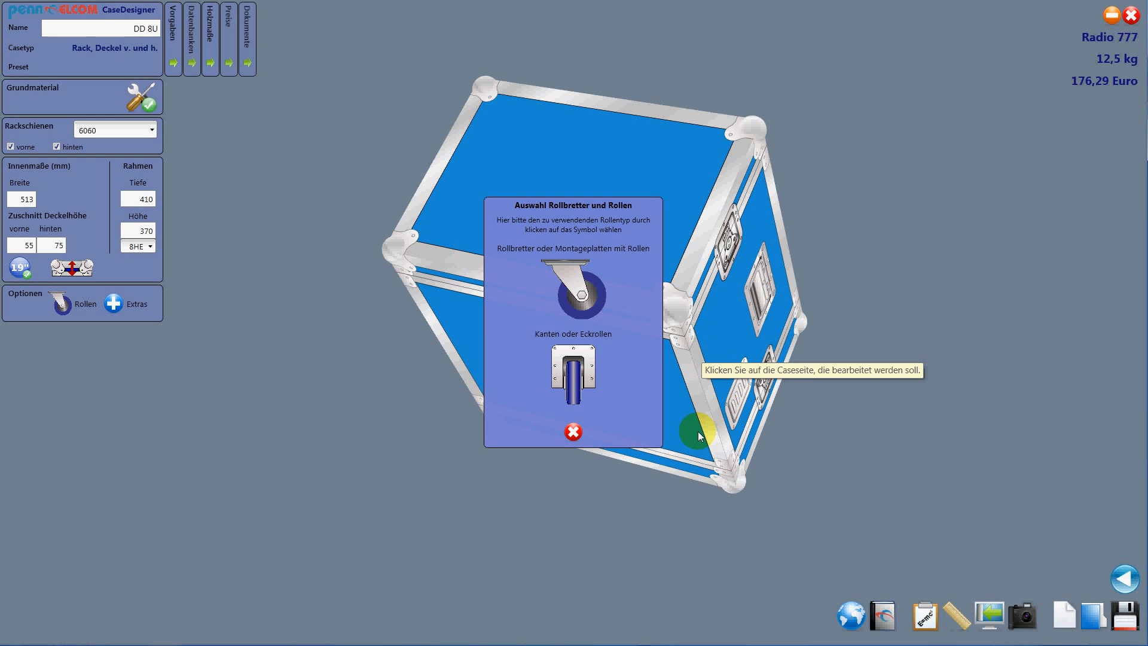
# Choose 'Rollen auf Montageplatten Typ 1' castor board, raising the case to 21,2 kg and 267,94 Euro
pyautogui.click(581, 291)
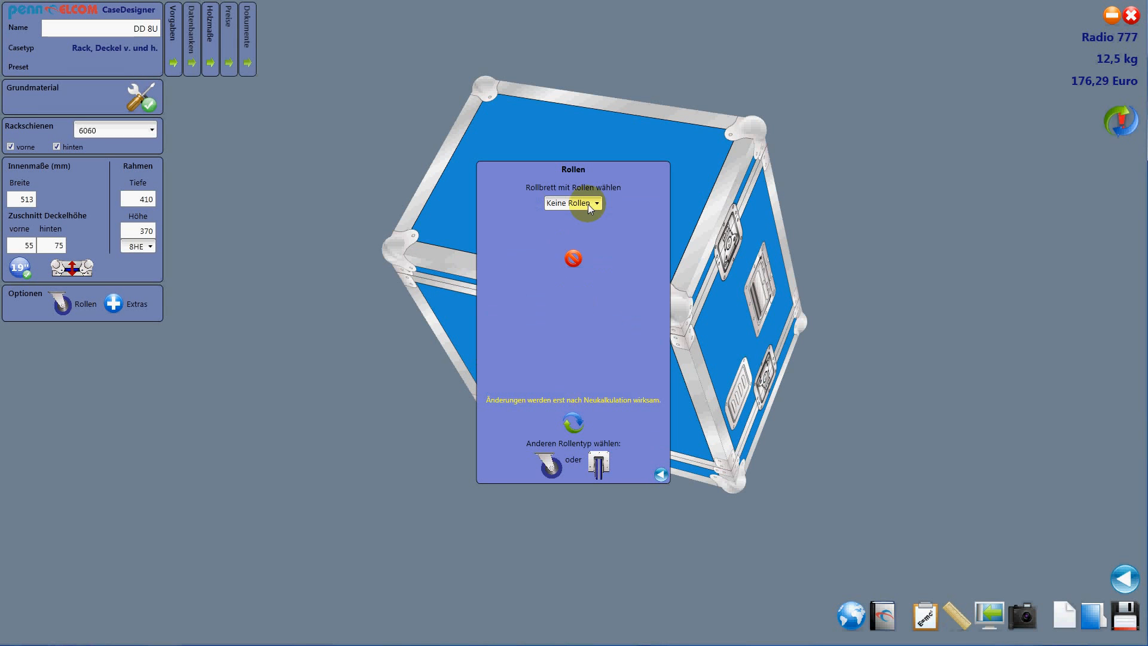
pyautogui.click(603, 204)
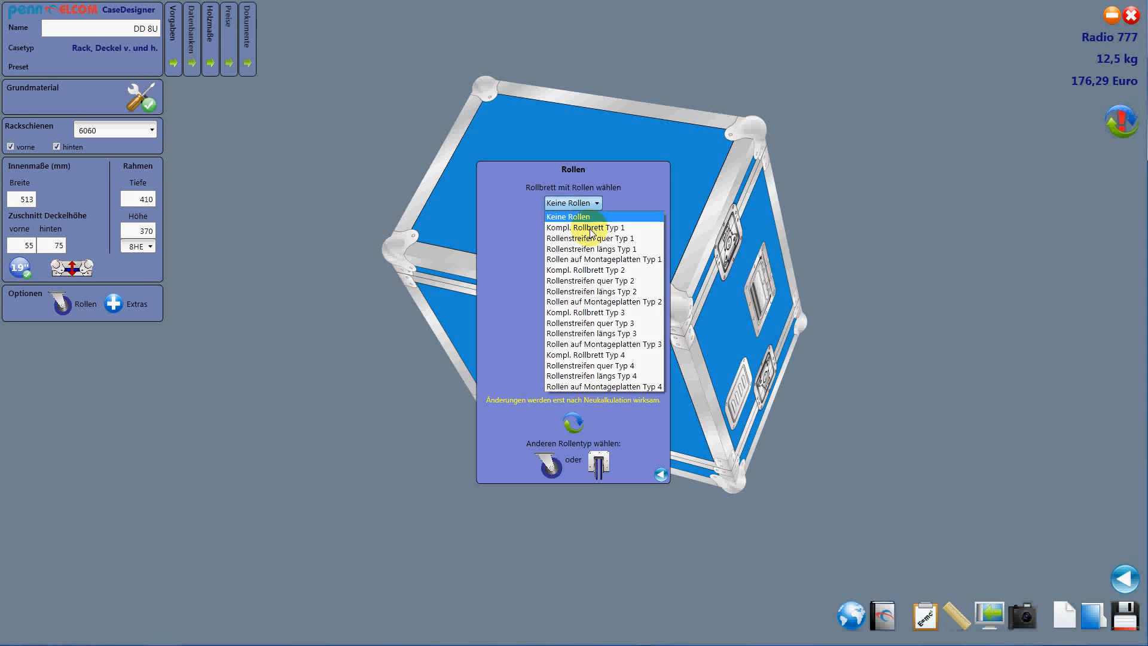
pyautogui.click(601, 238)
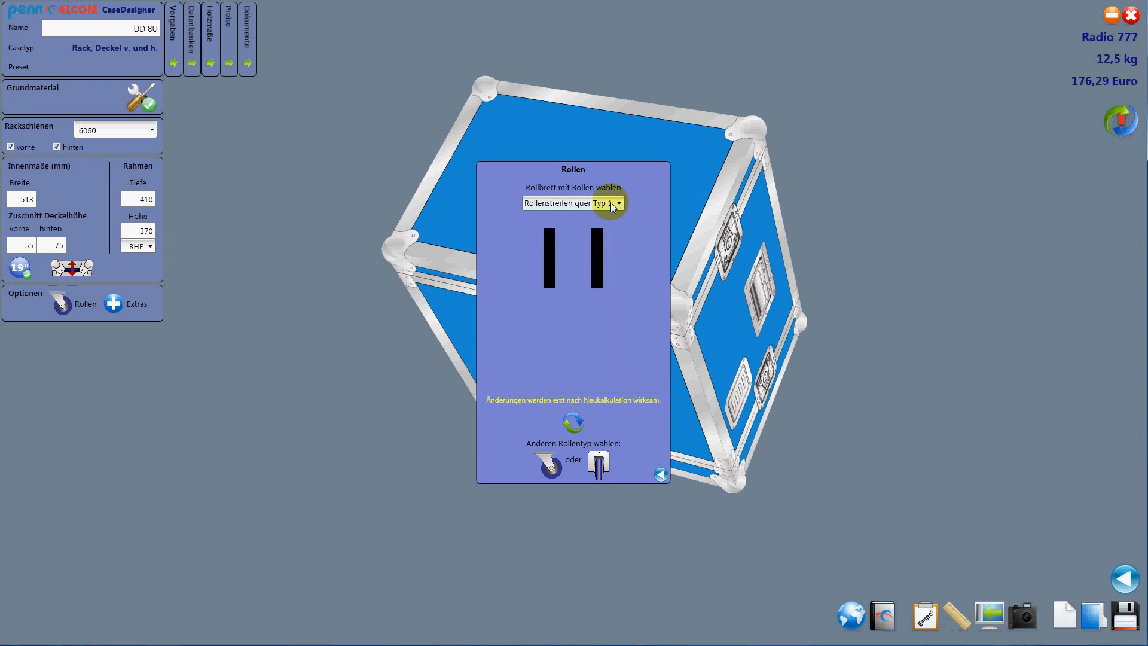
pyautogui.click(617, 203)
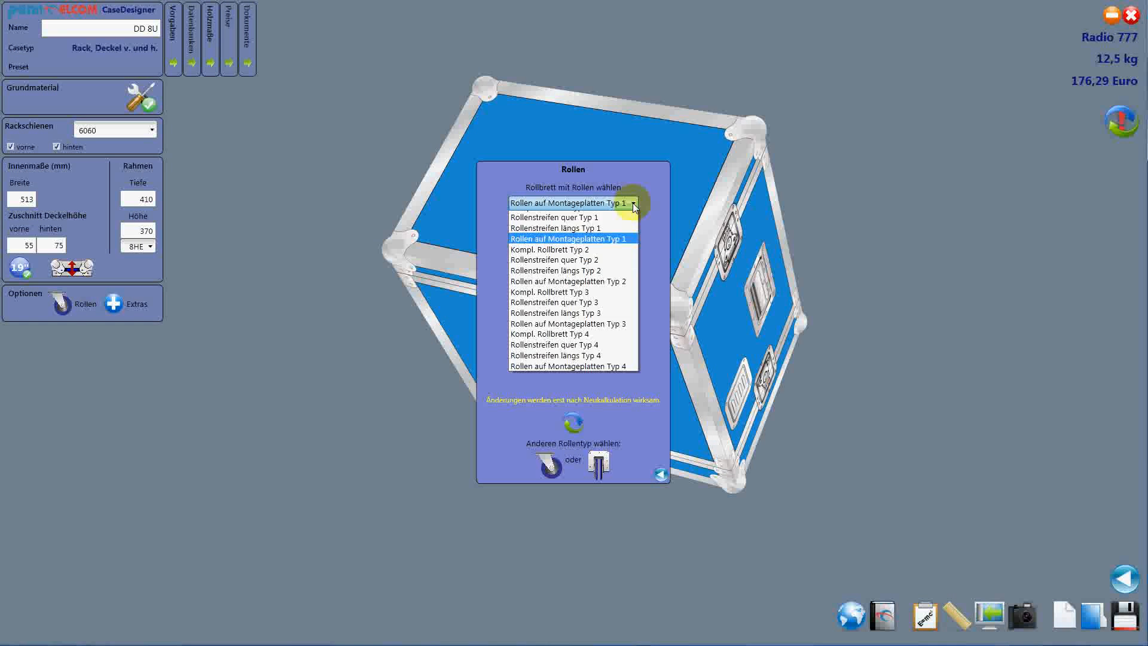
pyautogui.click(561, 249)
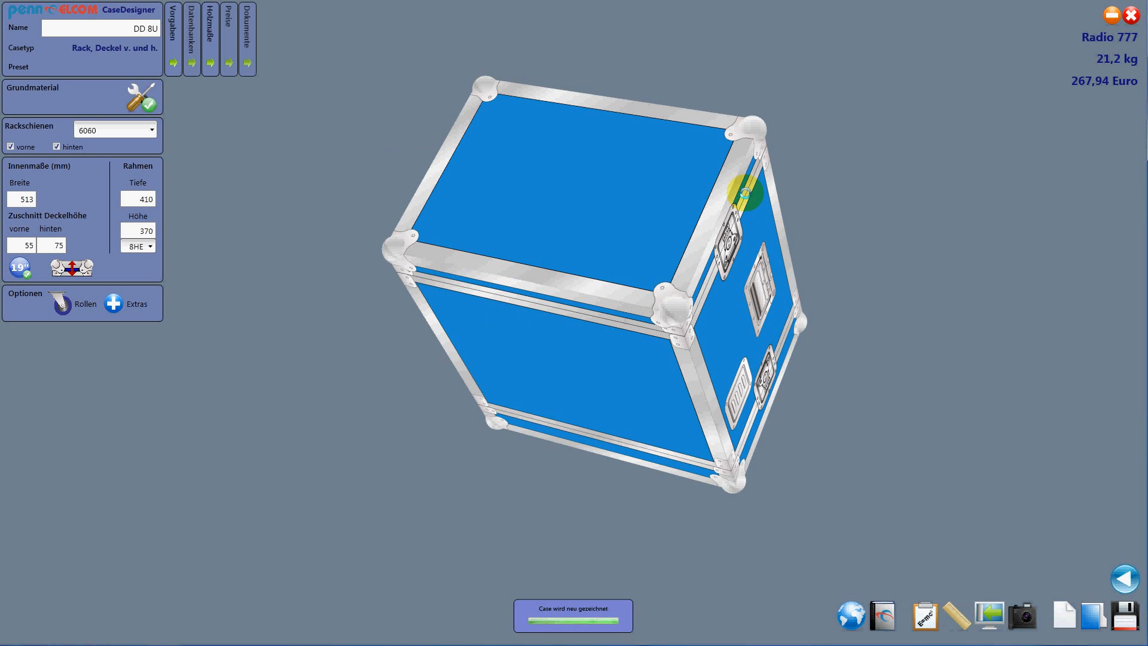
pyautogui.click(58, 304)
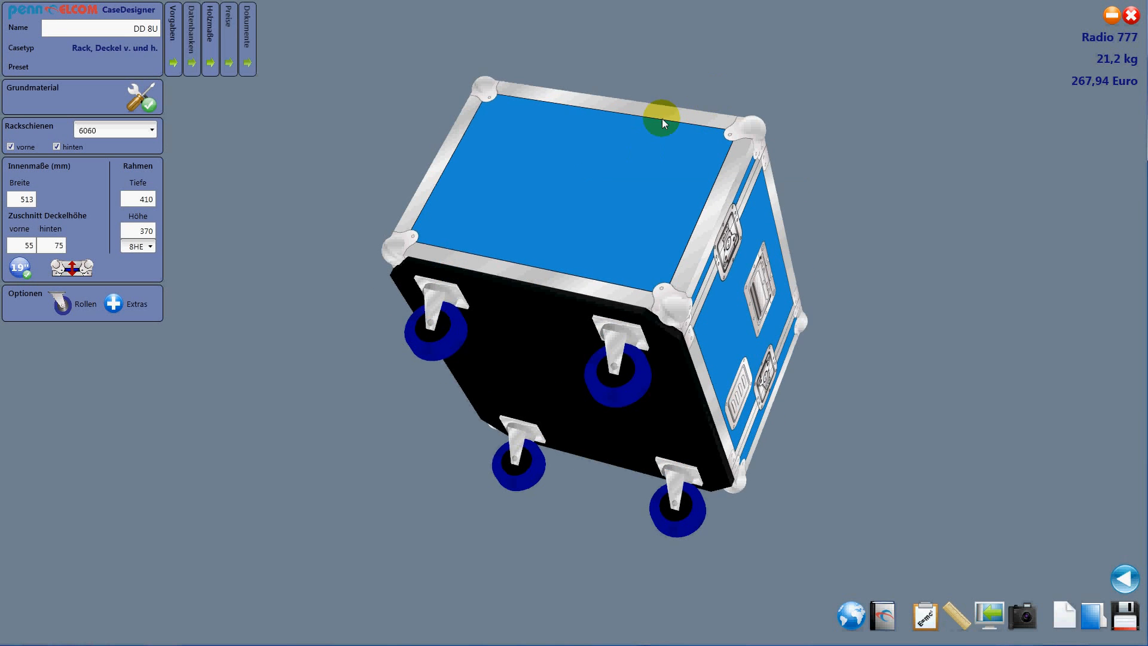
pyautogui.moveTo(662, 123); pyautogui.dragTo(703, 193)
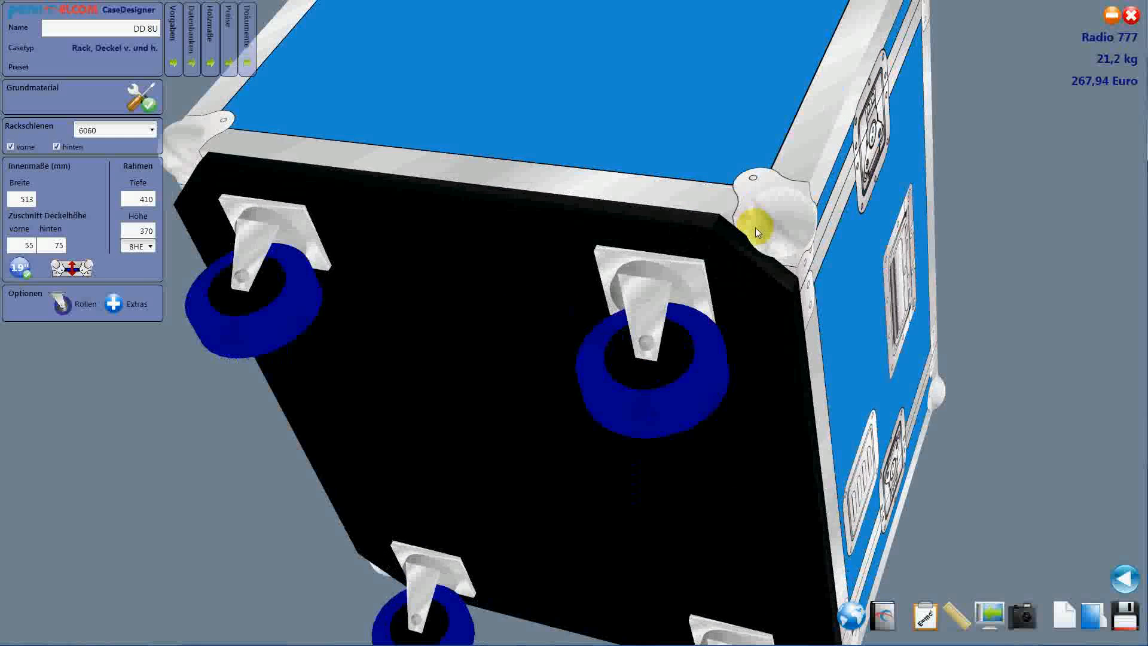
pyautogui.moveTo(758, 232); pyautogui.dragTo(856, 179)
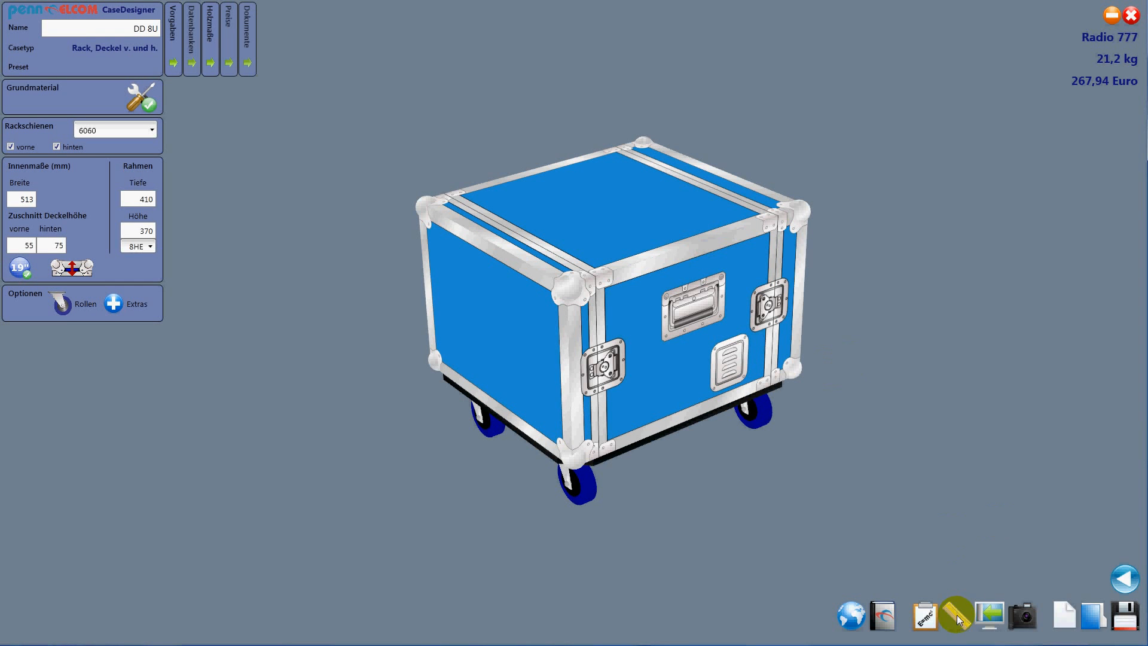
# Show outer dimensions and background options, set a grey gradient floor and axis marker, orbiting back to three-quarter view
pyautogui.click(957, 615)
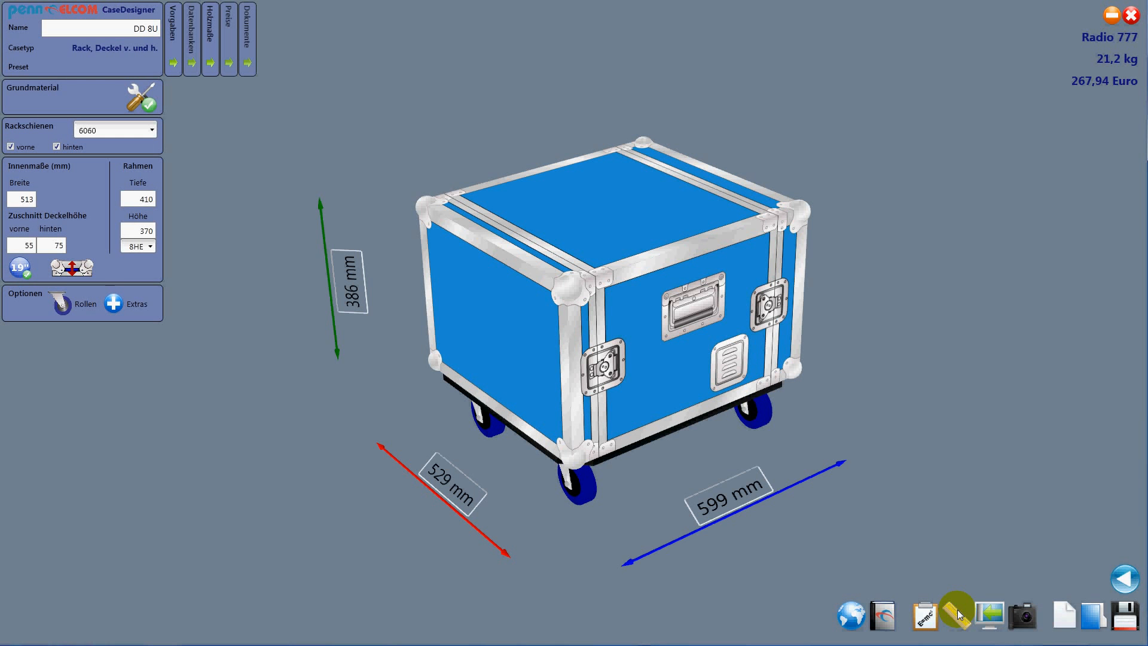
pyautogui.moveTo(1122, 580)
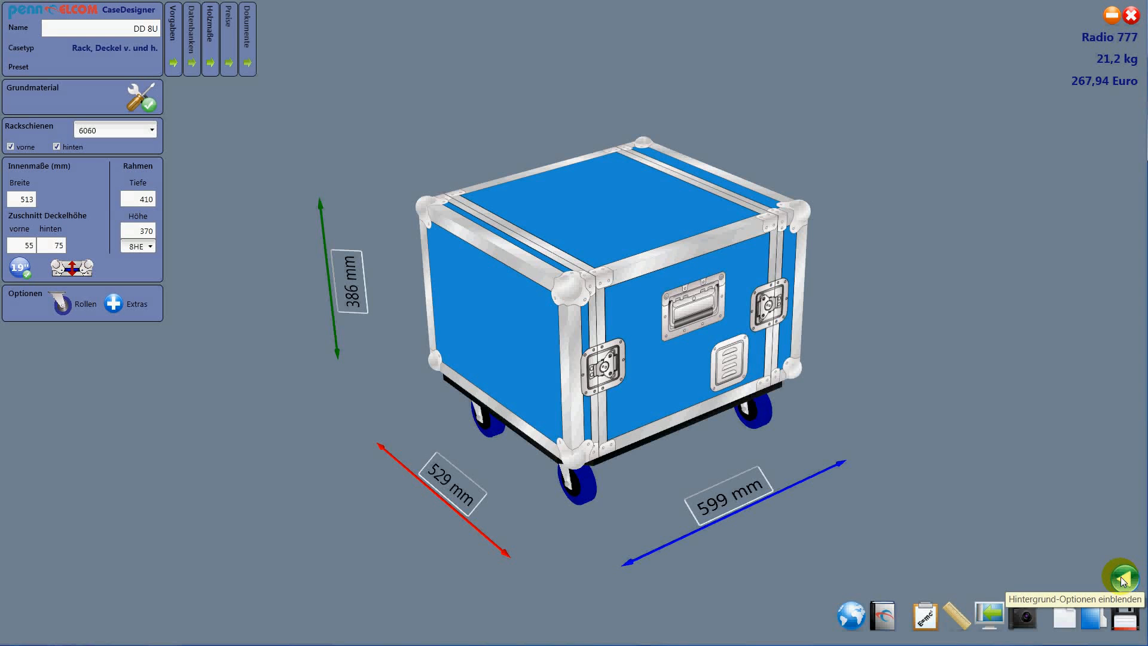
pyautogui.click(1122, 579)
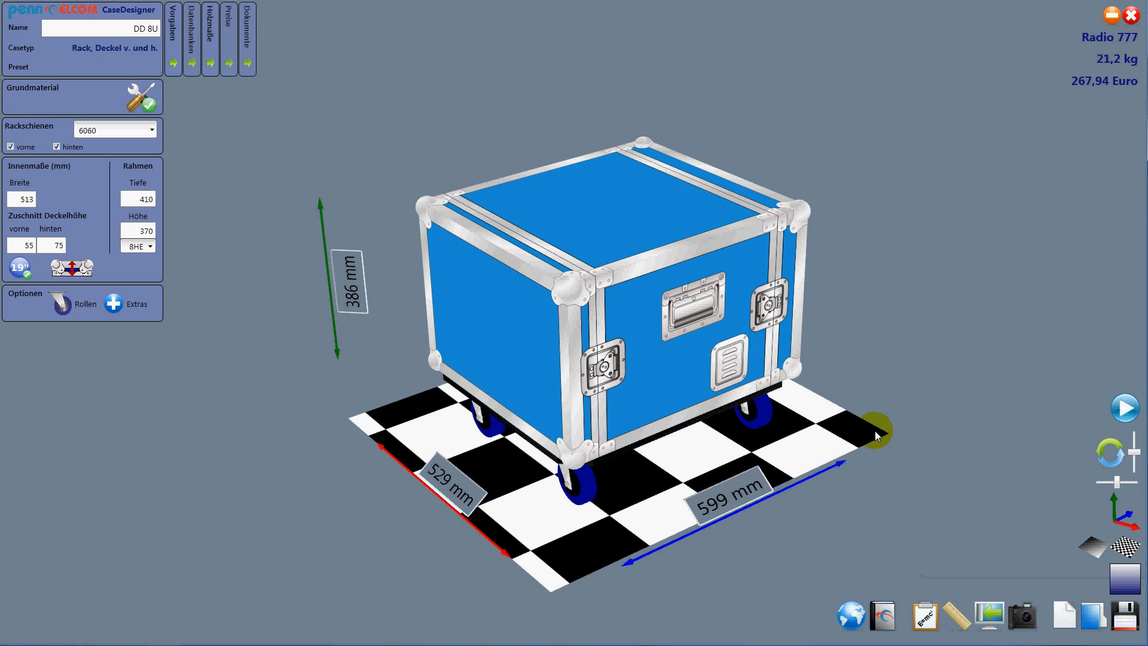
pyautogui.moveTo(877, 437); pyautogui.dragTo(920, 532)
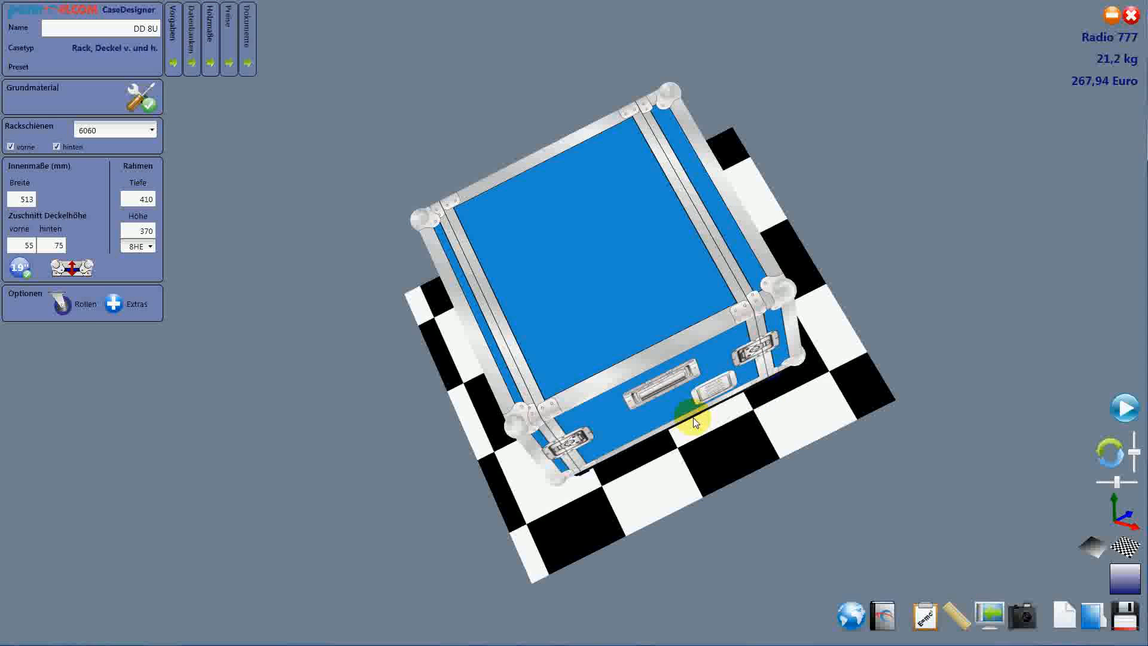
pyautogui.moveTo(695, 422); pyautogui.dragTo(804, 399)
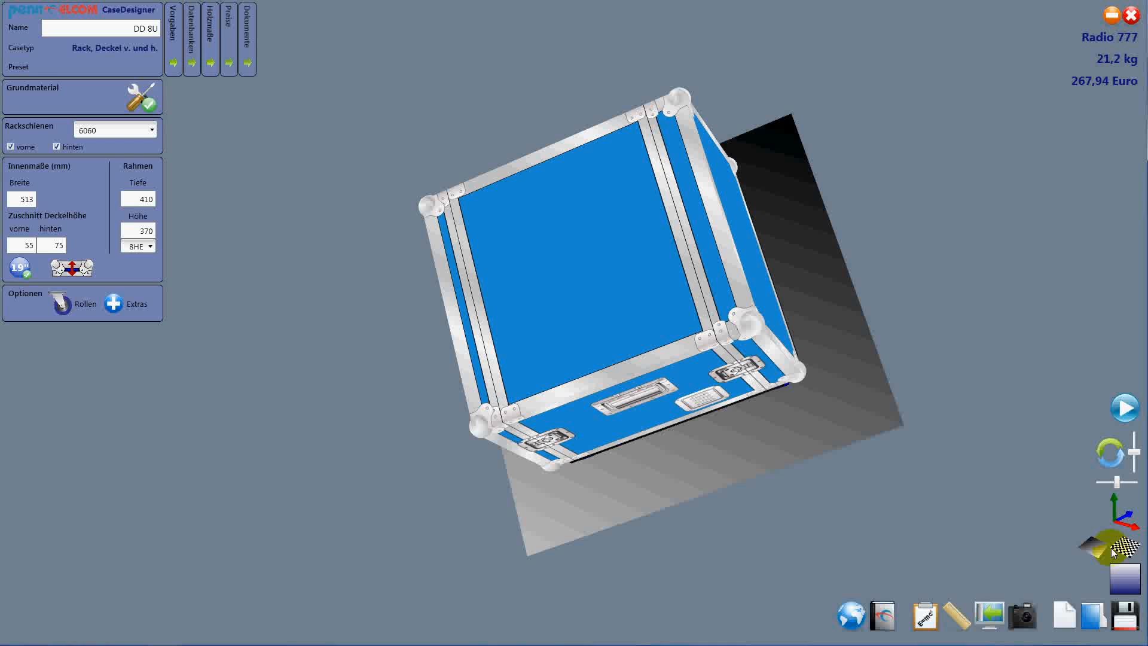
pyautogui.moveTo(1115, 517)
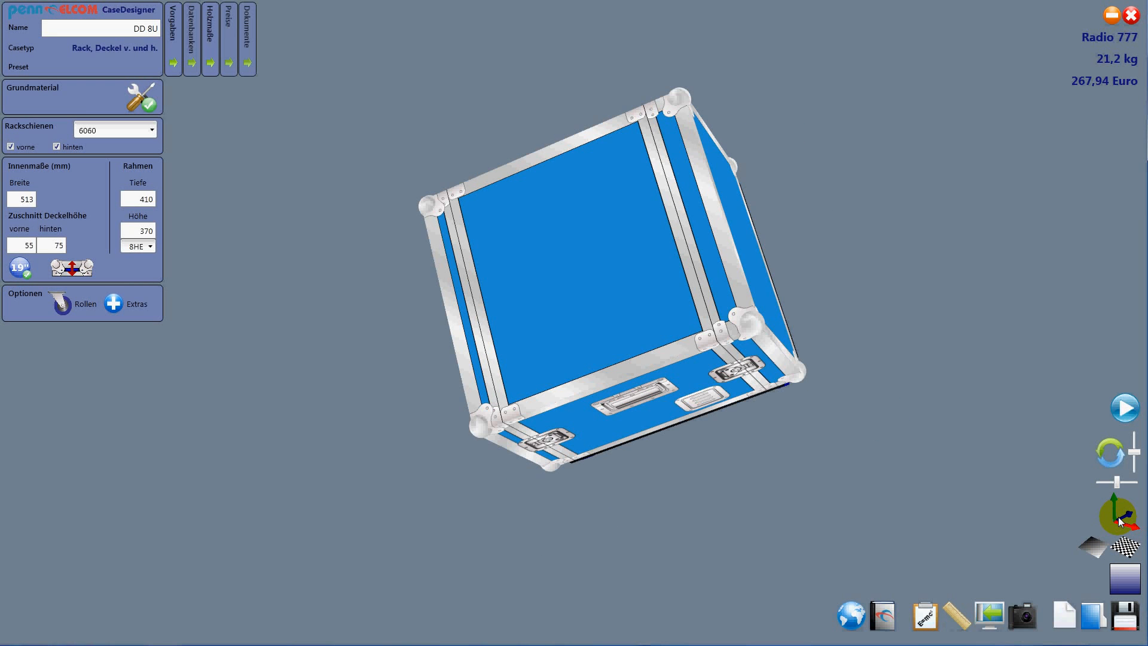
pyautogui.moveTo(923, 496)
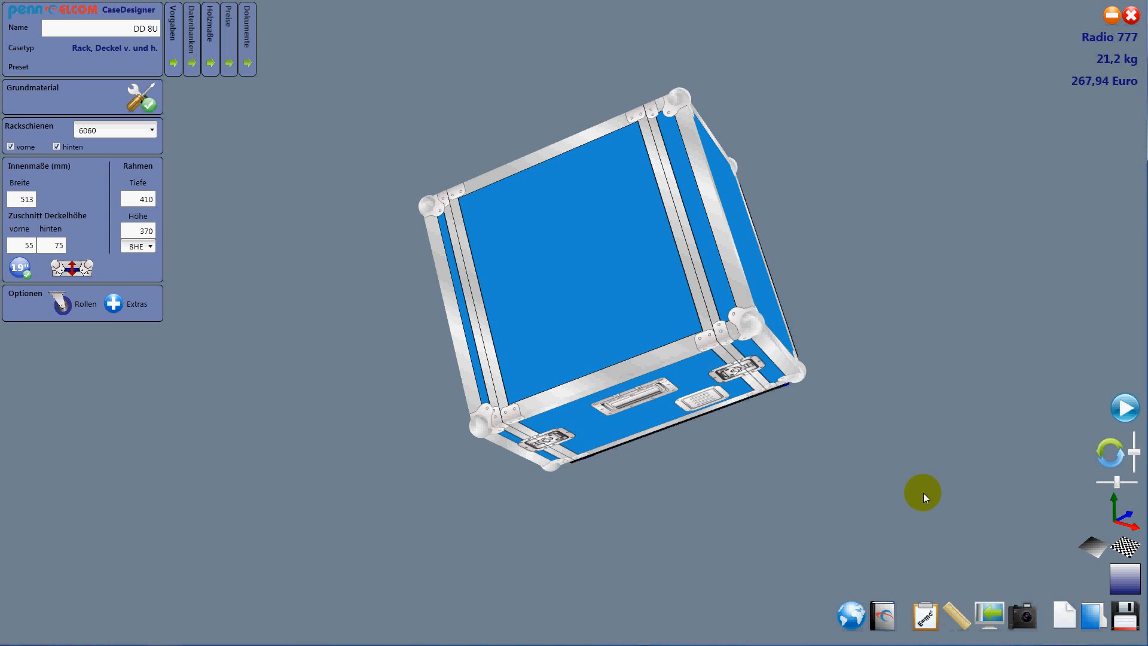
pyautogui.moveTo(922, 497); pyautogui.dragTo(379, 365)
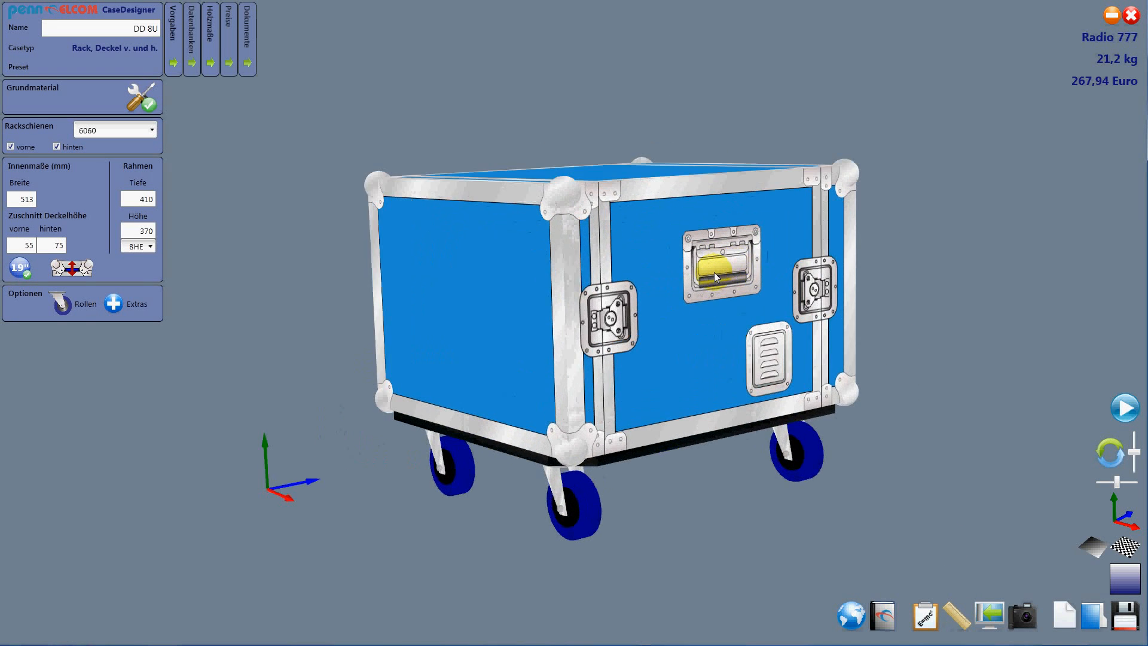
# Zoom in and orbit around the case, ending on a three-quarter view that fills the window
pyautogui.moveTo(714, 276); pyautogui.dragTo(634, 196)
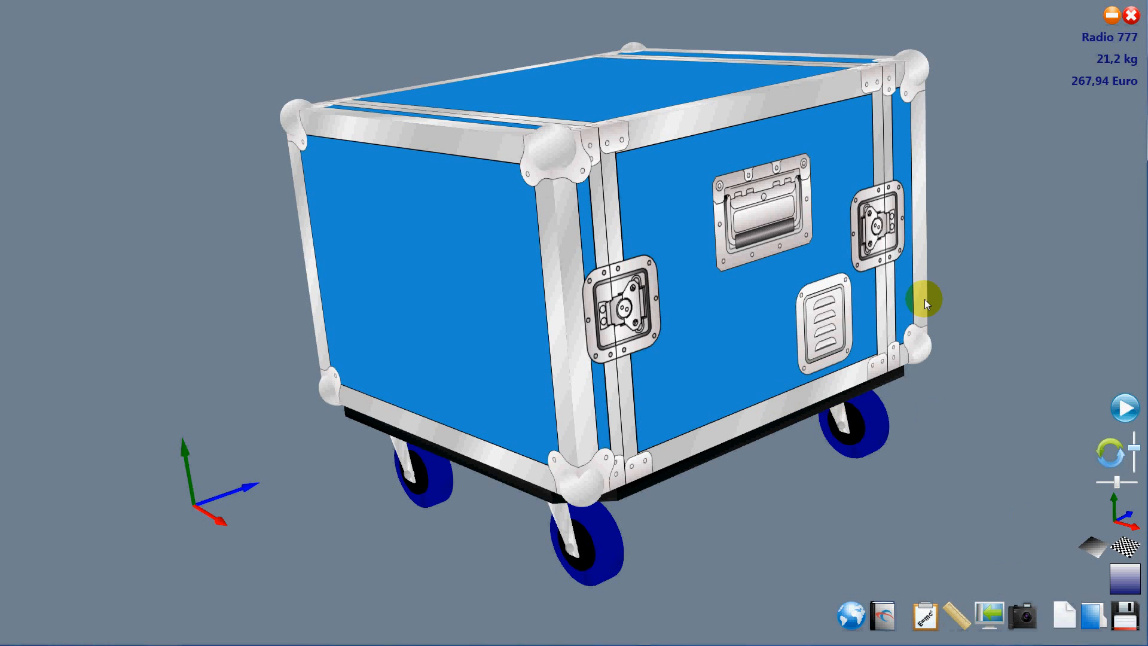
pyautogui.moveTo(926, 304); pyautogui.dragTo(552, 289)
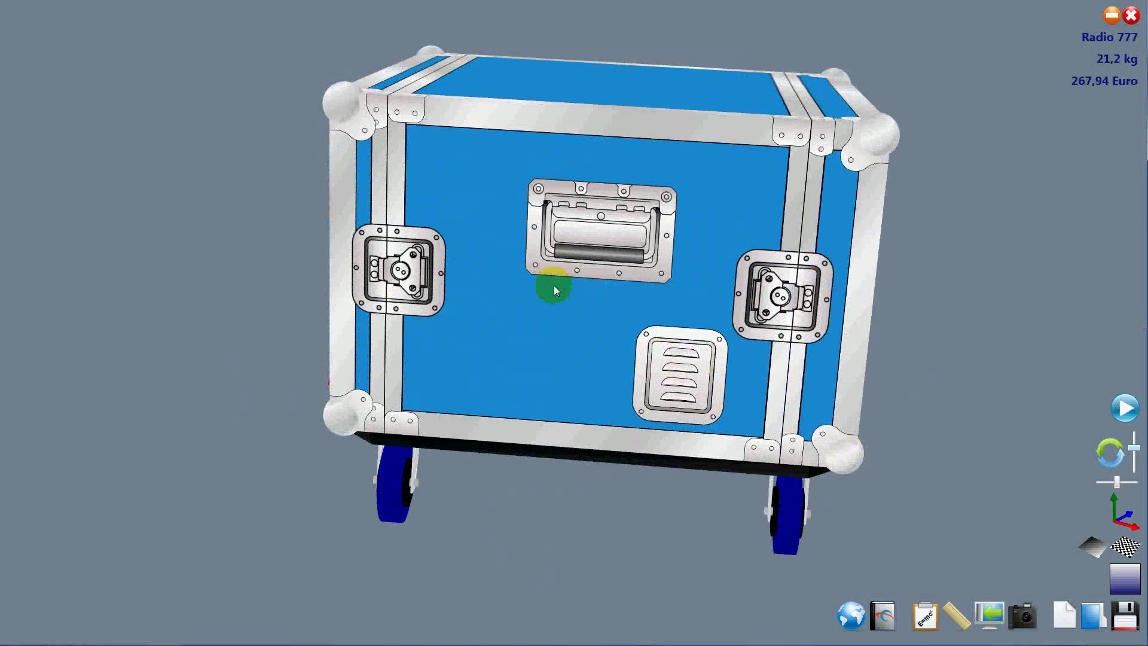
pyautogui.moveTo(555, 289); pyautogui.dragTo(658, 249)
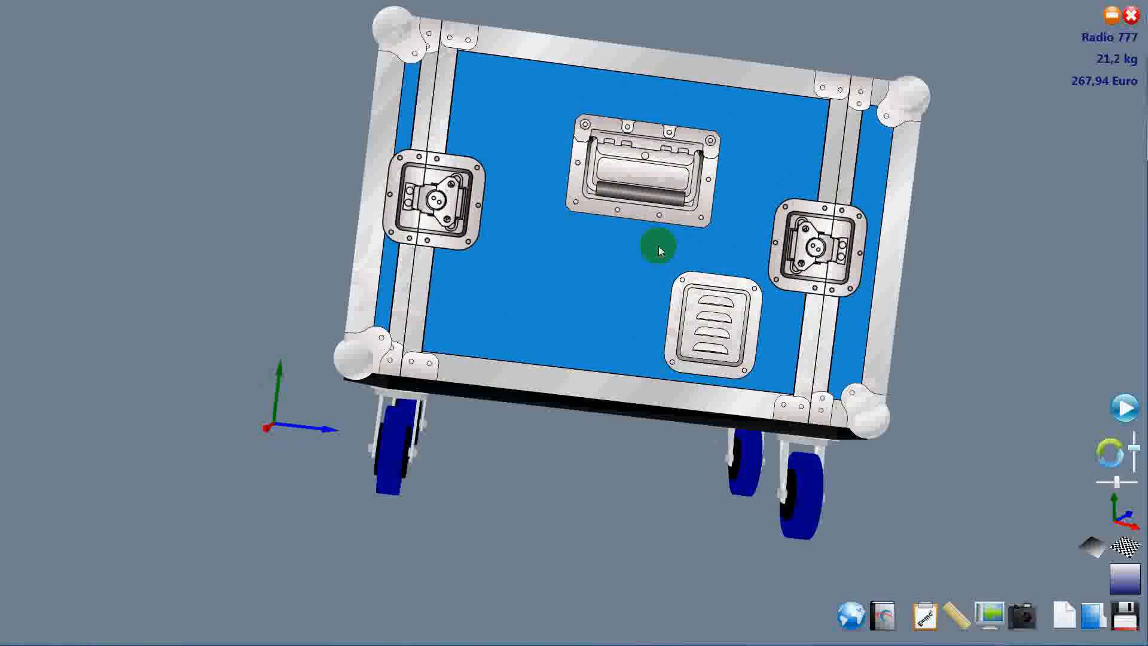
pyautogui.moveTo(657, 247); pyautogui.dragTo(465, 350)
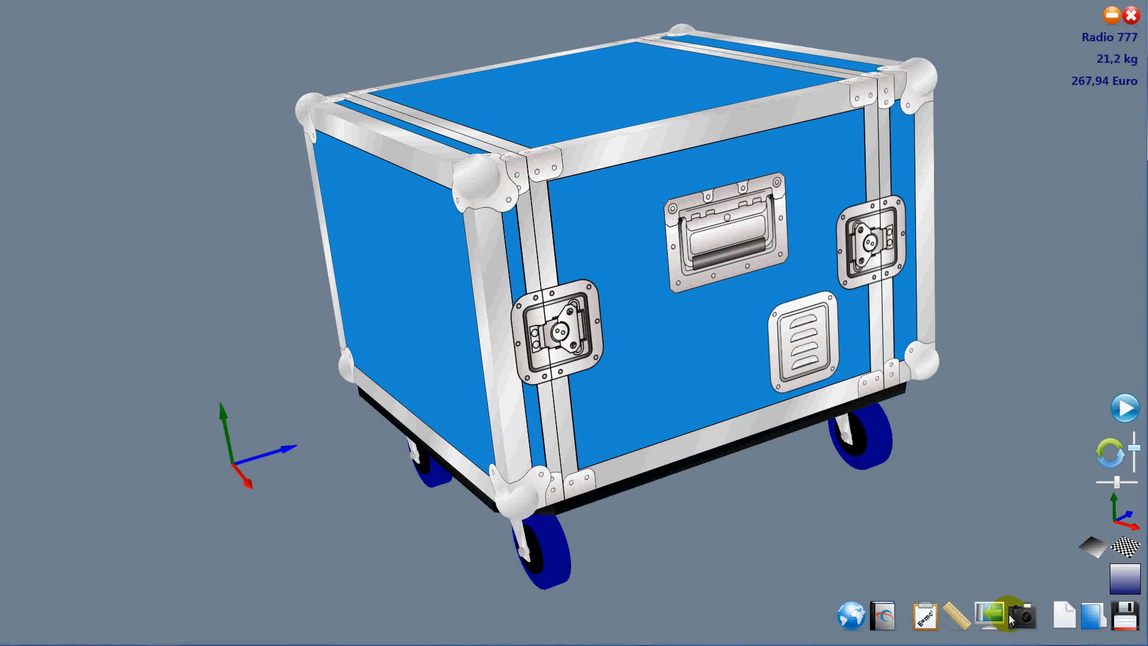
pyautogui.moveTo(1037, 633)
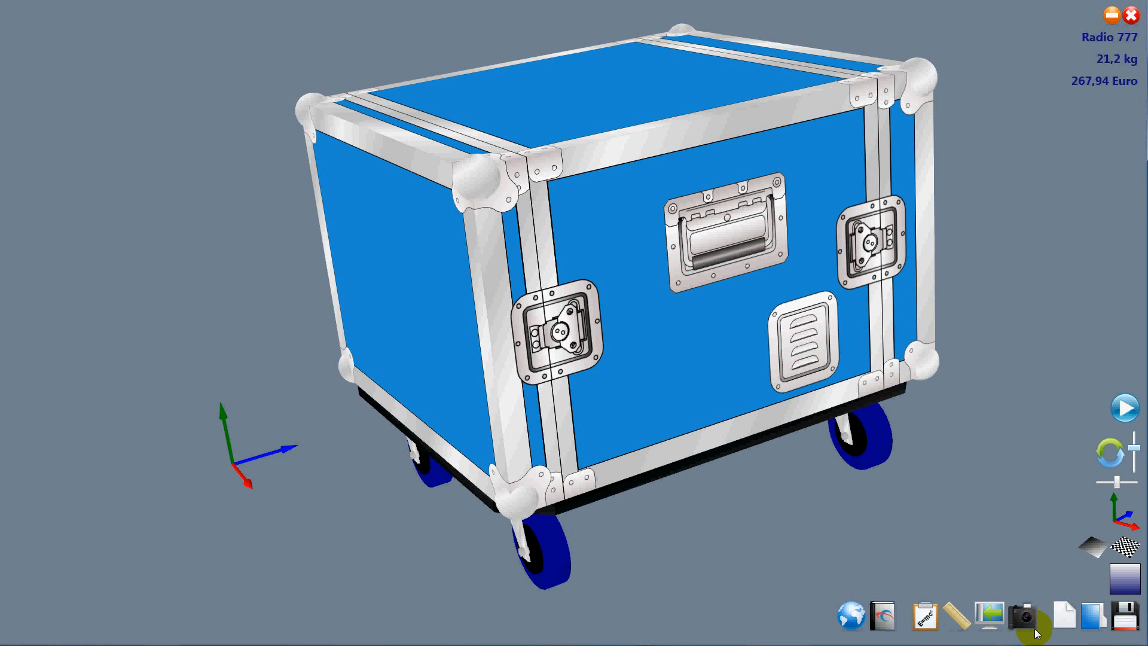
# Save a PNG snapshot as DD 8U3Dpic and restore the side settings panels
pyautogui.click(1024, 615)
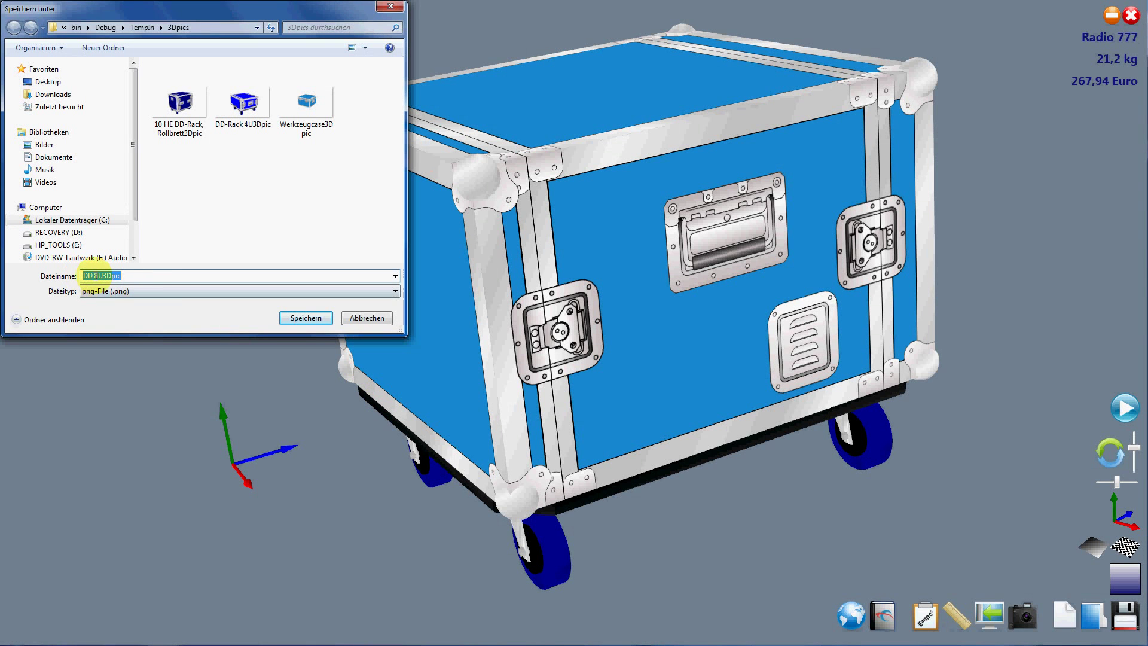
pyautogui.click(305, 319)
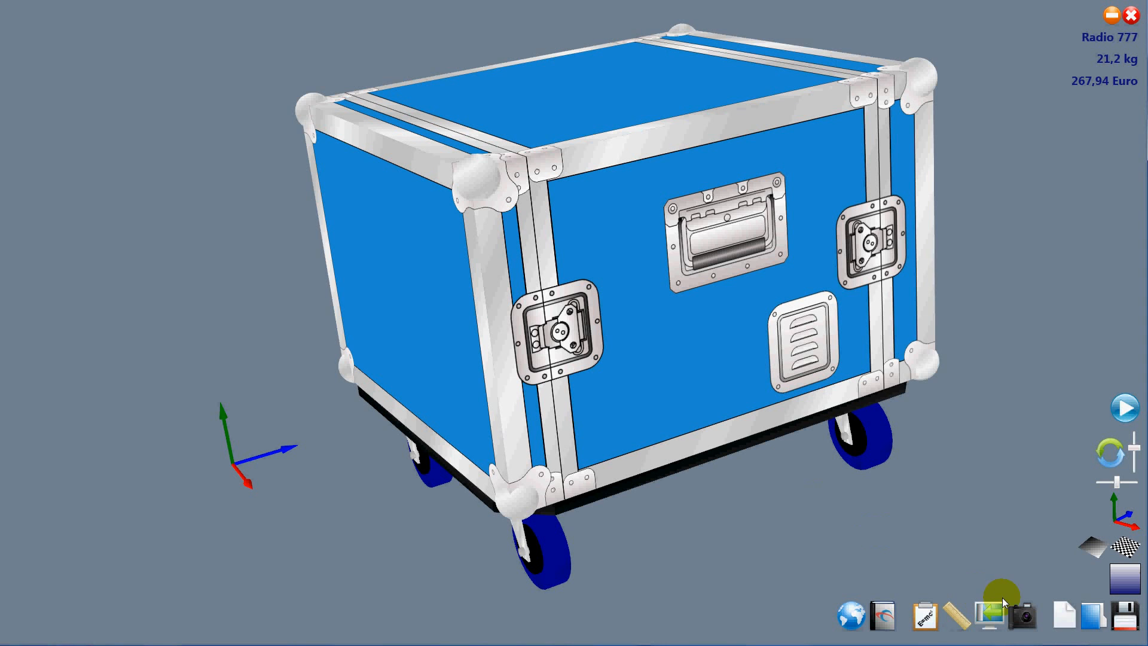
pyautogui.moveTo(986, 622)
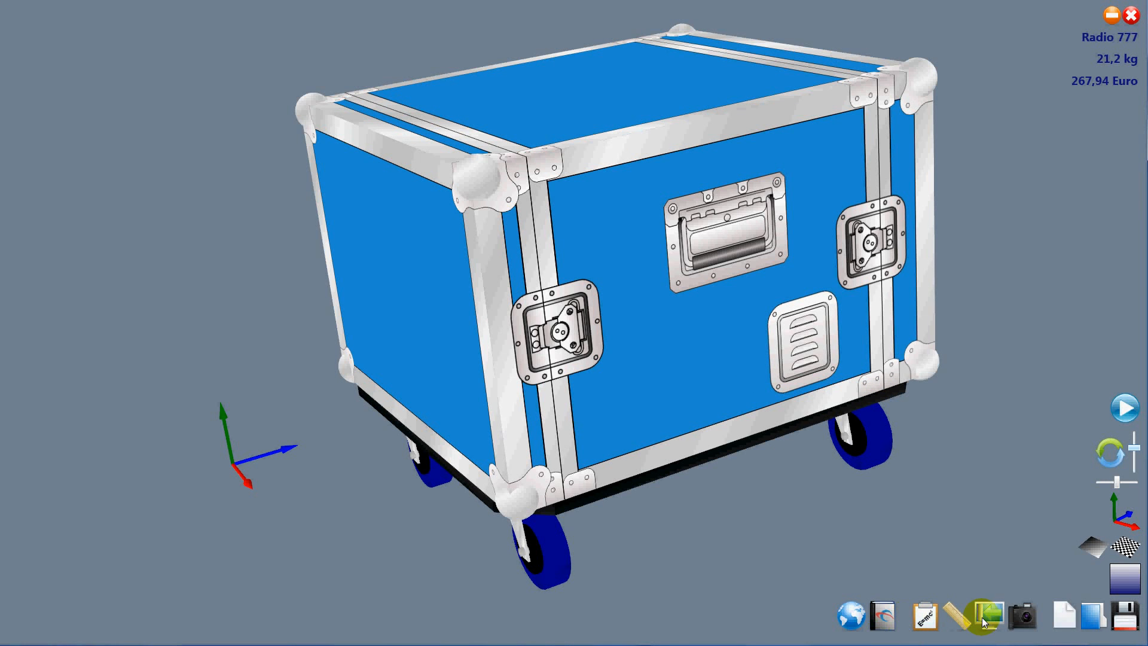
pyautogui.click(985, 616)
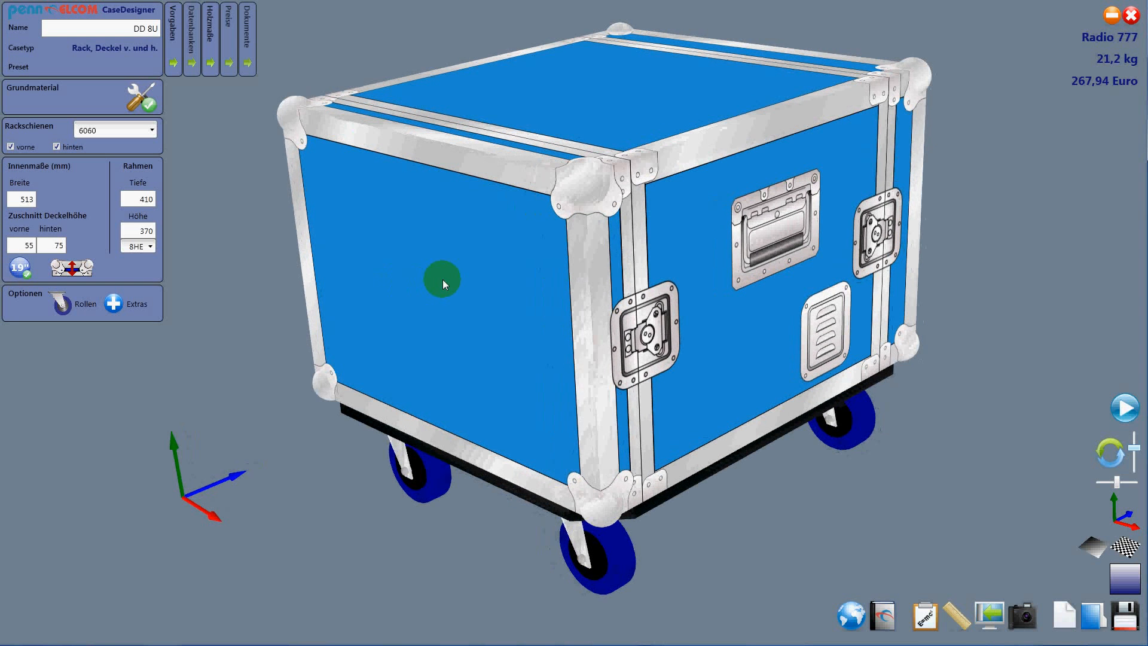
# Orbit around the case and switch to the 'Dokumente' list with calculation, parts list and order data
pyautogui.moveTo(442, 285); pyautogui.dragTo(301, 222)
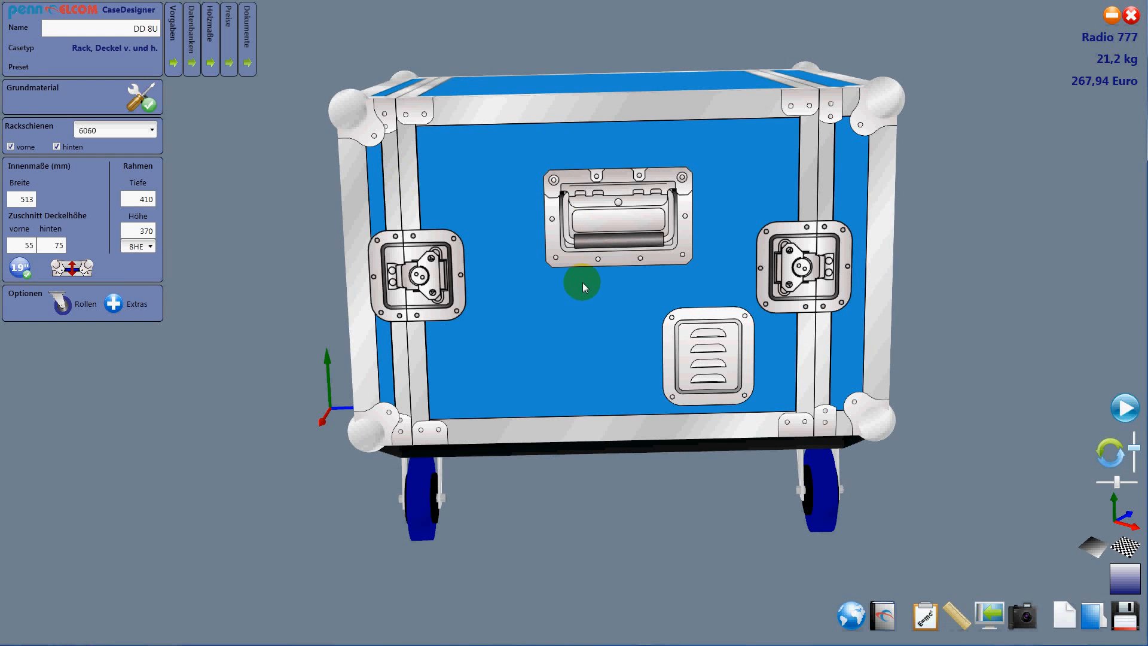
pyautogui.moveTo(583, 287); pyautogui.dragTo(670, 323)
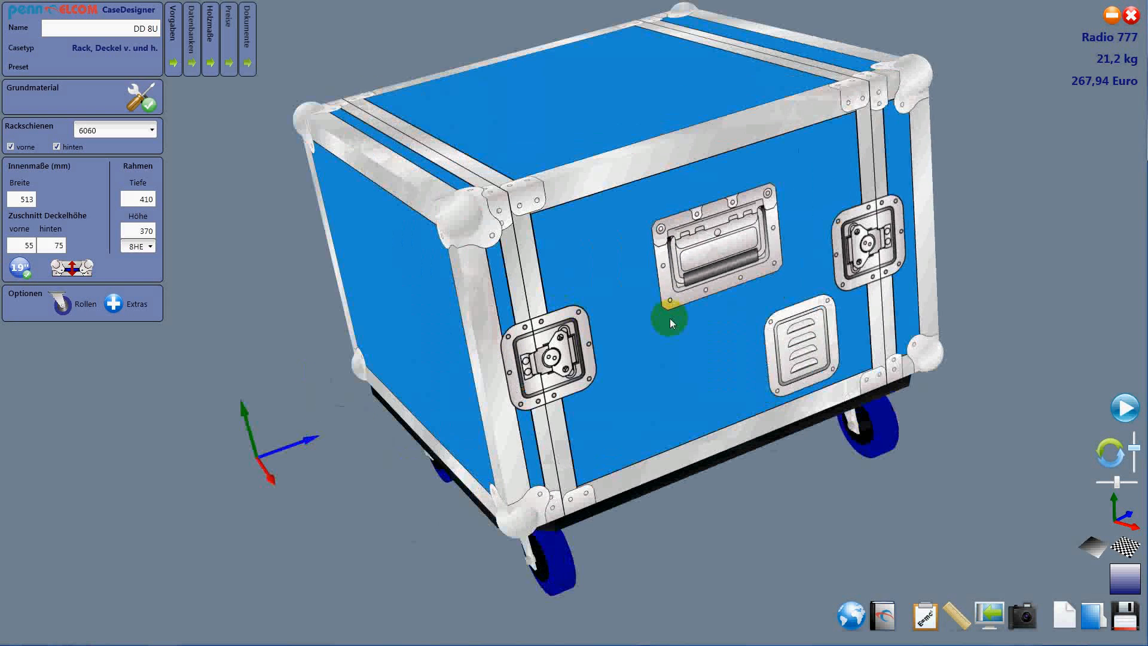
pyautogui.moveTo(670, 322); pyautogui.dragTo(446, 278)
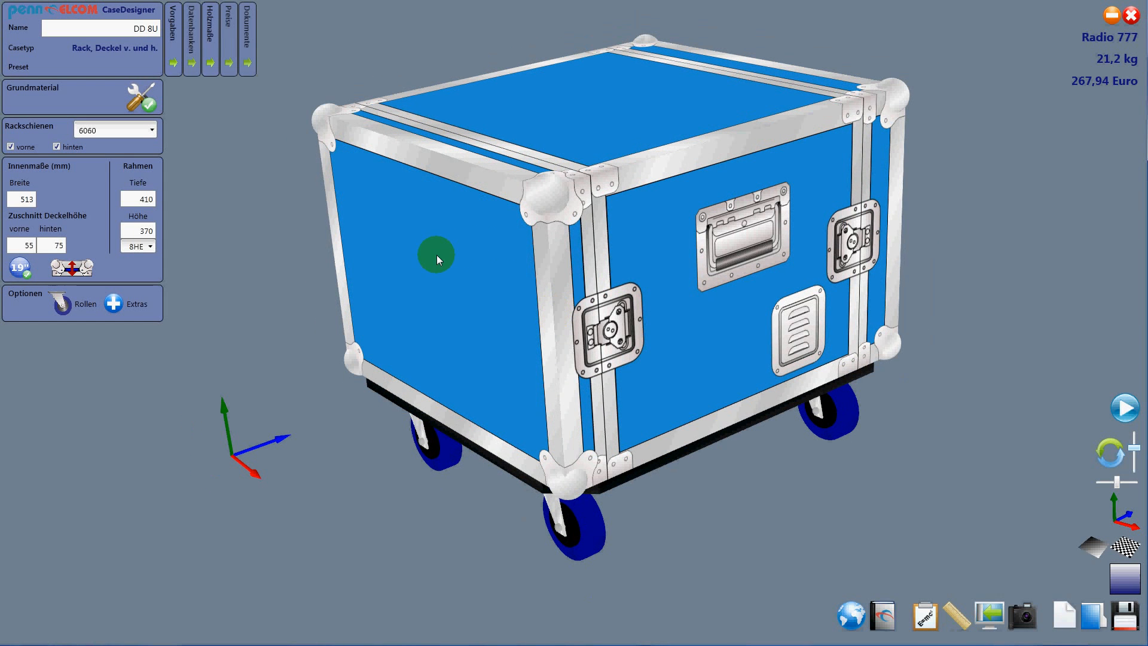
pyautogui.moveTo(246, 69)
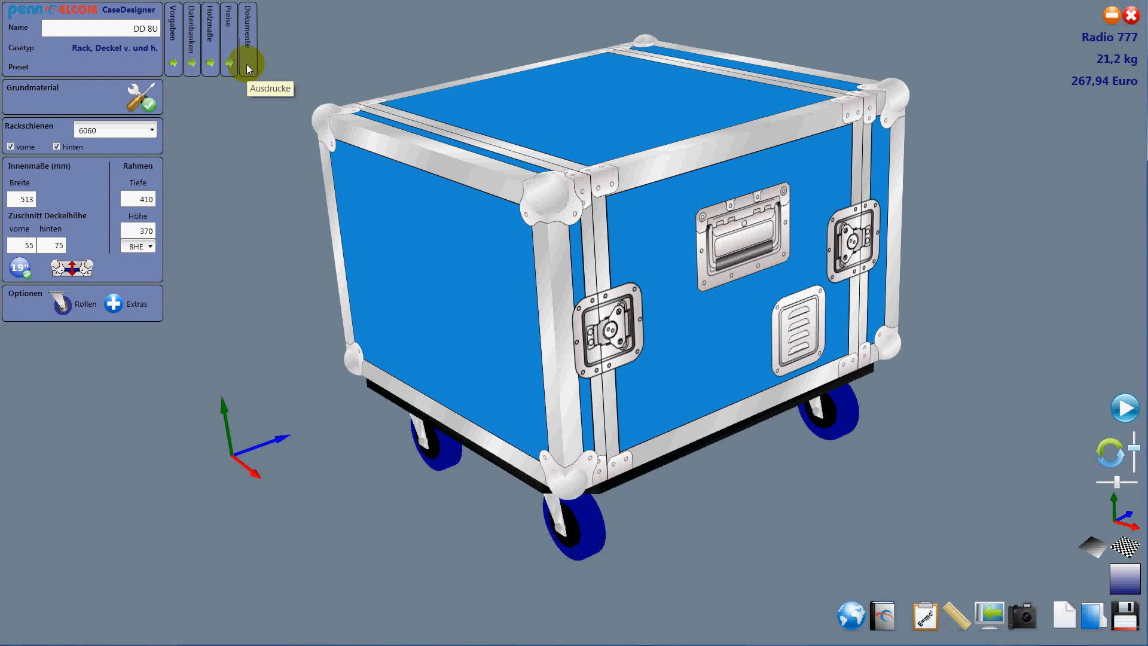
pyautogui.click(247, 60)
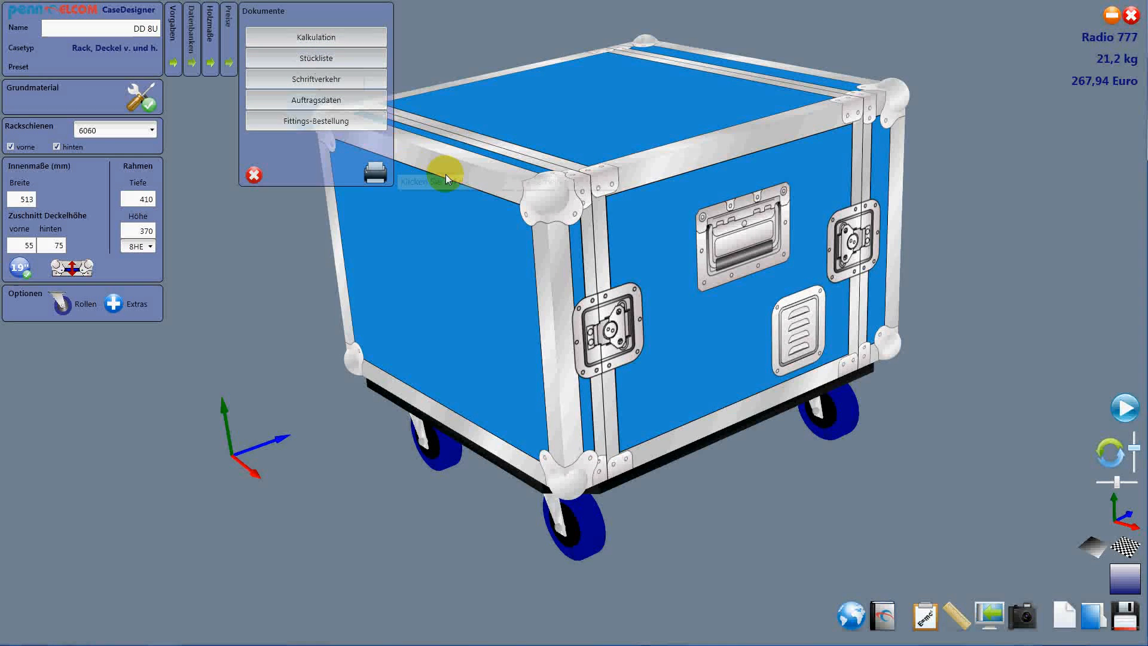
pyautogui.moveTo(447, 177)
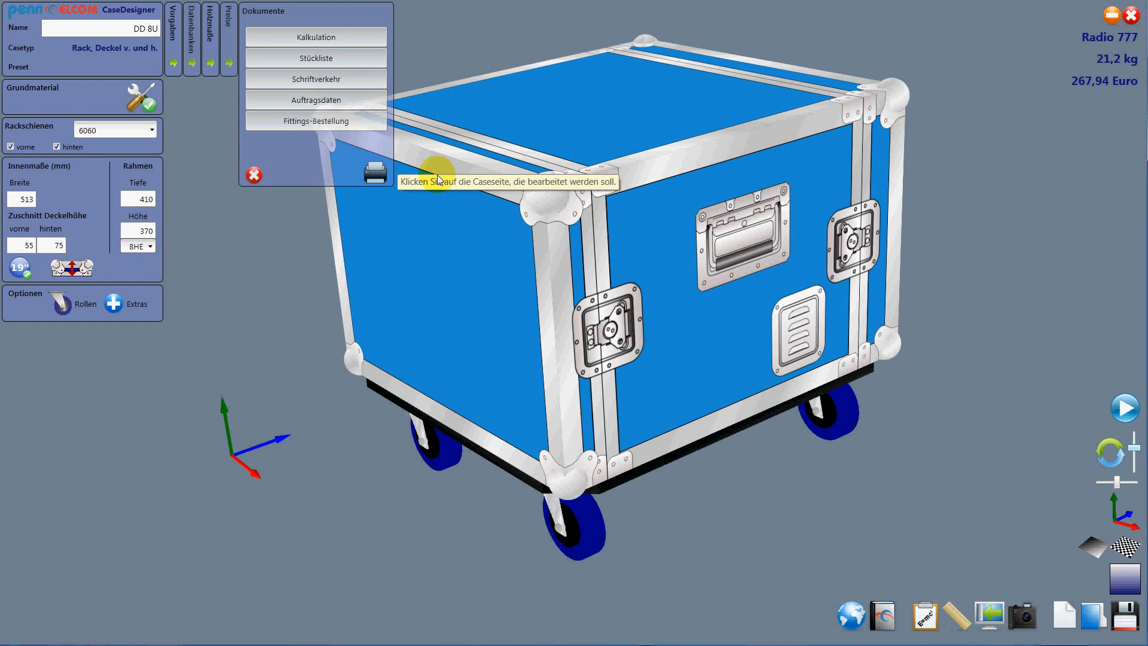